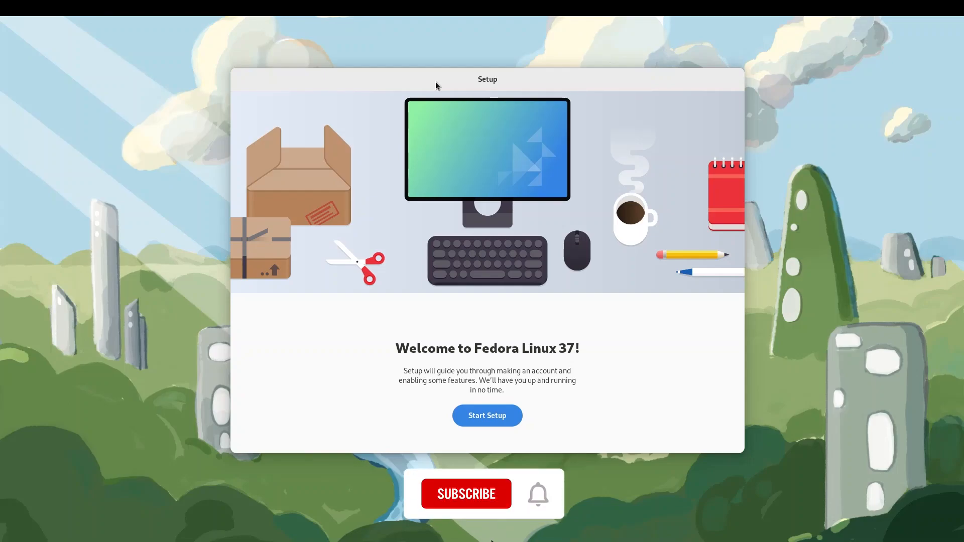
# Step: Begin first-run setup and keep the default location and problem-reporting privacy settings
pyautogui.click(466, 493)
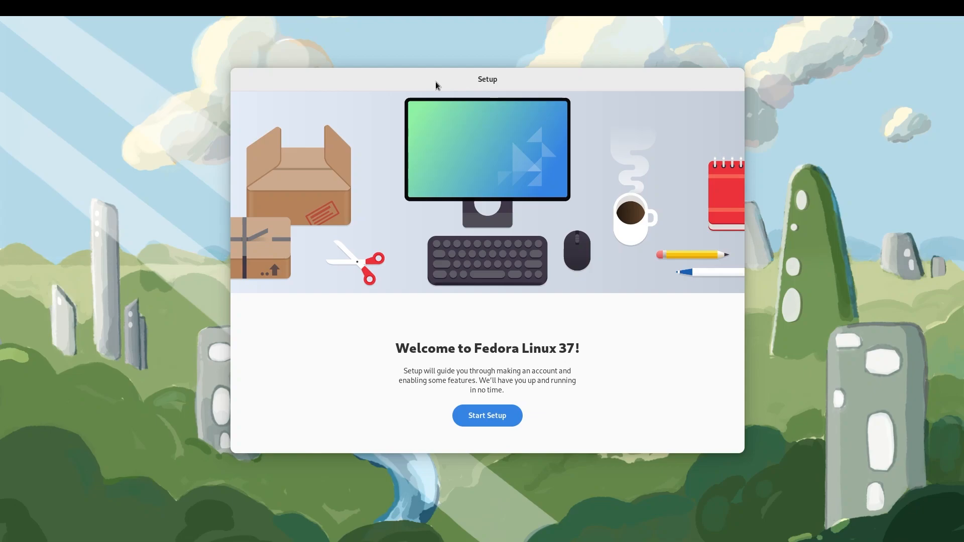
pyautogui.moveTo(486, 424)
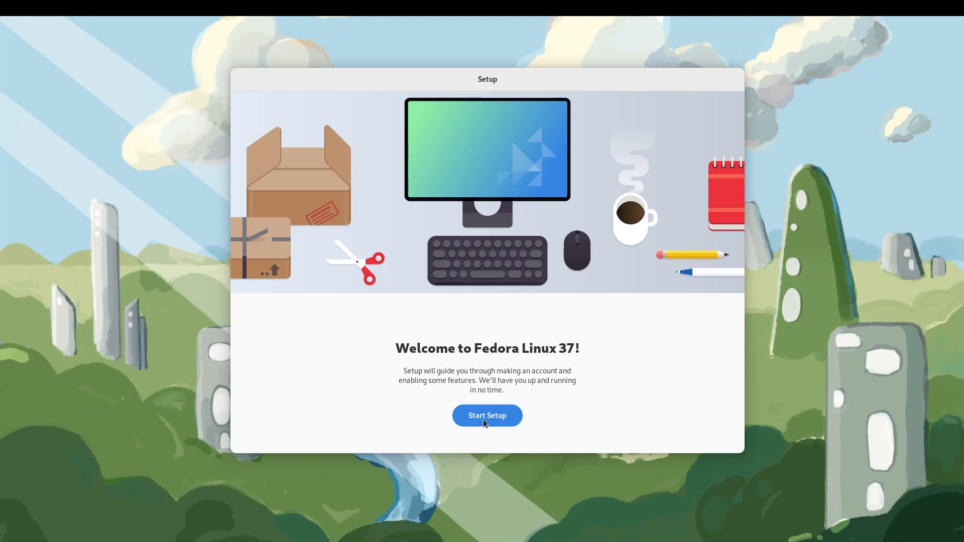
pyautogui.click(486, 416)
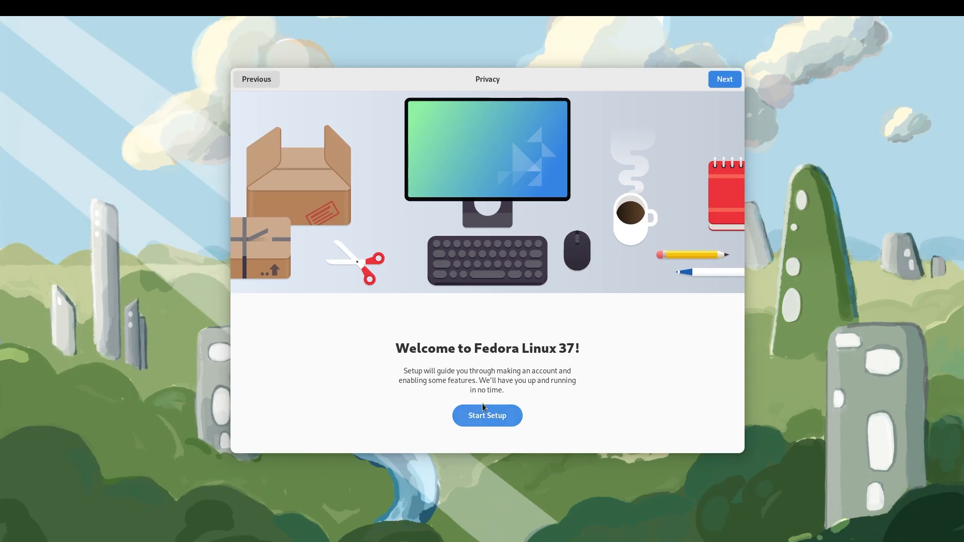
pyautogui.click(486, 415)
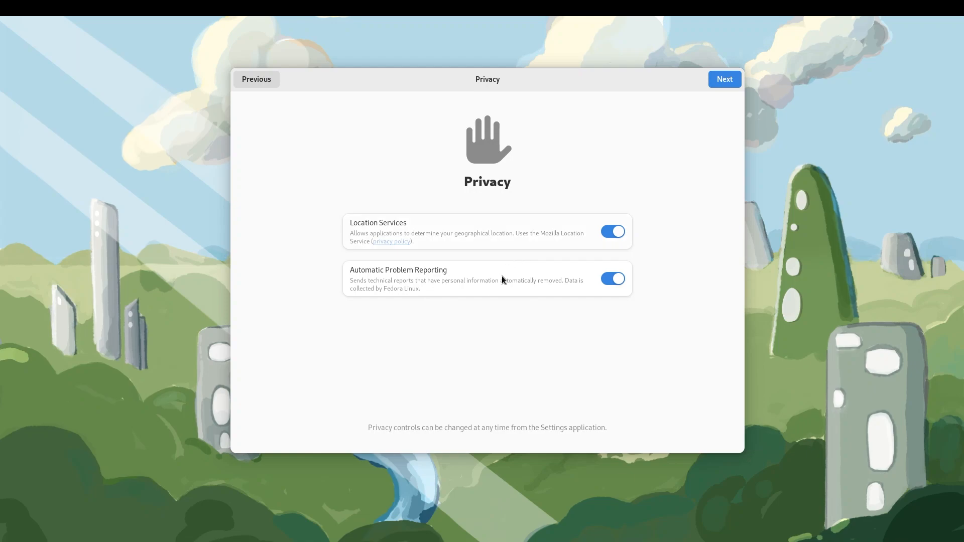
pyautogui.moveTo(724, 79)
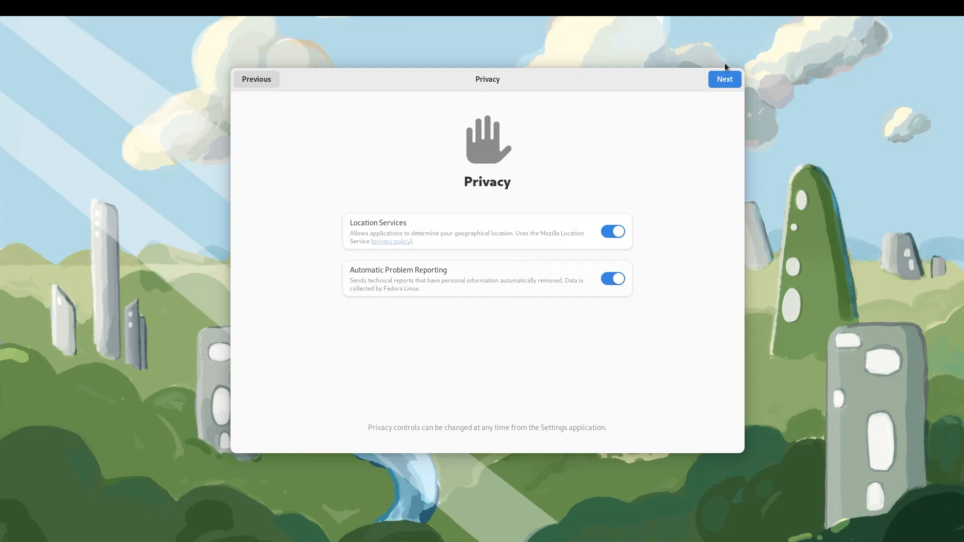
pyautogui.click(723, 79)
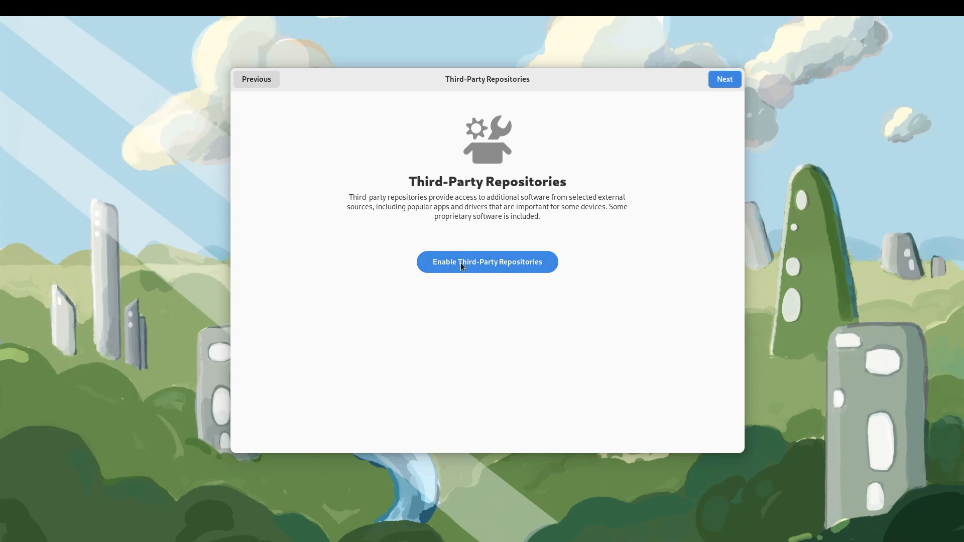
# Step: Enable third-party software repositories and skip connecting online accounts
pyautogui.click(487, 262)
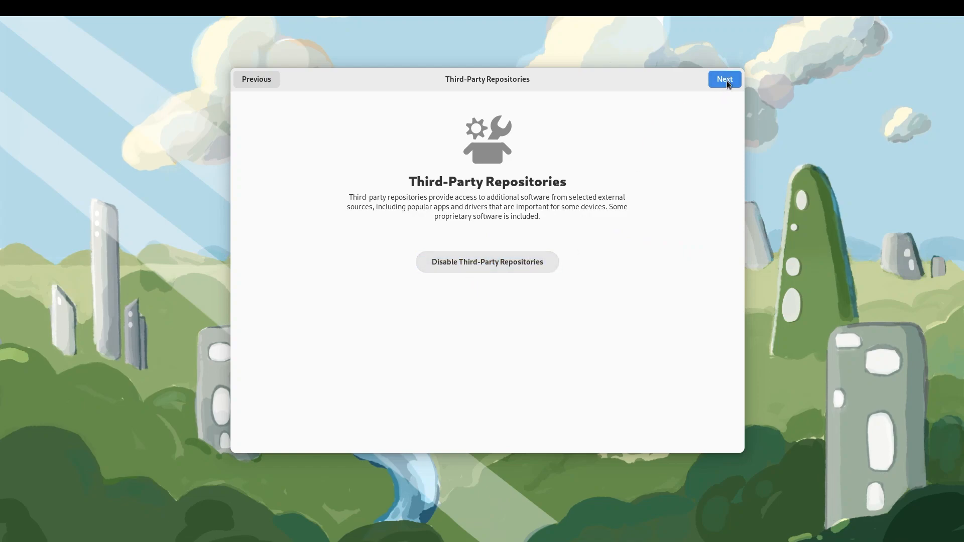
pyautogui.click(723, 78)
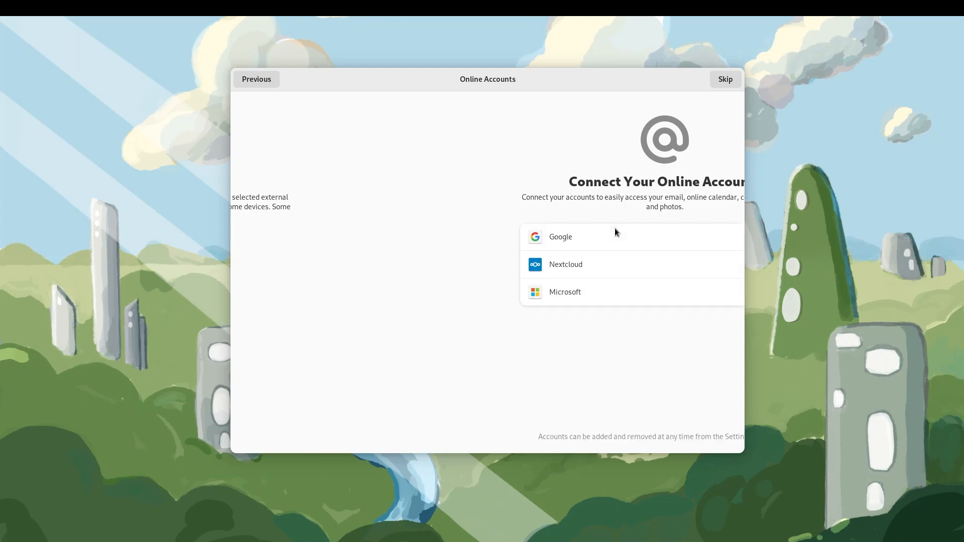
pyautogui.click(725, 79)
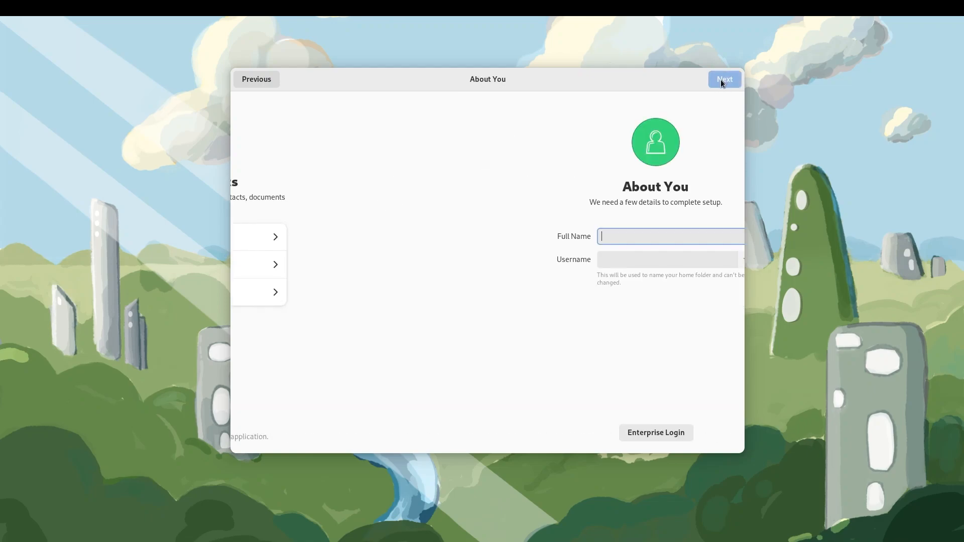
# Step: Enter 'Anirban' as the full name for the new account
pyautogui.click(723, 79)
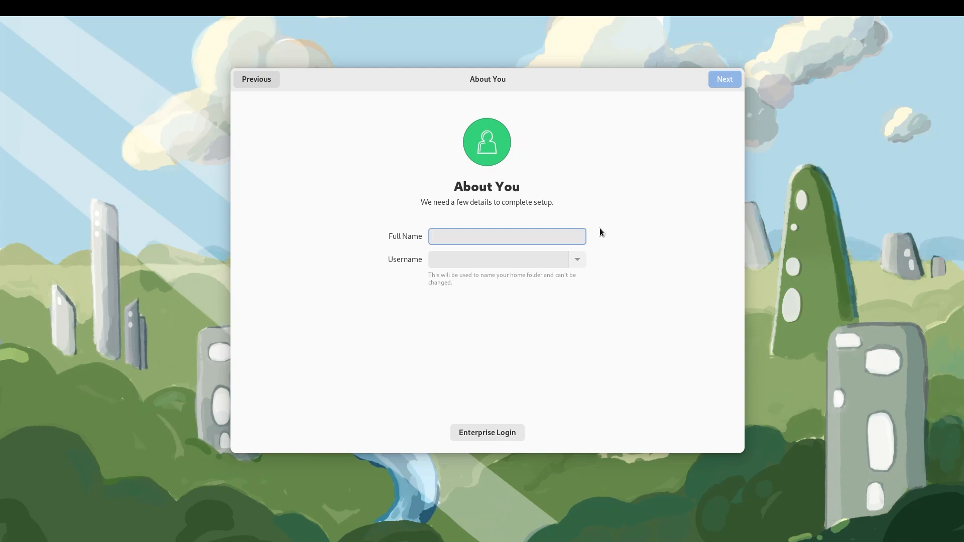
pyautogui.write('Anirb')
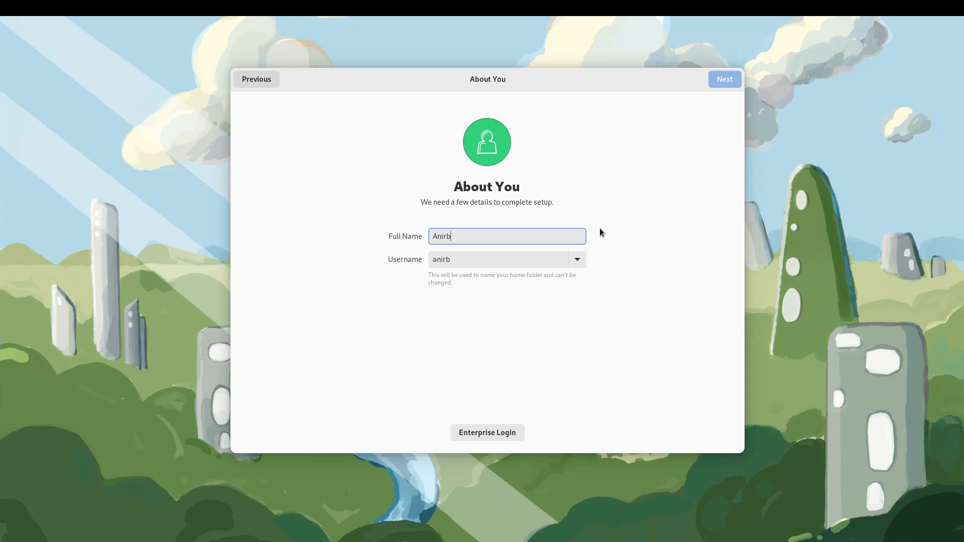
pyautogui.write('an')
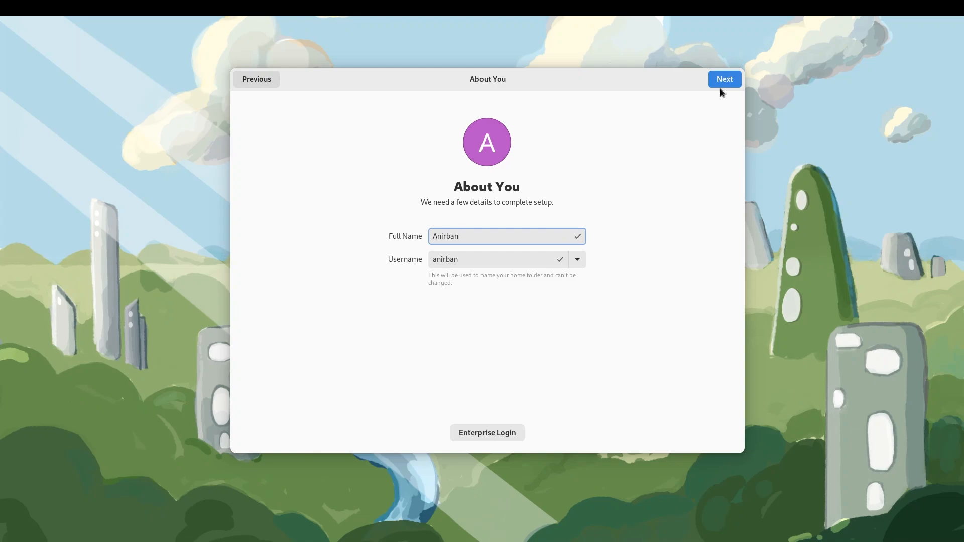
pyautogui.click(723, 79)
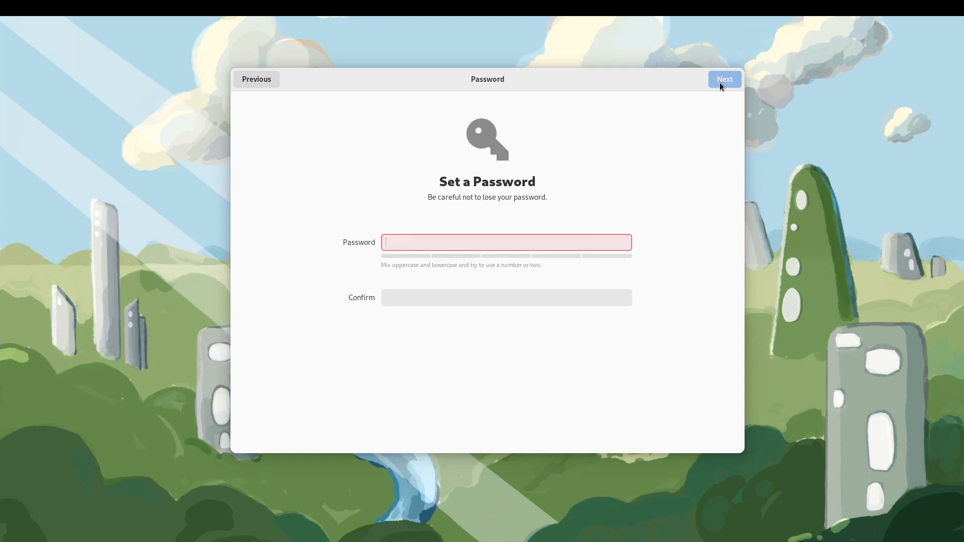
pyautogui.moveTo(699, 92)
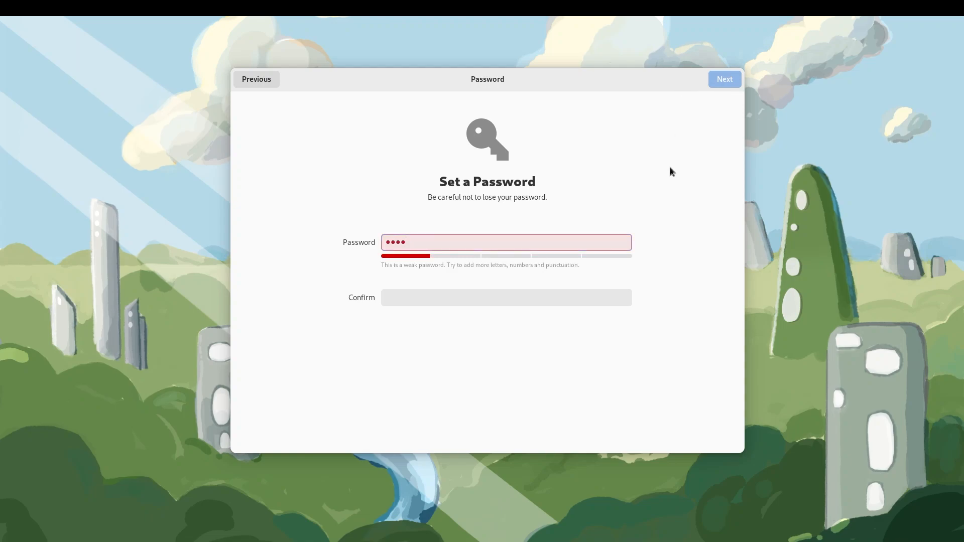
# Step: Set and confirm the account password to finish setup
pyautogui.click(506, 298)
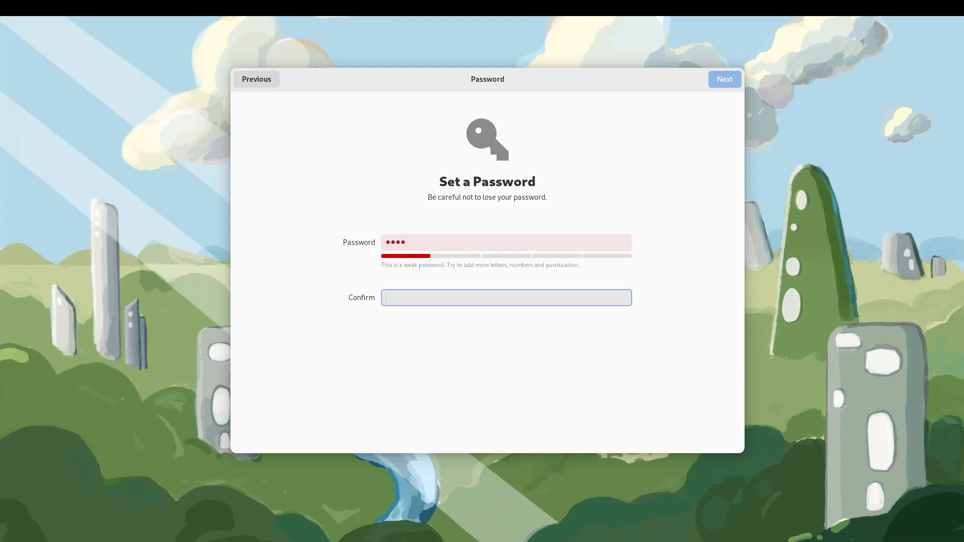
pyautogui.write('••••')
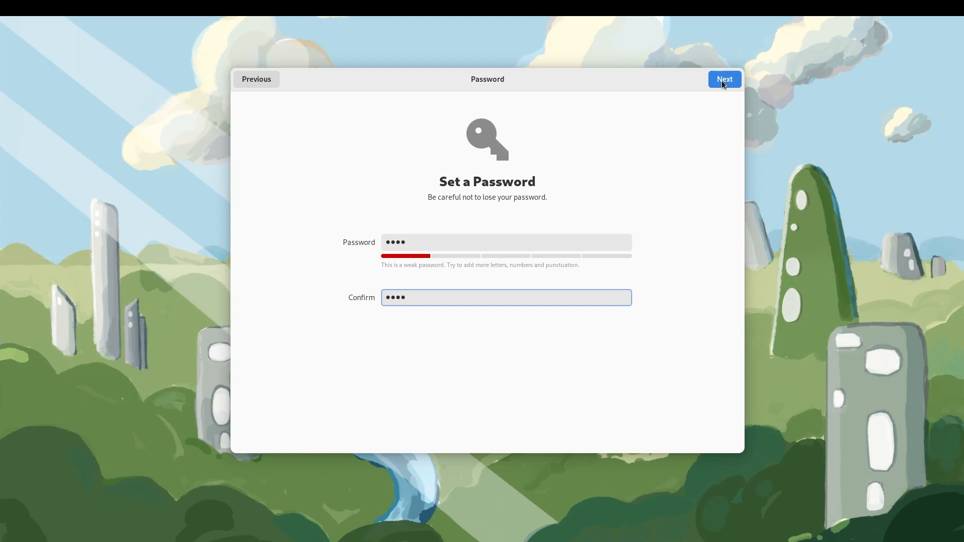
pyautogui.click(723, 79)
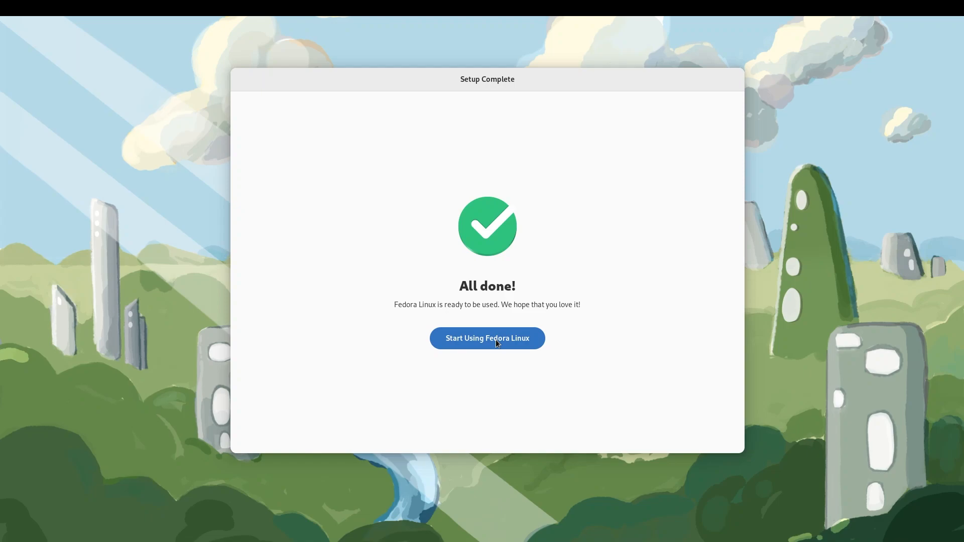
# Step: Start using Fedora Linux and accept the Welcome to GNOME 43 tour offer
pyautogui.click(487, 338)
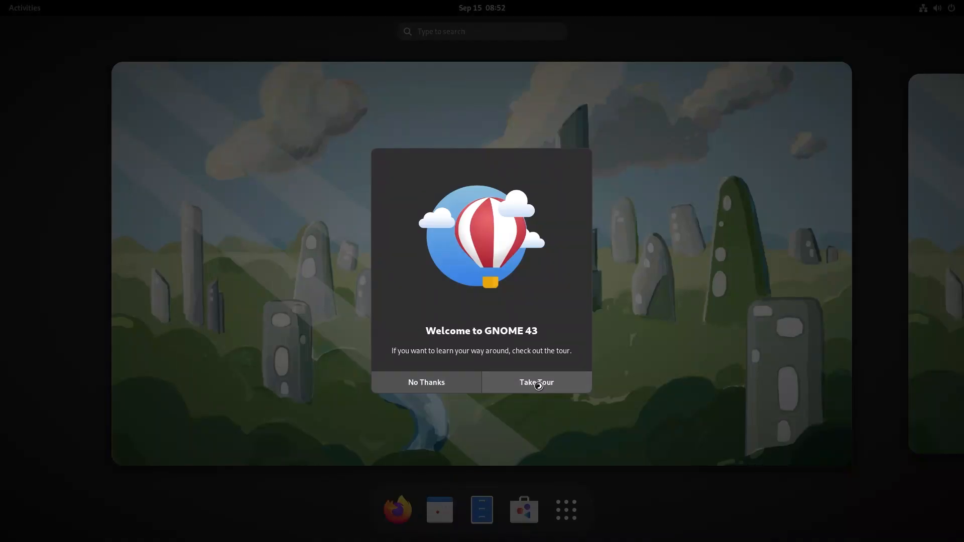
pyautogui.click(536, 382)
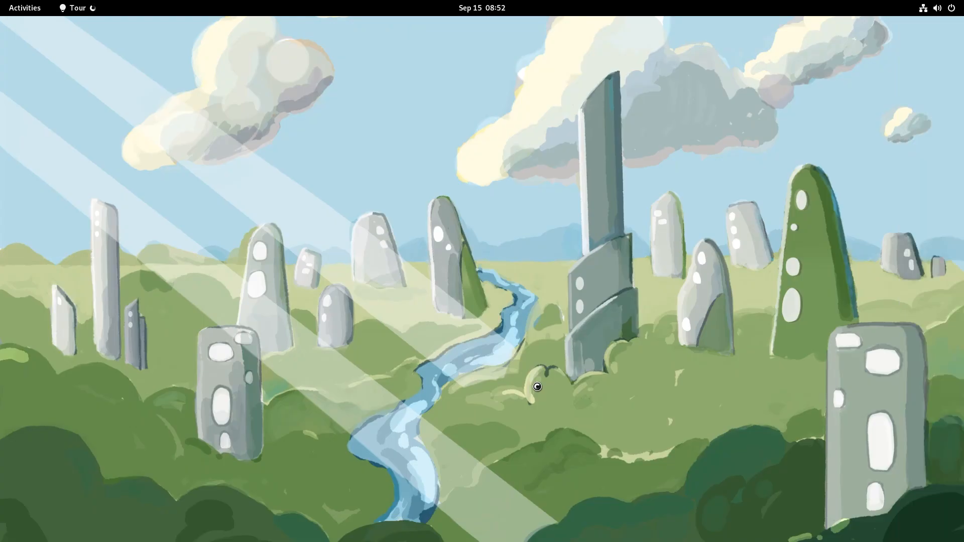
pyautogui.moveTo(537, 389)
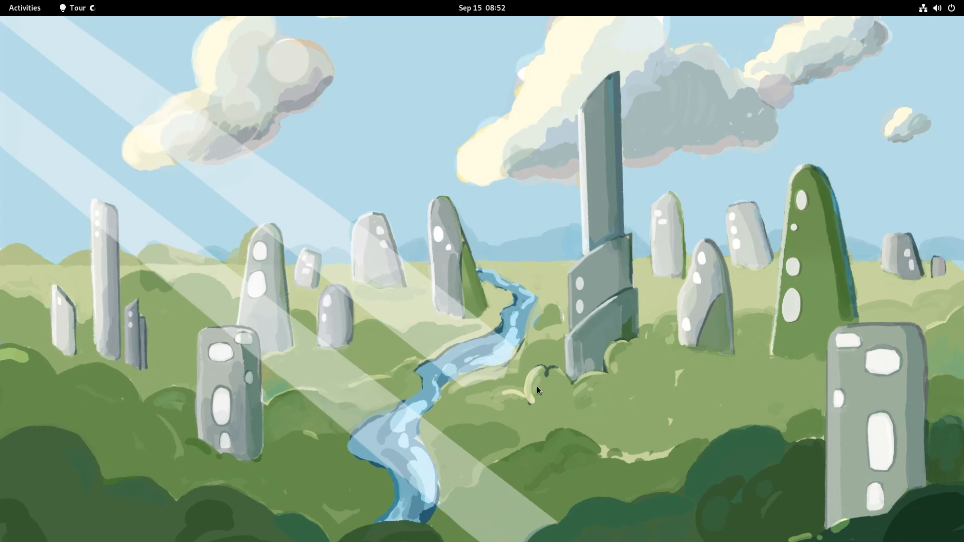
pyautogui.moveTo(640, 359)
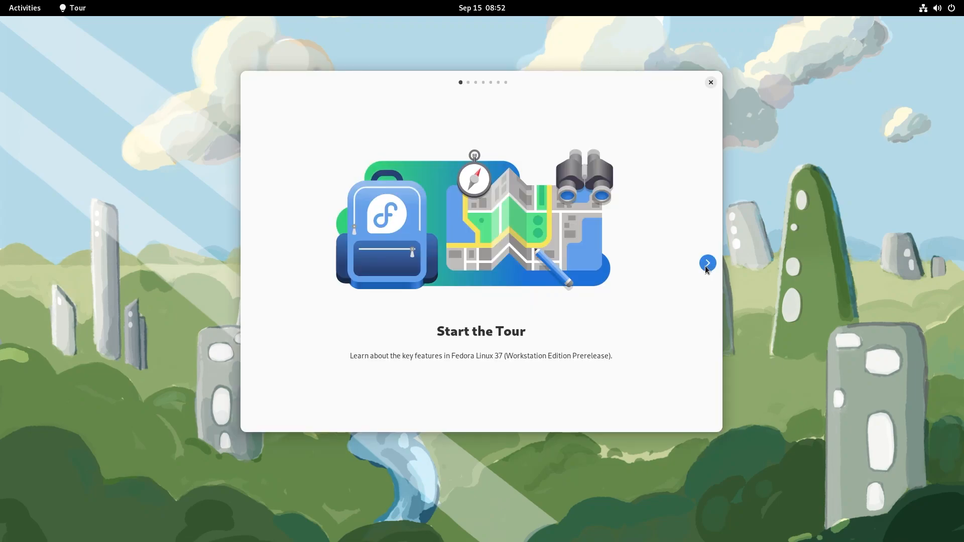
# Step: Page through the tour to Just Type to Search, trying searches 'ber' and 'games'
pyautogui.click(707, 262)
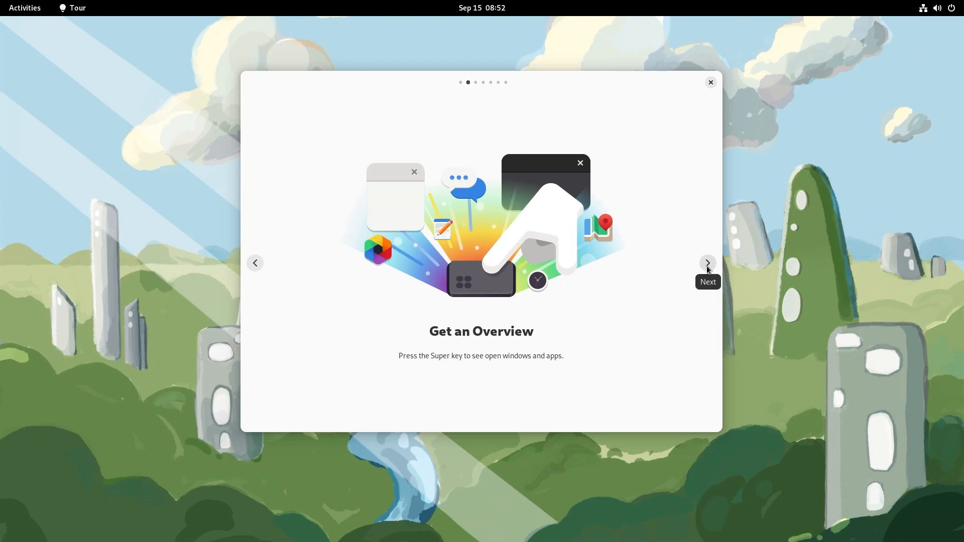
pyautogui.moveTo(705, 272)
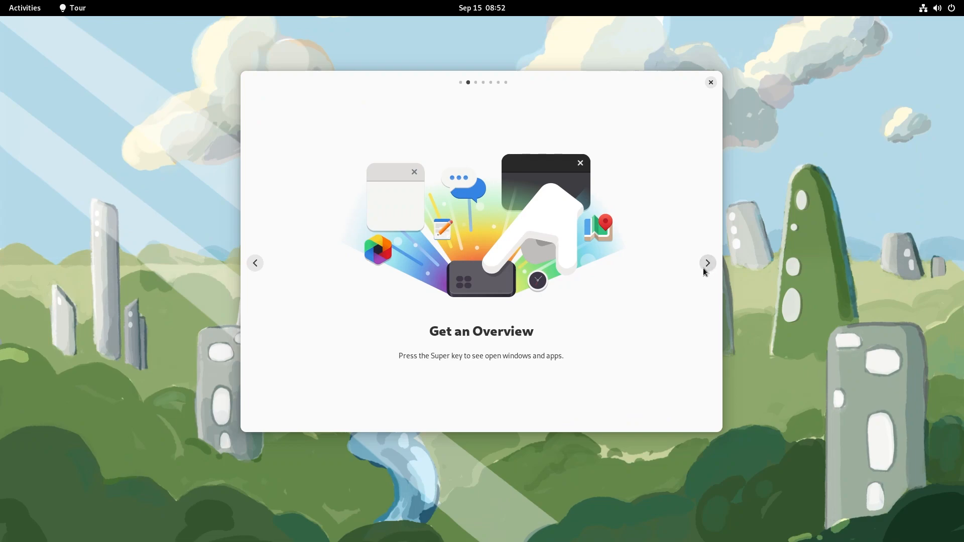
pyautogui.click(706, 263)
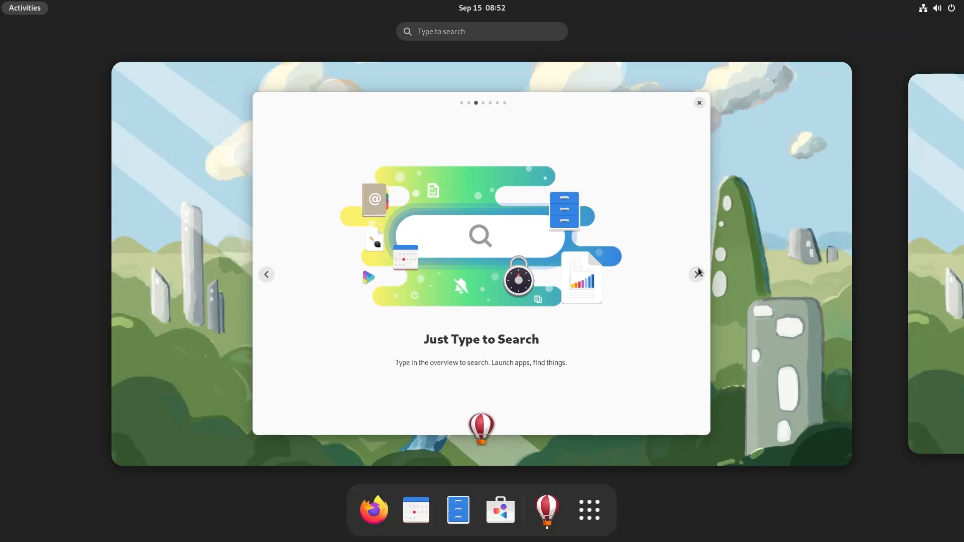
pyautogui.write('ber')
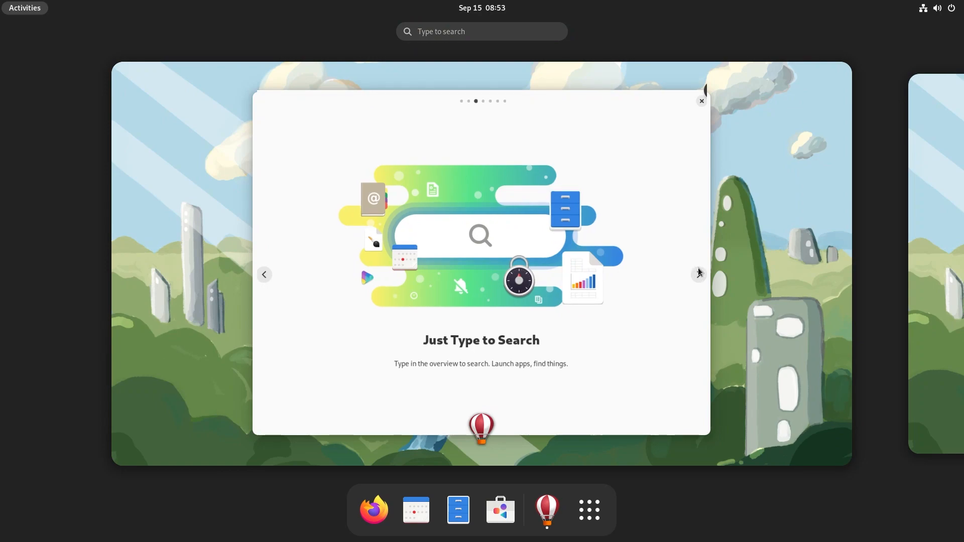
pyautogui.write('games')
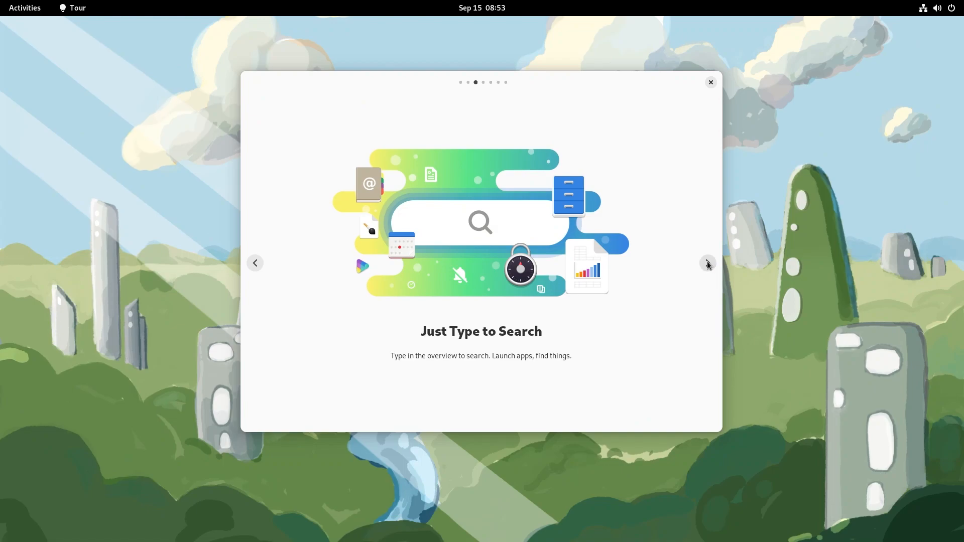
pyautogui.click(707, 262)
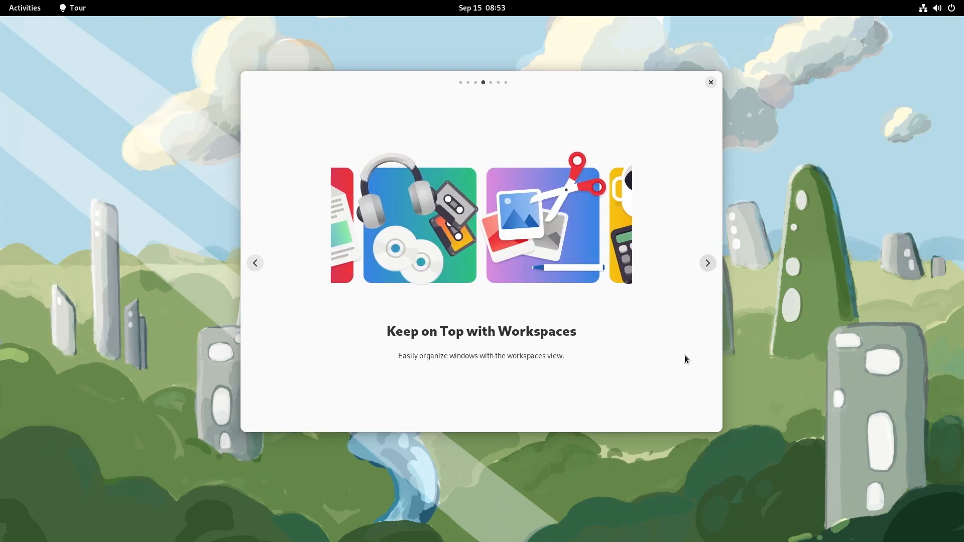
# Step: Return to the tour window on its workspace and advance to the workspace swipe tips
pyautogui.click(25, 8)
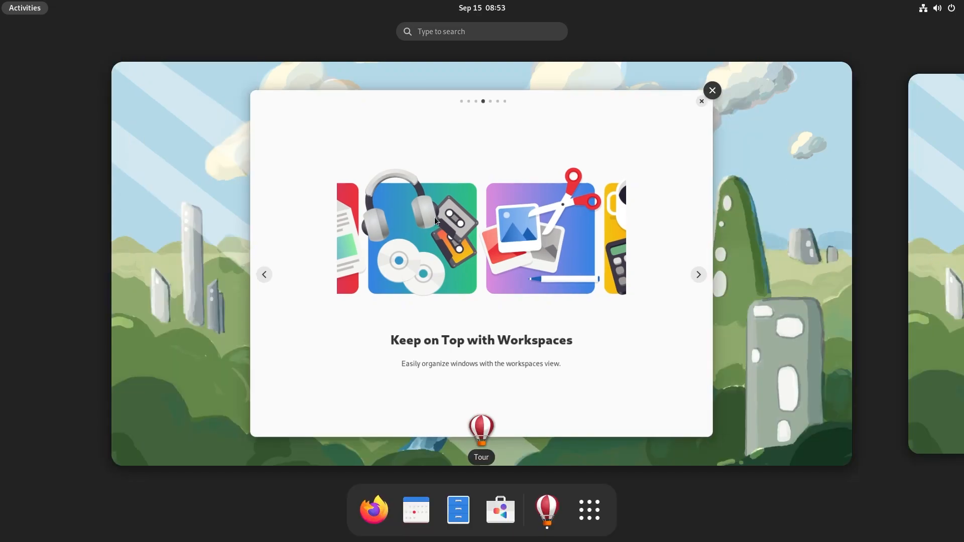
pyautogui.click(712, 90)
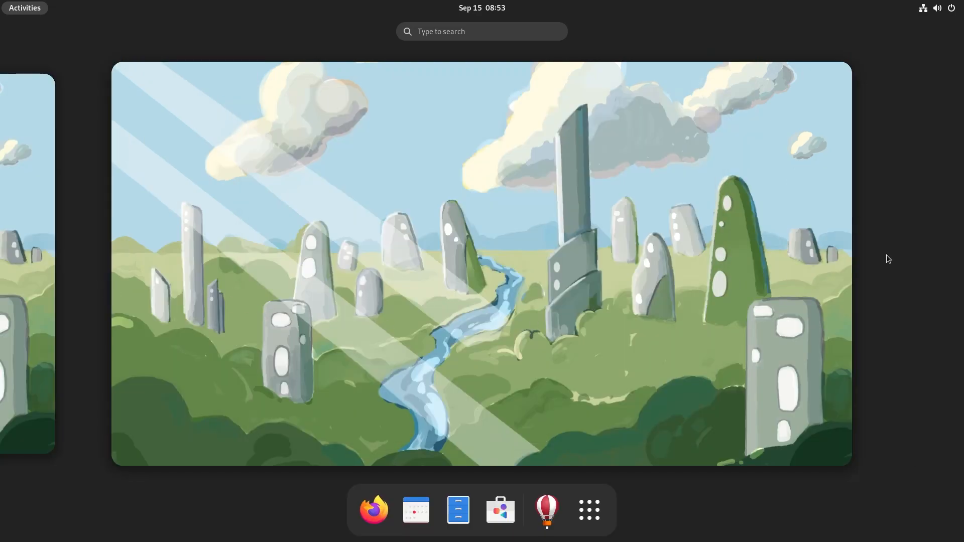
pyautogui.moveTo(210, 231)
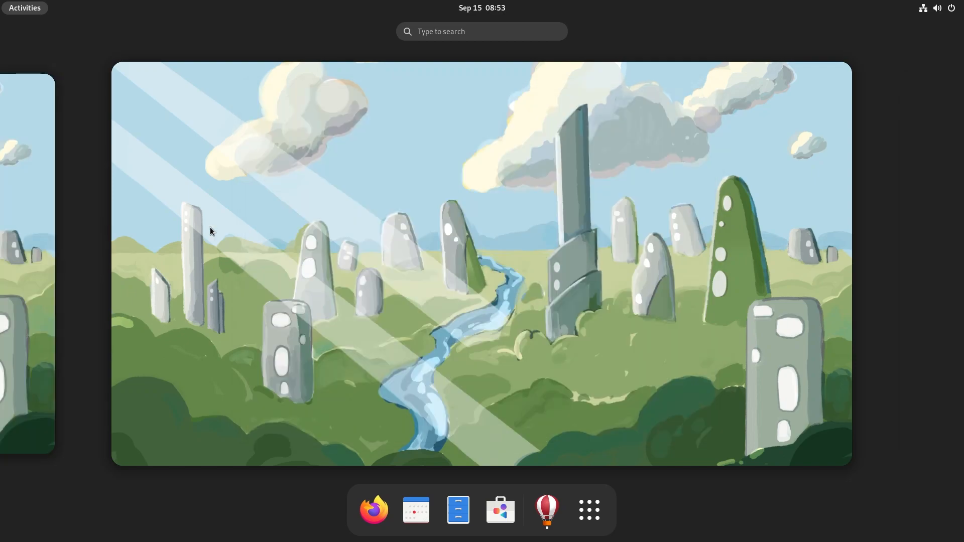
pyautogui.moveTo(556, 135)
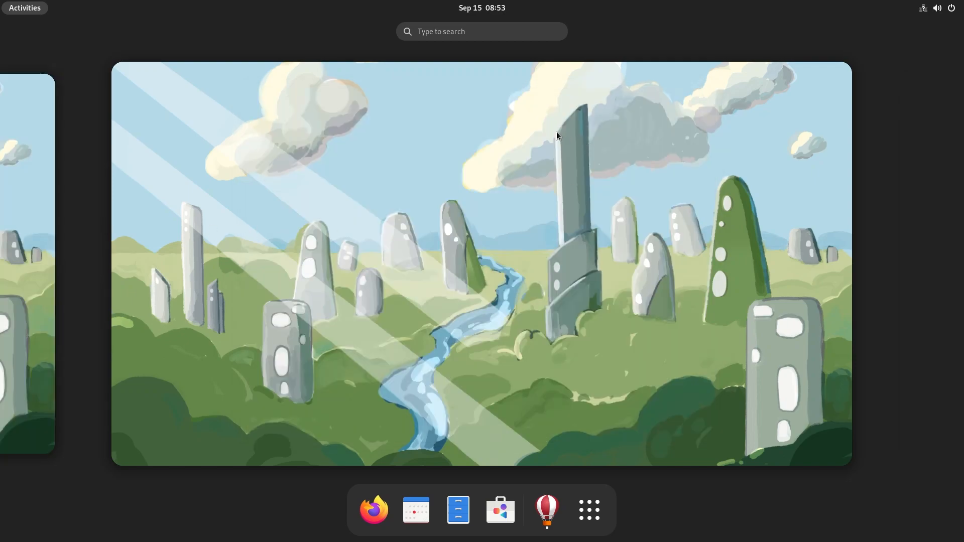
pyautogui.click(546, 510)
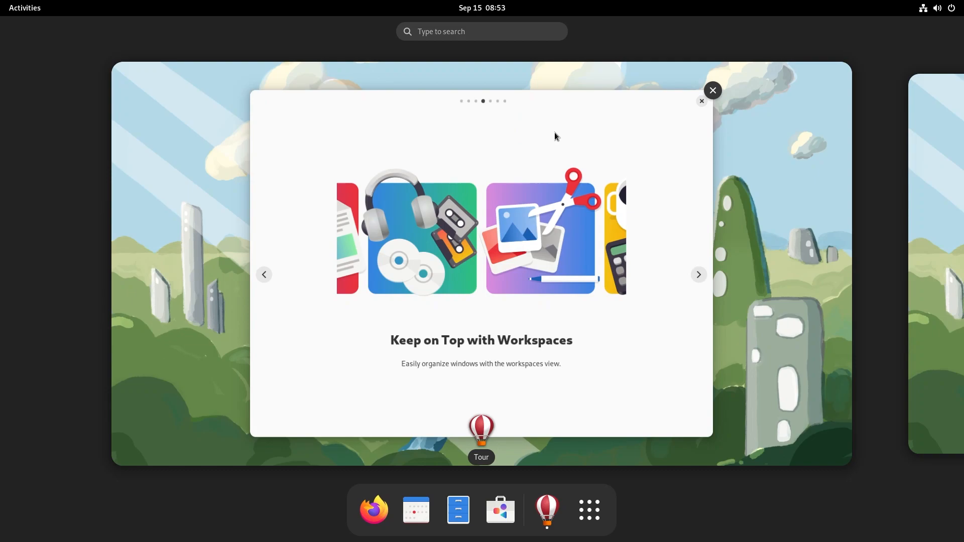
pyautogui.click(697, 274)
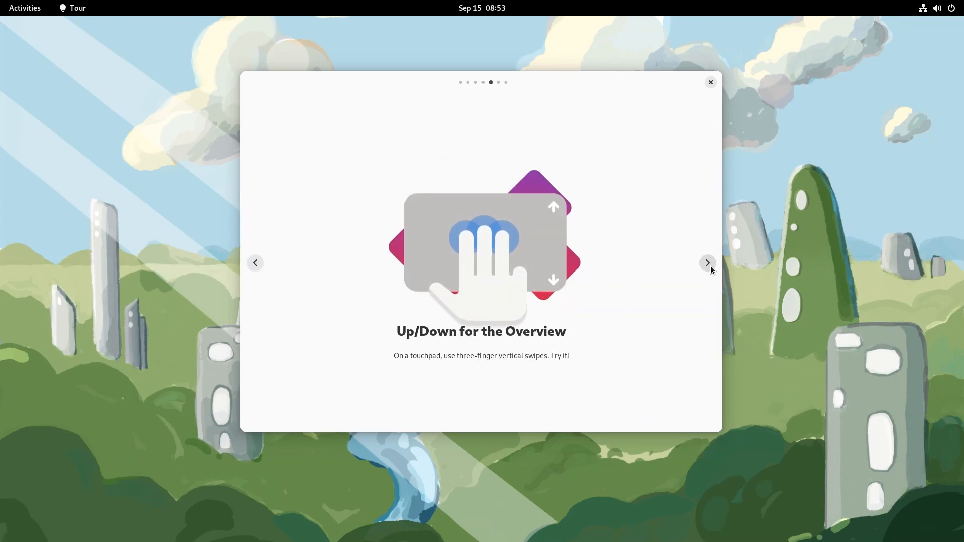
pyautogui.click(706, 263)
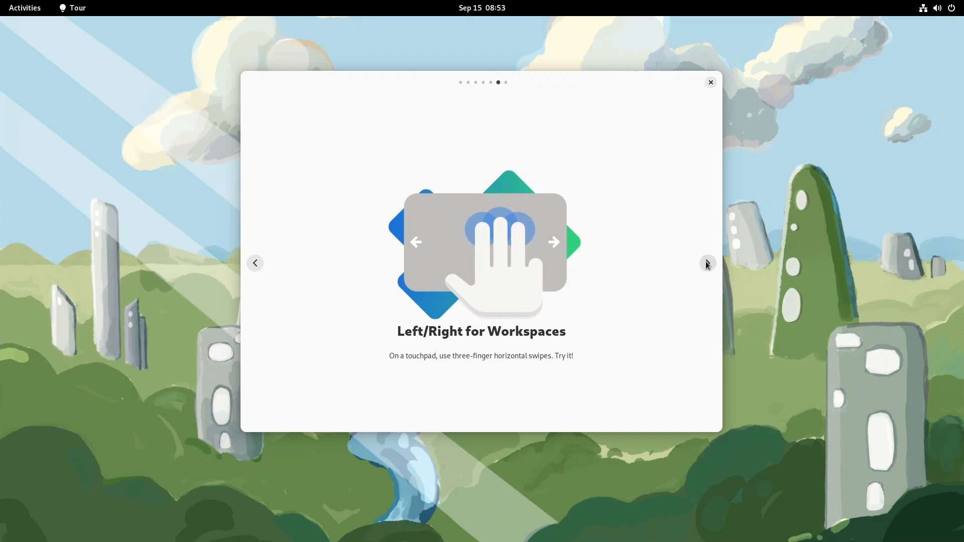
pyautogui.click(706, 263)
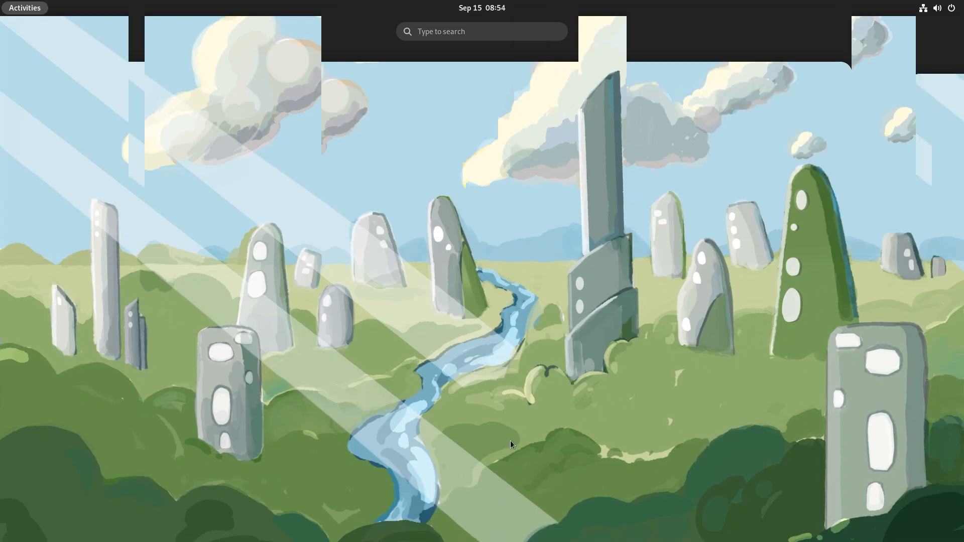
pyautogui.click(25, 8)
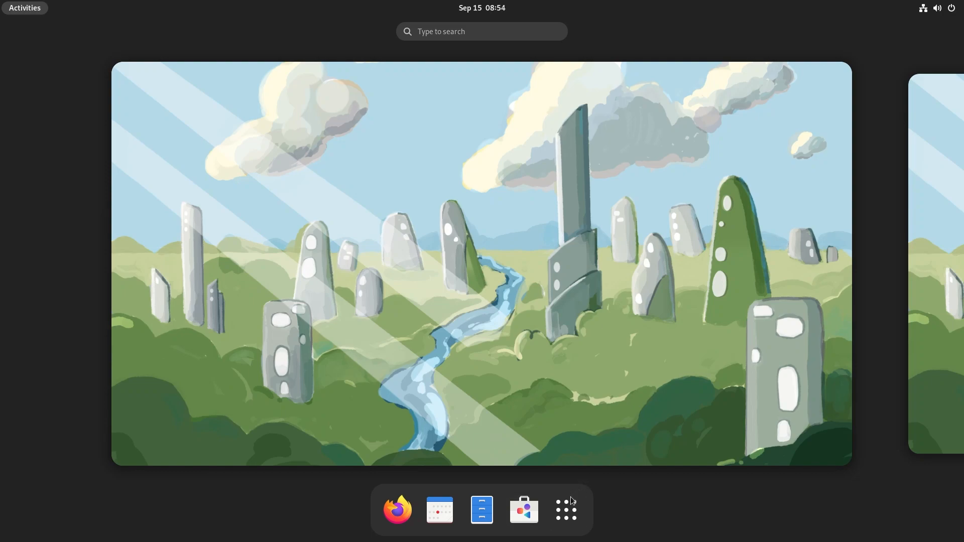
pyautogui.moveTo(564, 521)
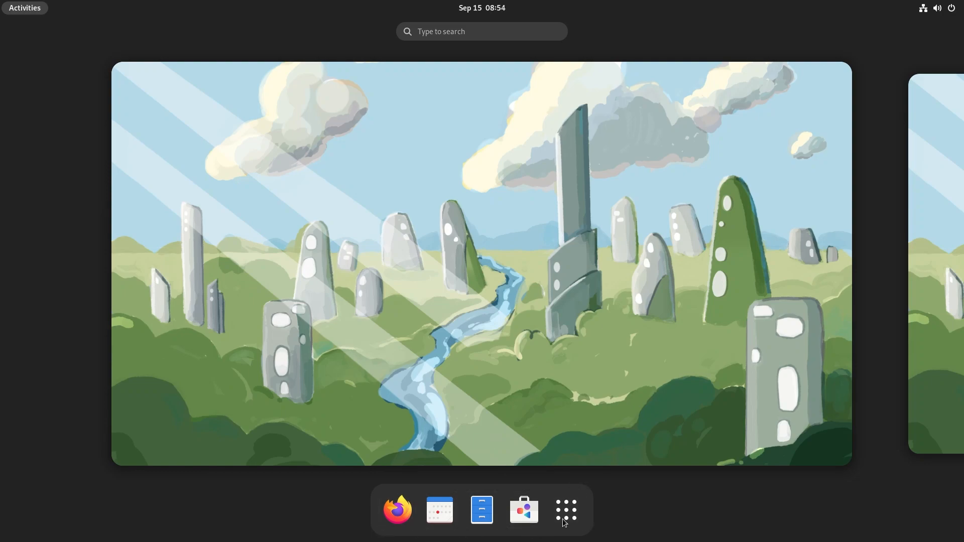
pyautogui.moveTo(564, 510)
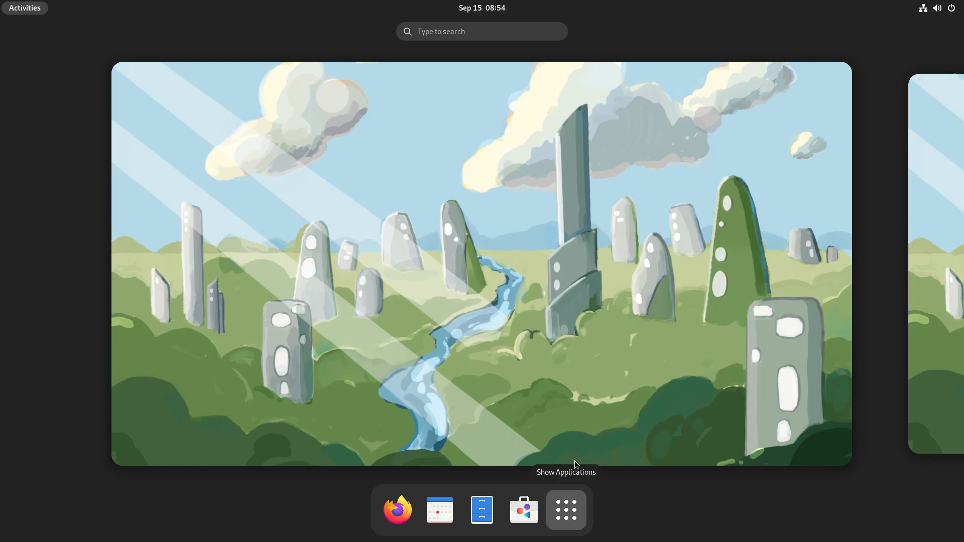
pyautogui.click(564, 510)
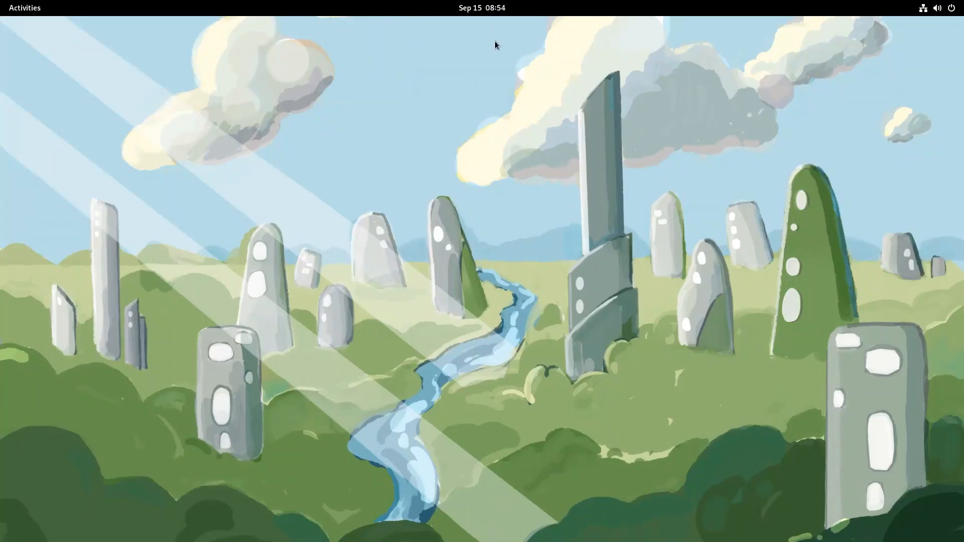
# Step: Open the top-bar date panel showing September 15 2022 with no notifications or events
pyautogui.click(482, 7)
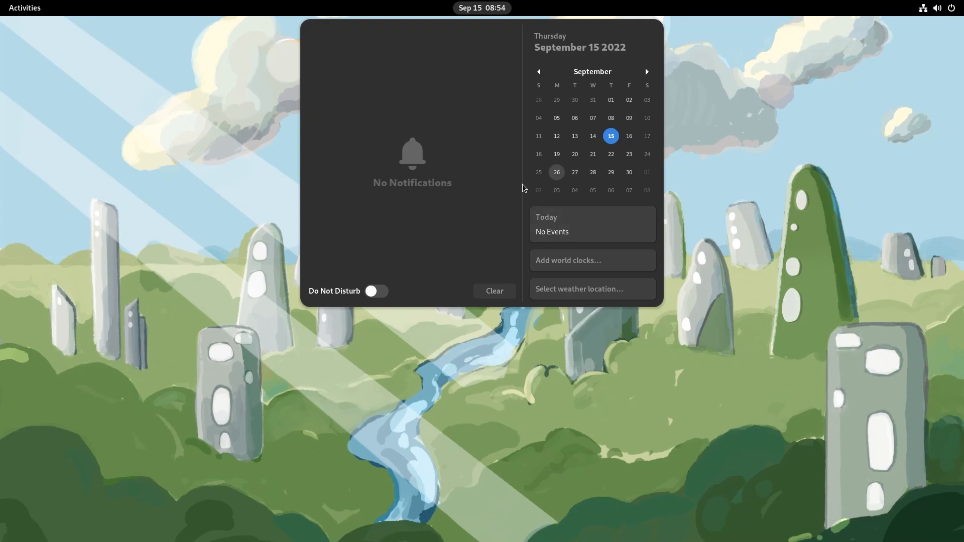
pyautogui.moveTo(541, 295)
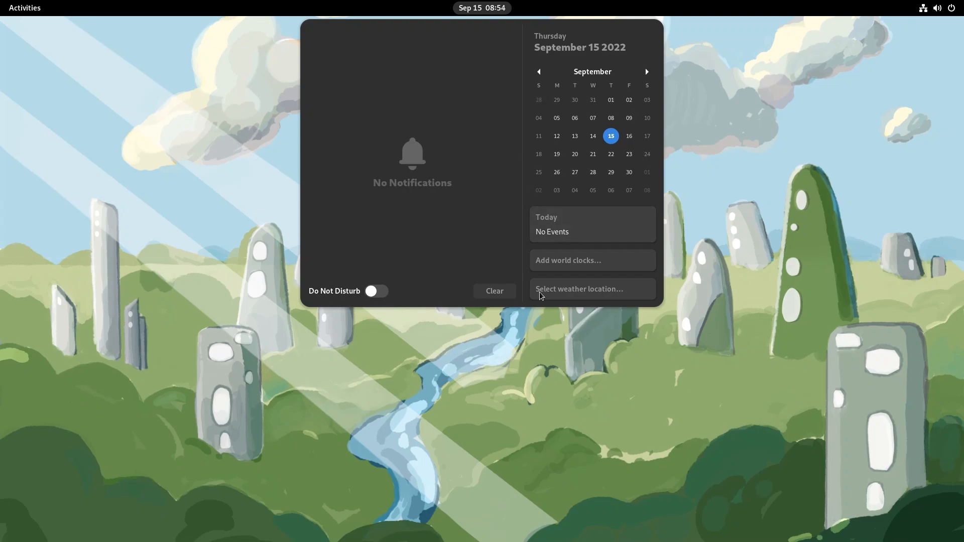
pyautogui.moveTo(562, 274)
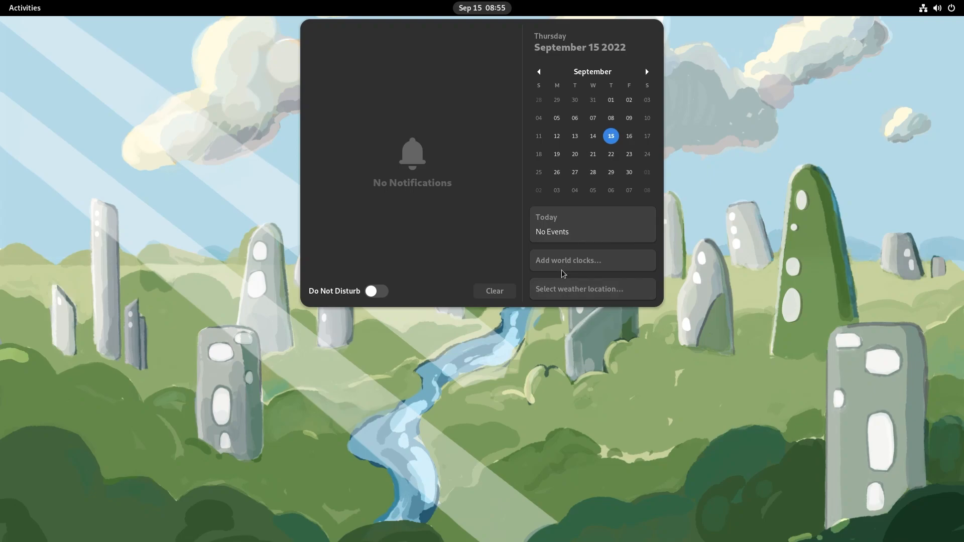
pyautogui.moveTo(556, 247)
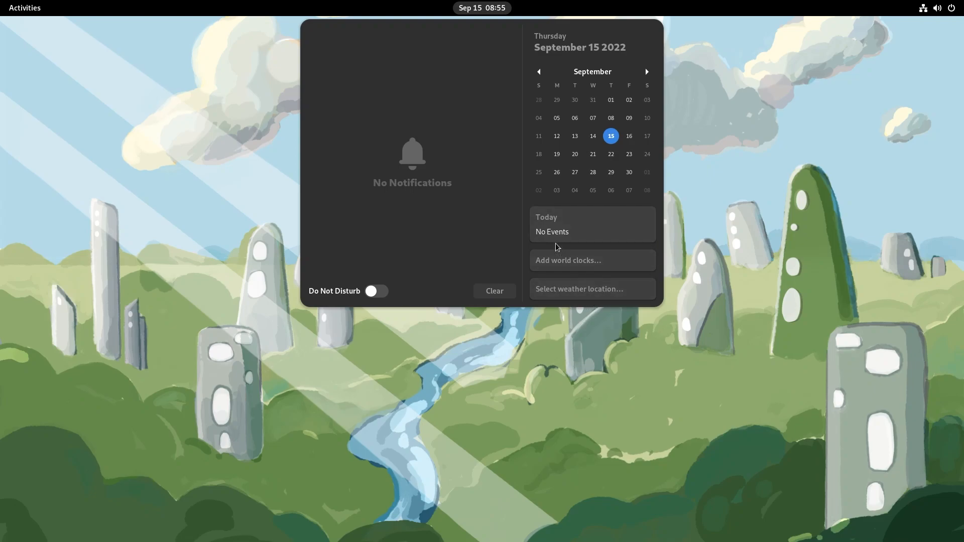
pyautogui.moveTo(930, 17)
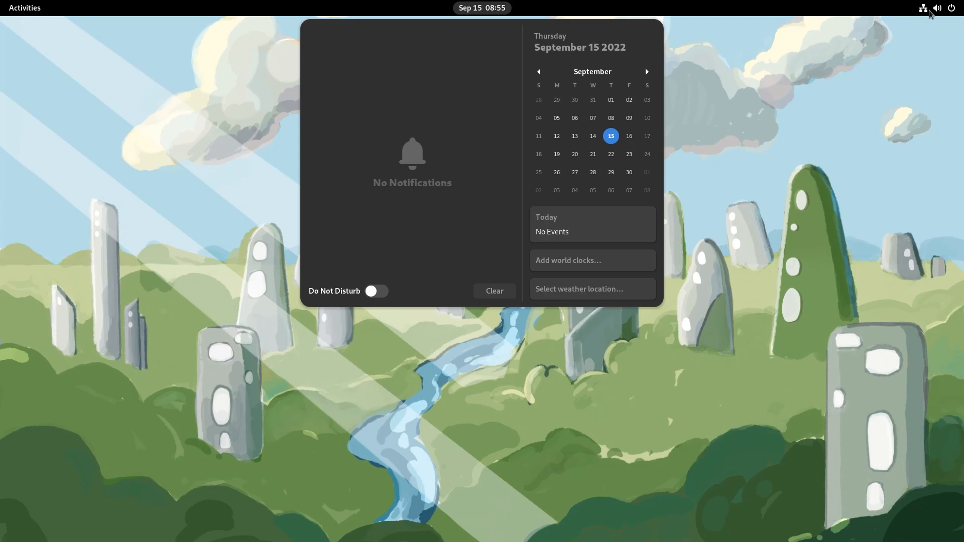
# Step: Turn on Dark Mode, switch power profile to Power Saver and back to Balanced, expand Power Off
pyautogui.click(922, 7)
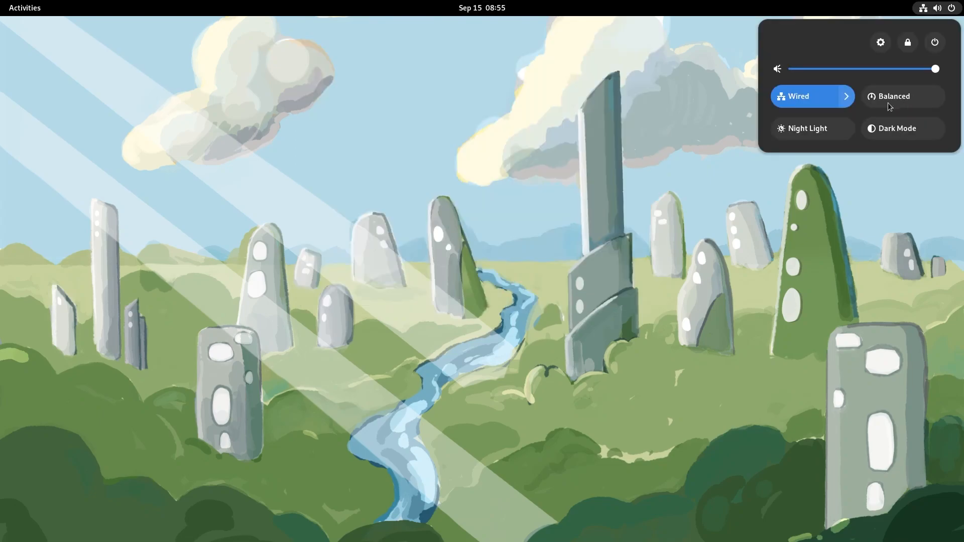
pyautogui.moveTo(812, 136)
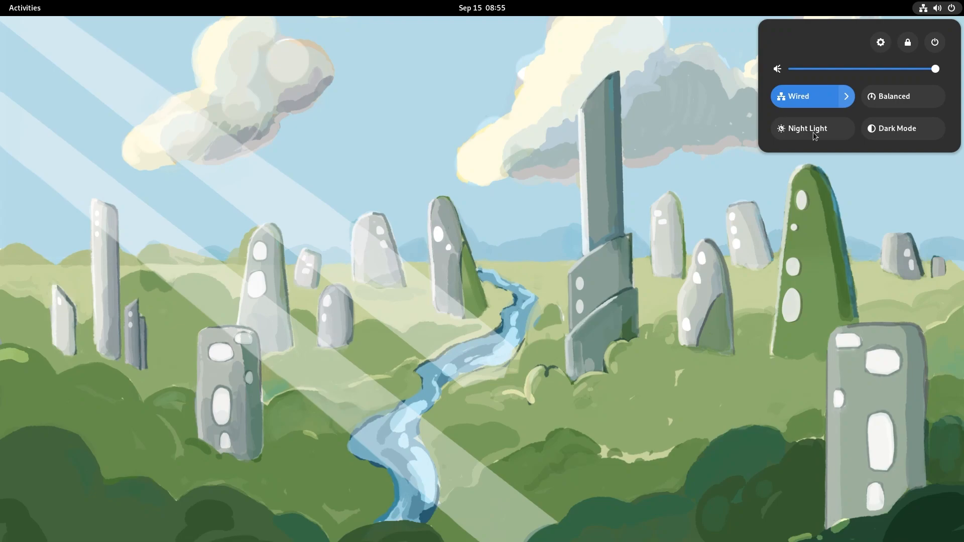
pyautogui.moveTo(936, 50)
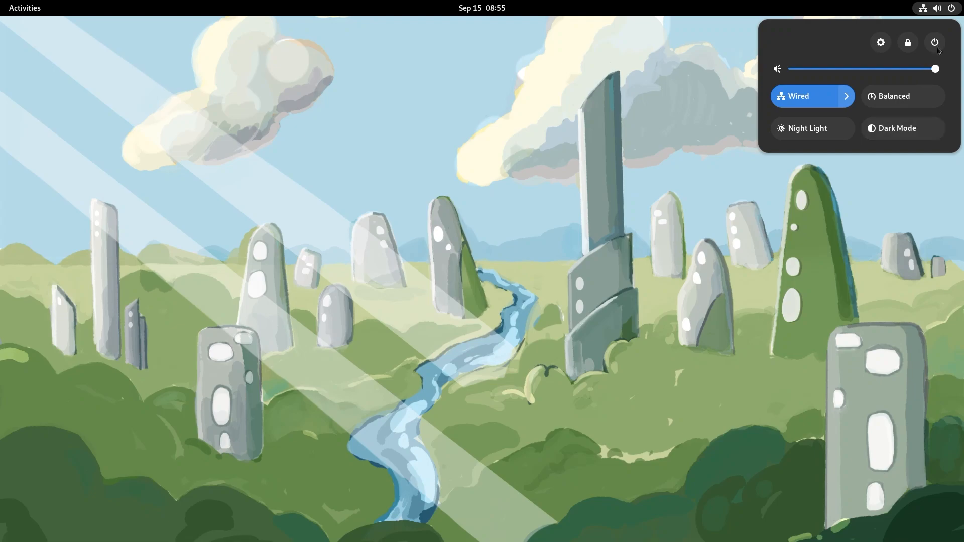
pyautogui.moveTo(916, 125)
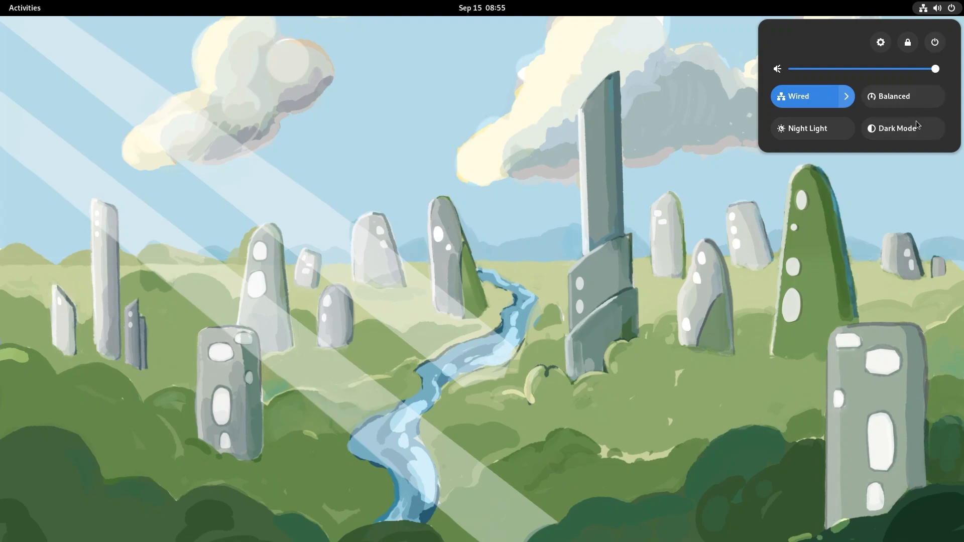
pyautogui.moveTo(903, 133)
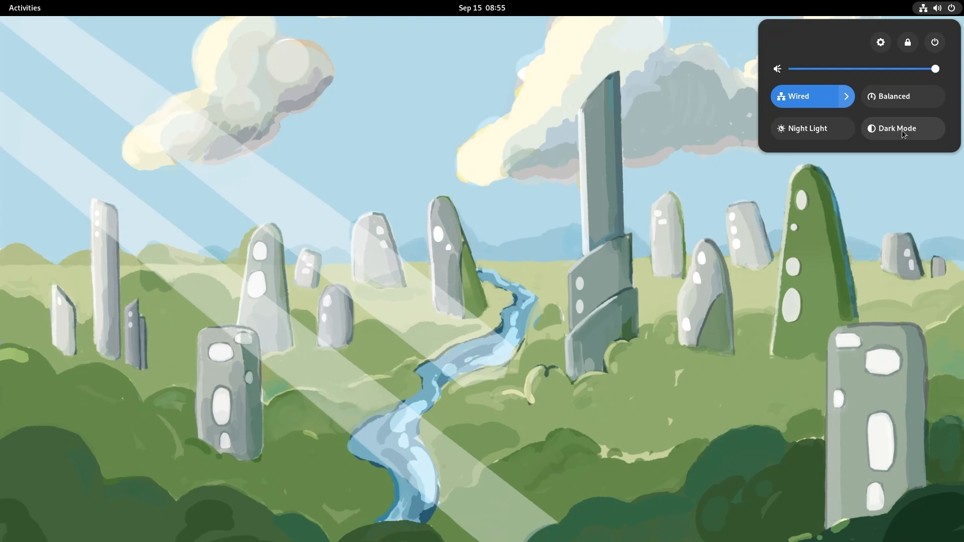
pyautogui.click(902, 129)
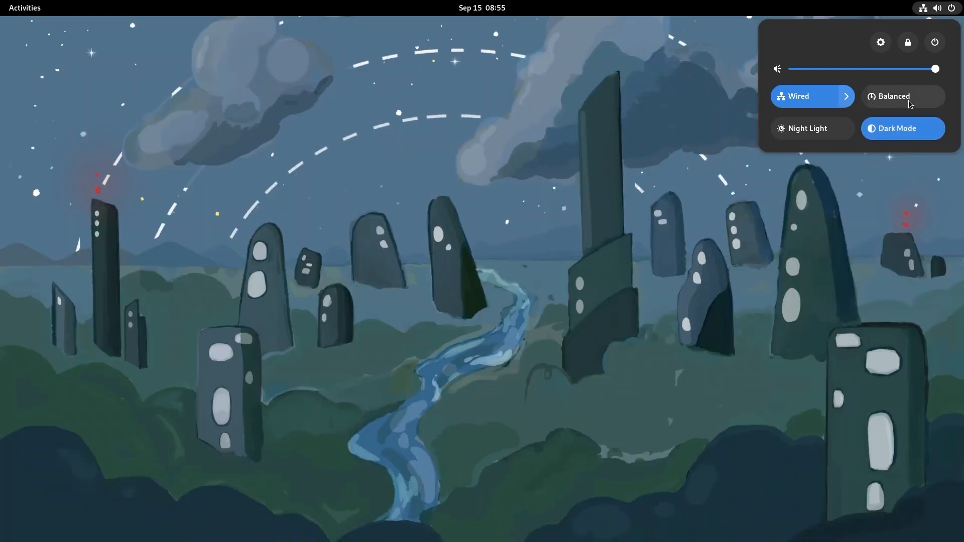
pyautogui.click(902, 96)
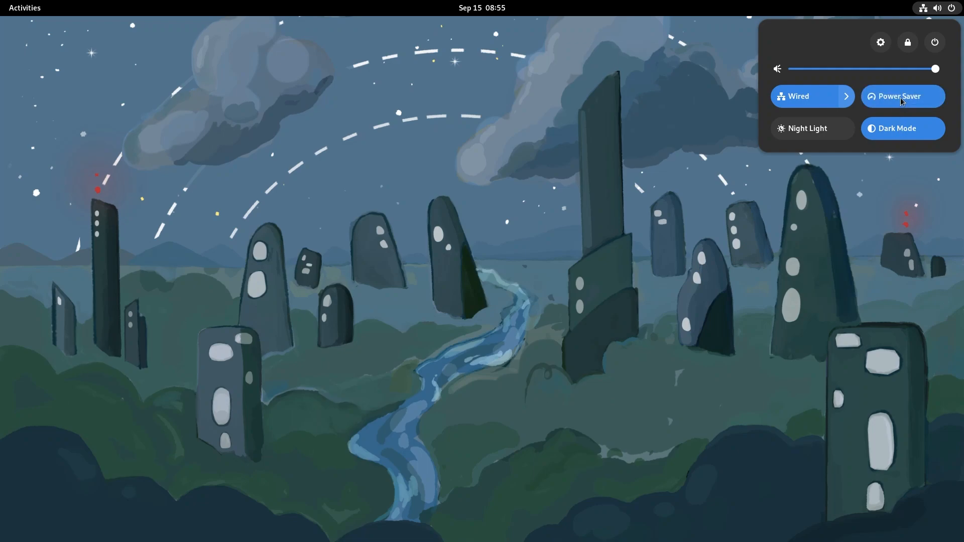
pyautogui.click(901, 96)
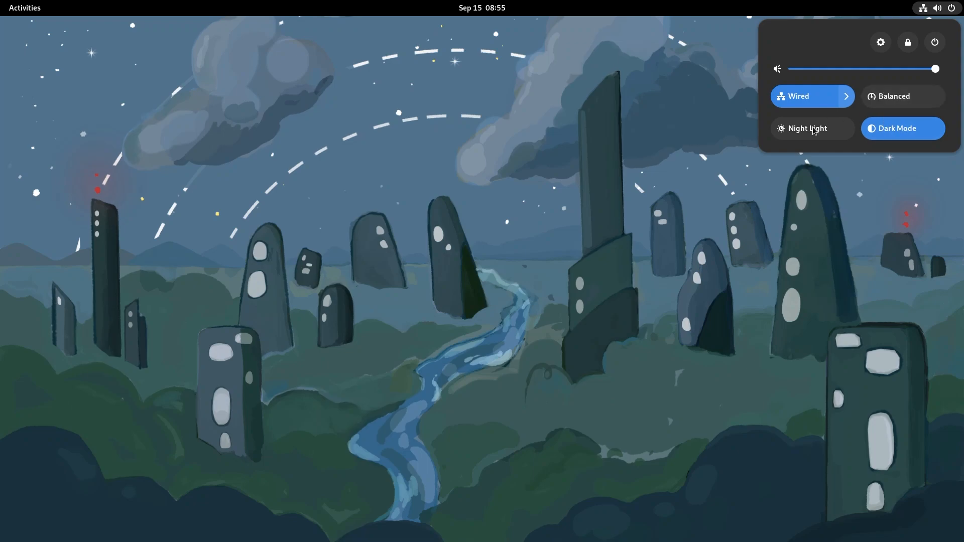
pyautogui.moveTo(835, 125)
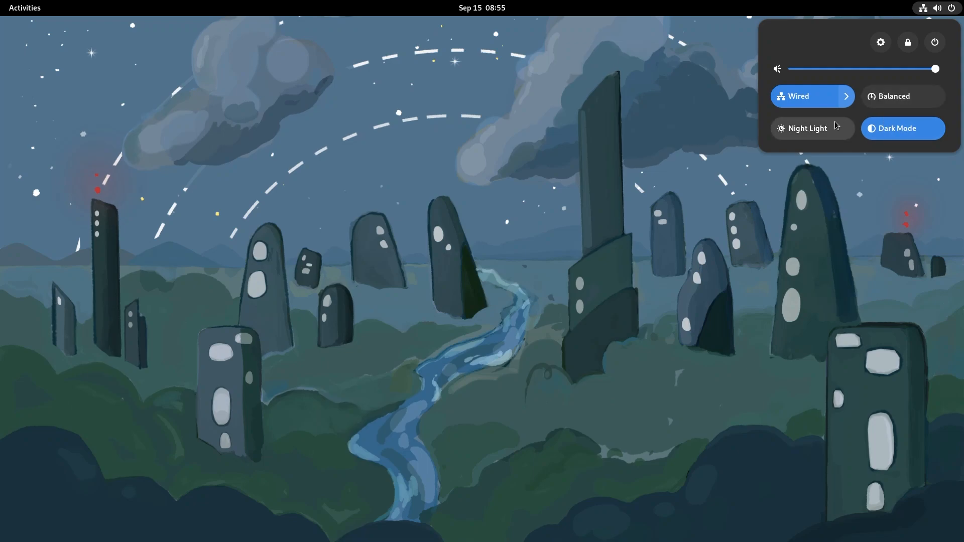
pyautogui.moveTo(865, 104)
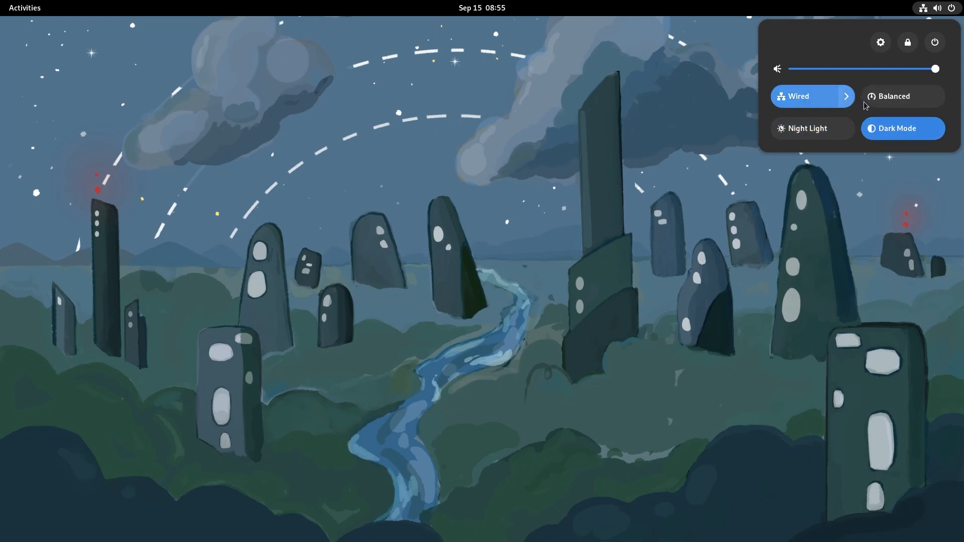
pyautogui.moveTo(854, 148)
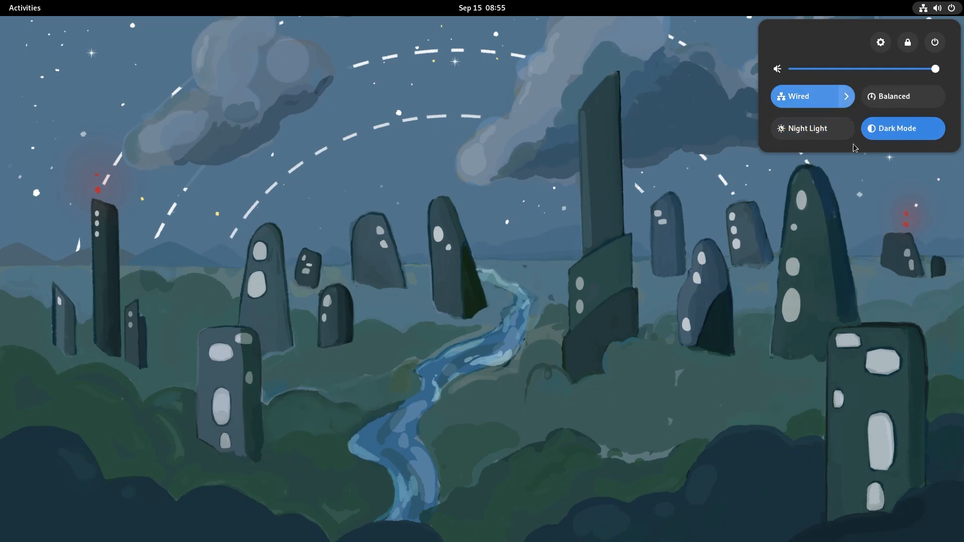
pyautogui.click(845, 96)
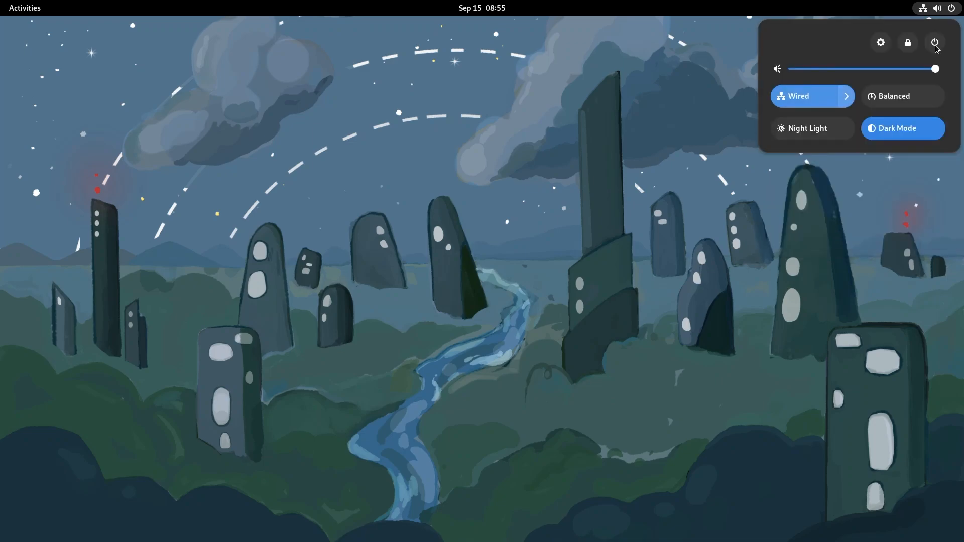
pyautogui.moveTo(777, 120)
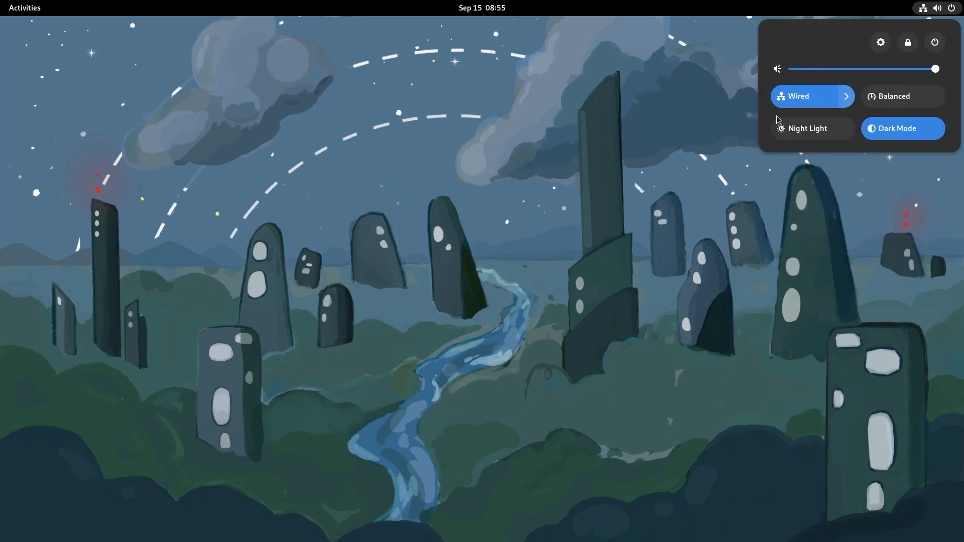
pyautogui.click(933, 42)
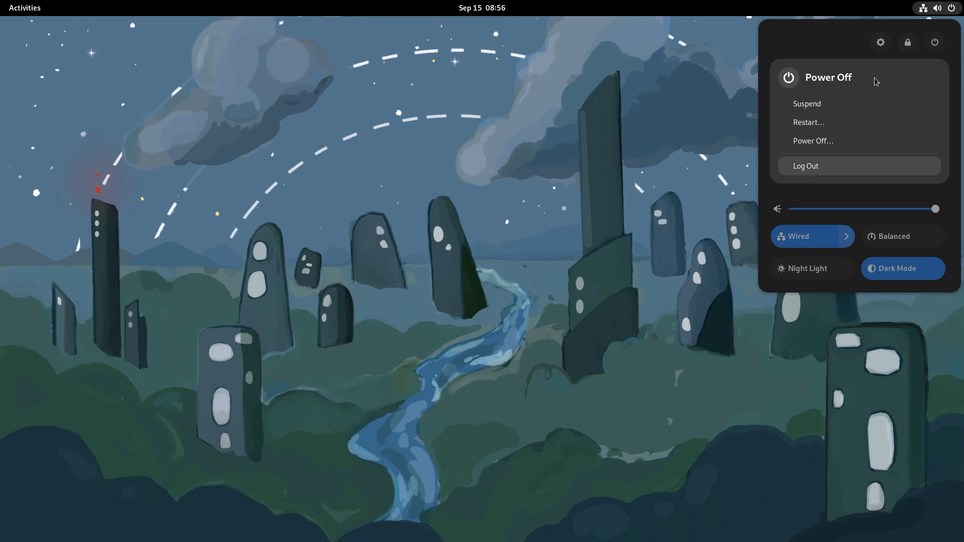
pyautogui.moveTo(930, 100)
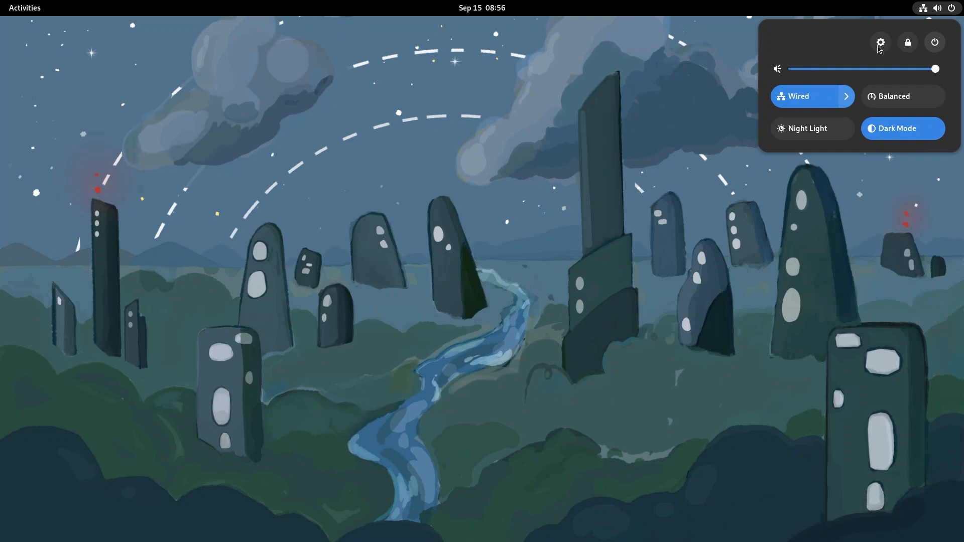
# Step: Open Settings on the About page showing Fedora Linux 37, GNOME 43.beta and hardware details
pyautogui.click(878, 42)
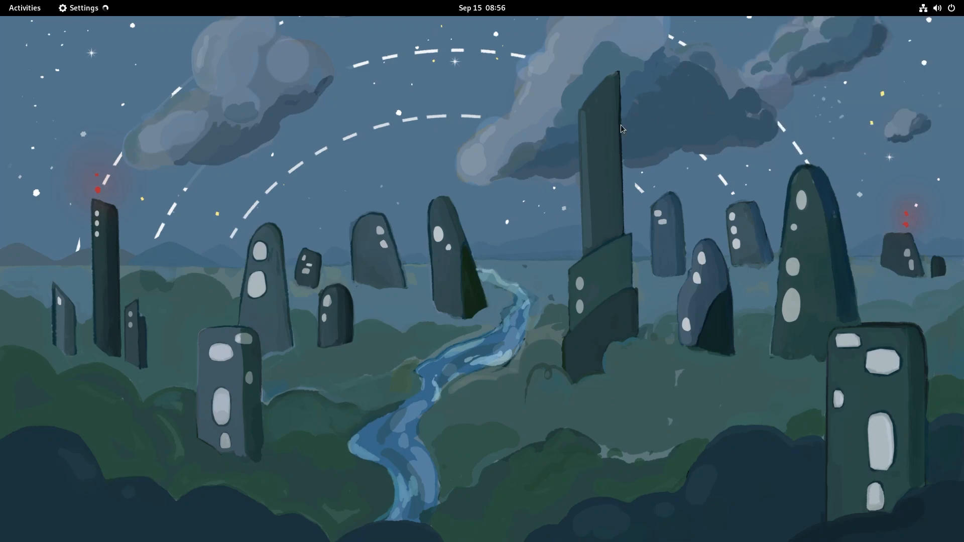
pyautogui.moveTo(523, 104)
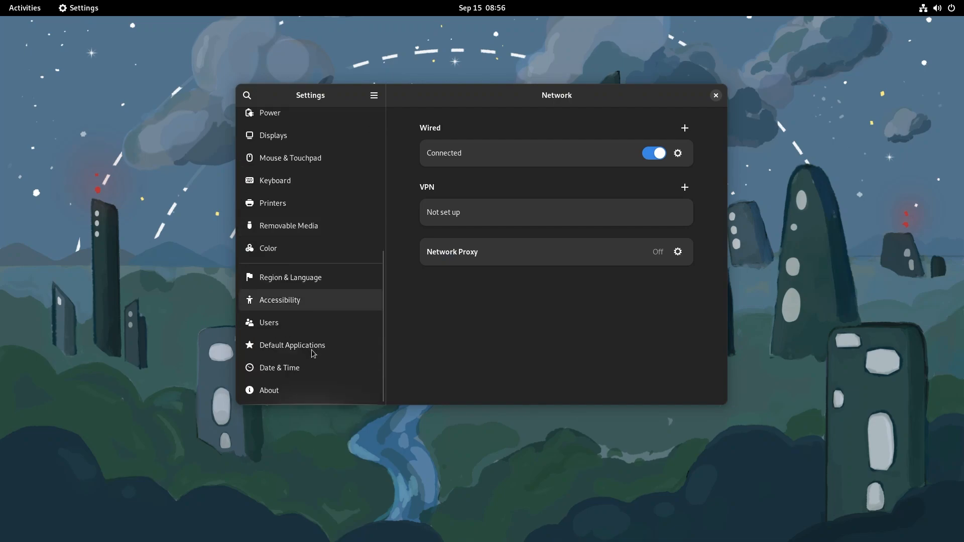
pyautogui.moveTo(301, 389)
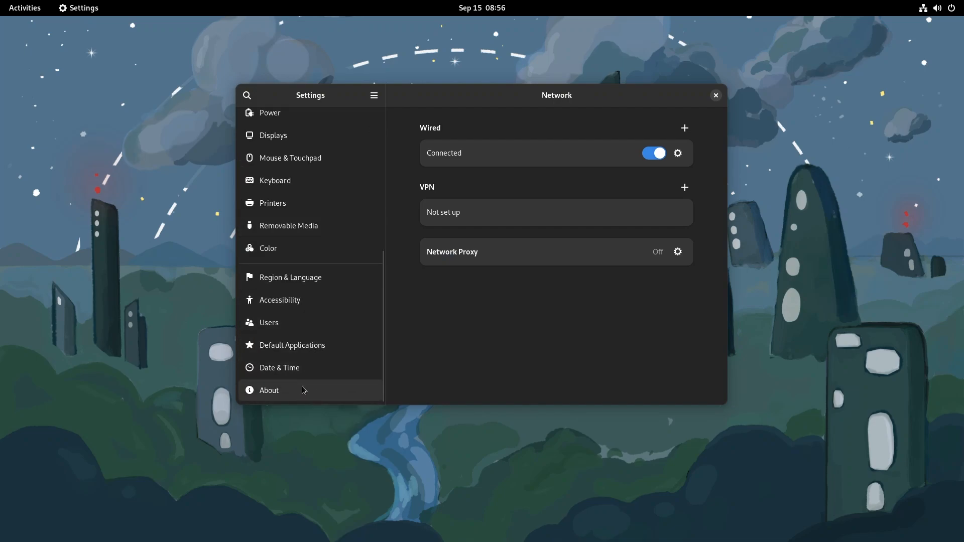
pyautogui.click(269, 389)
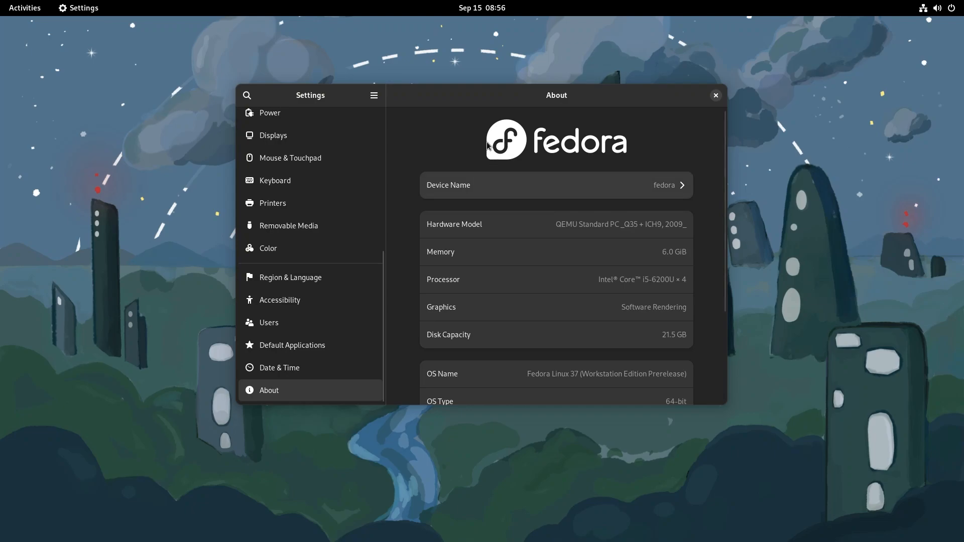
pyautogui.moveTo(686, 264)
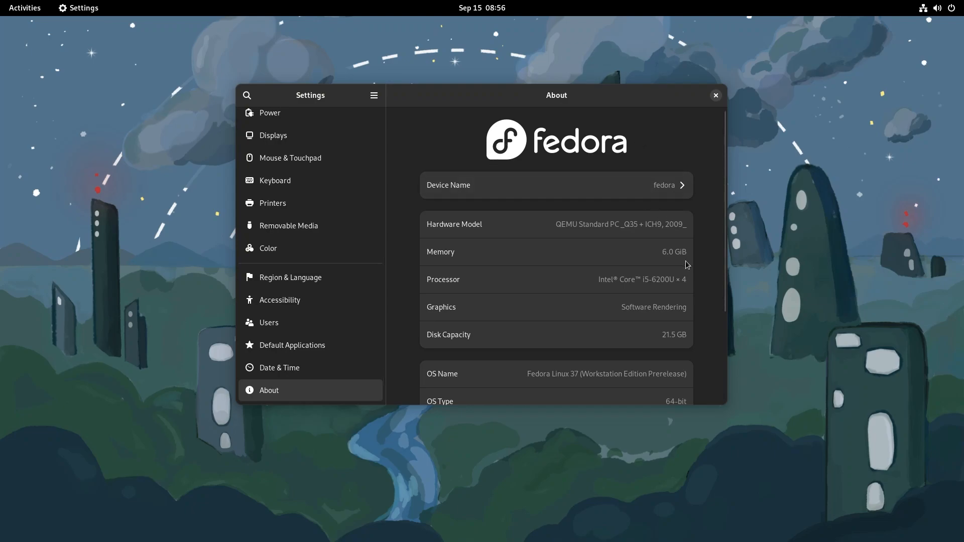
pyautogui.moveTo(703, 295)
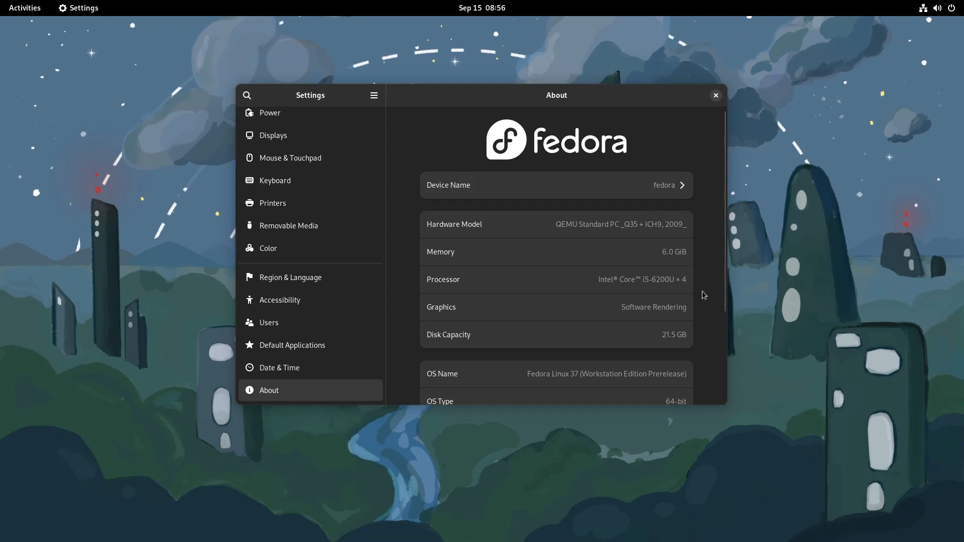
pyautogui.scroll(-3)
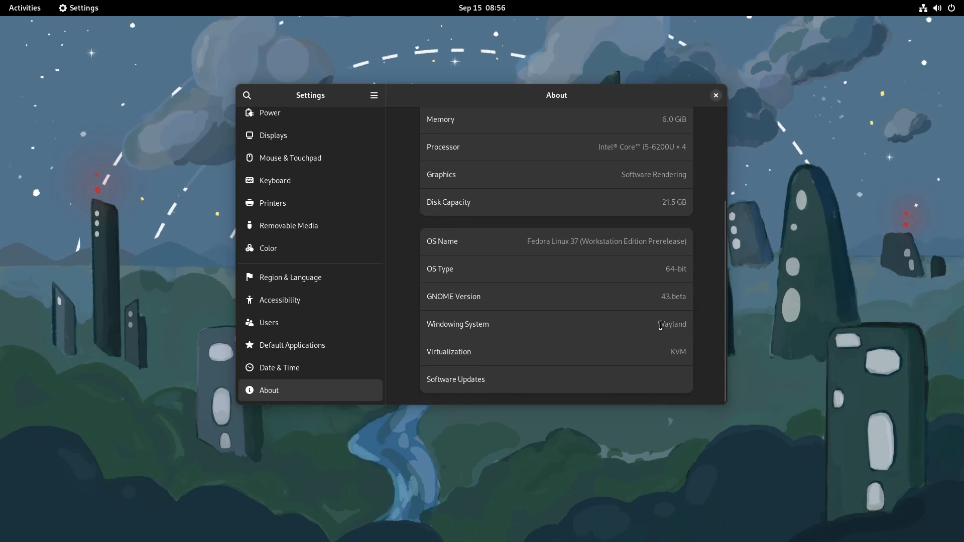
pyautogui.moveTo(933, 18)
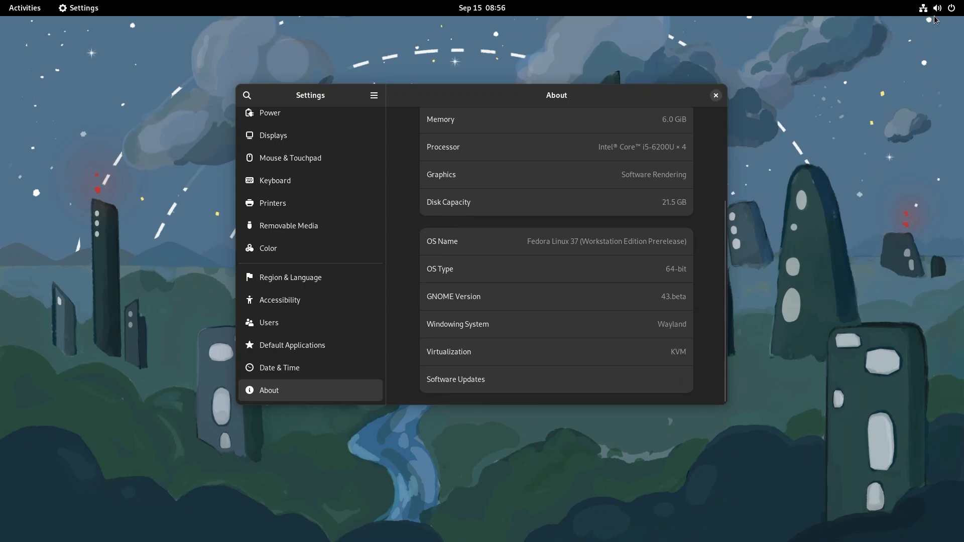
# Step: Turn off Dark Mode from the quick settings menu
pyautogui.click(936, 7)
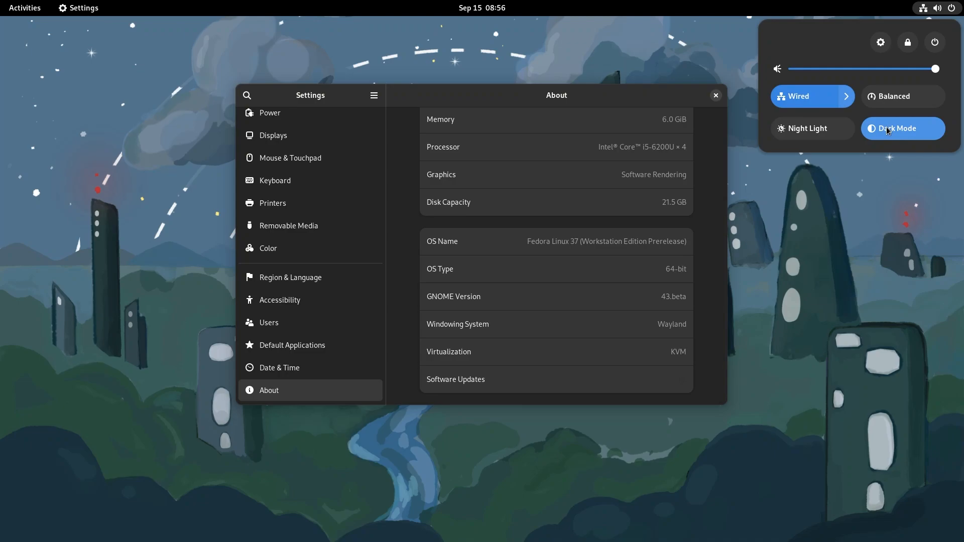
pyautogui.click(895, 128)
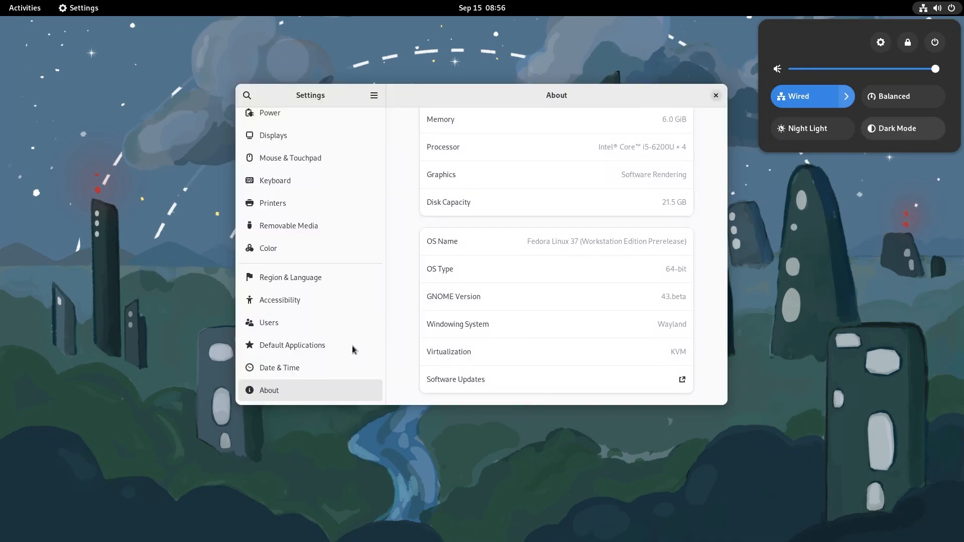
pyautogui.moveTo(418, 97)
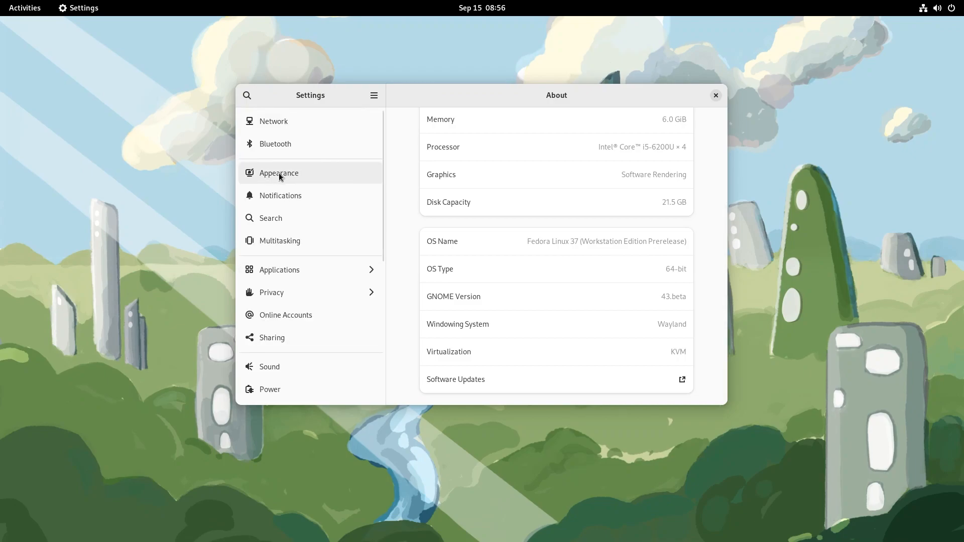
# Step: Choose the lilac abstract wallpaper from the Appearance page's Background thumbnails
pyautogui.click(278, 173)
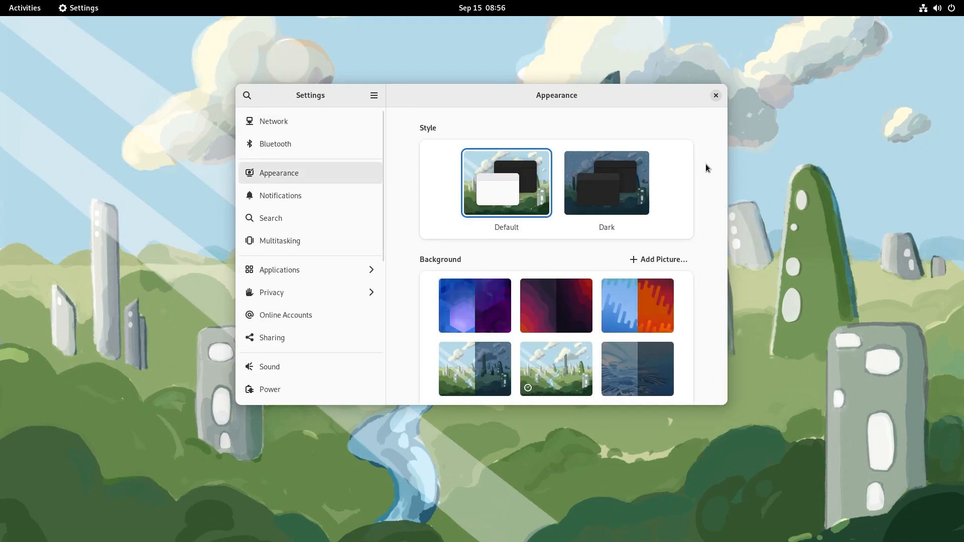
pyautogui.moveTo(722, 199)
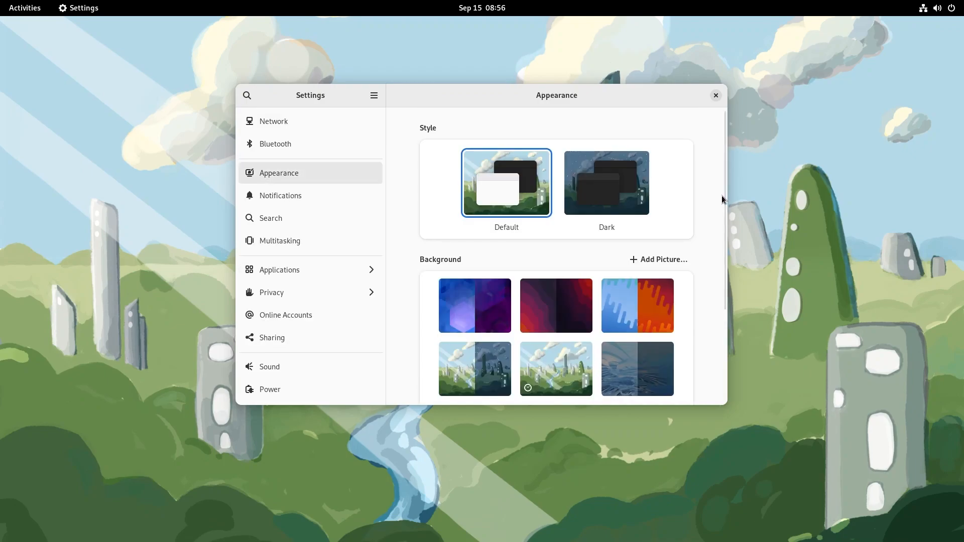
pyautogui.scroll(-3)
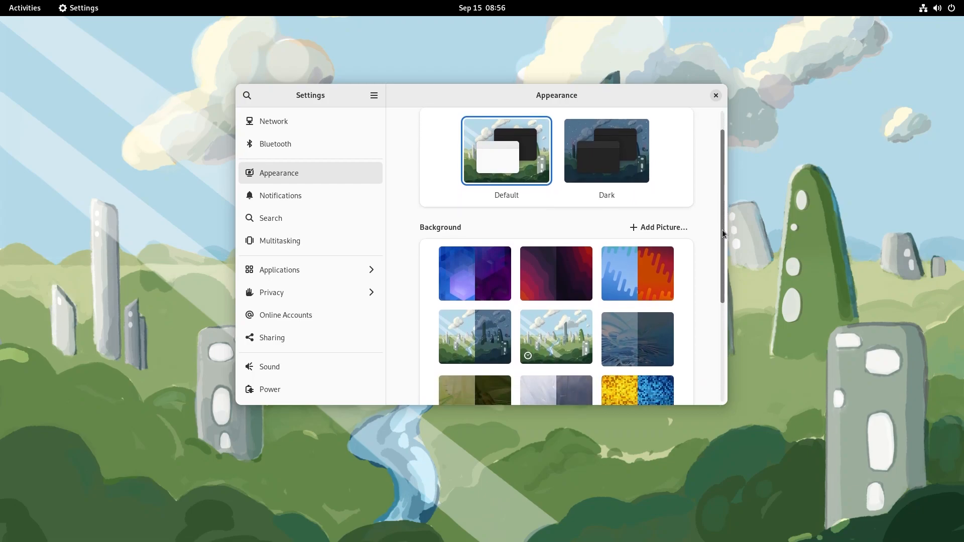
pyautogui.scroll(-3)
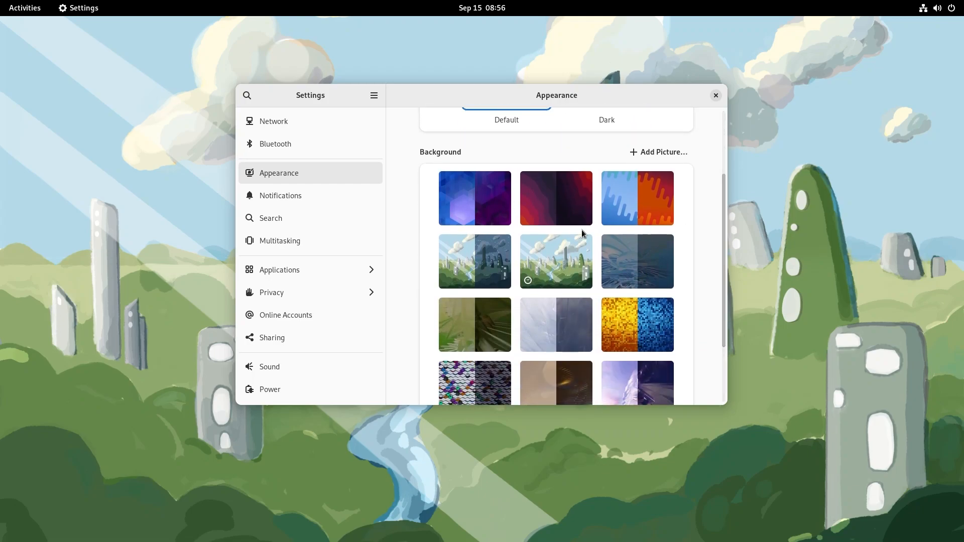
pyautogui.moveTo(723, 246)
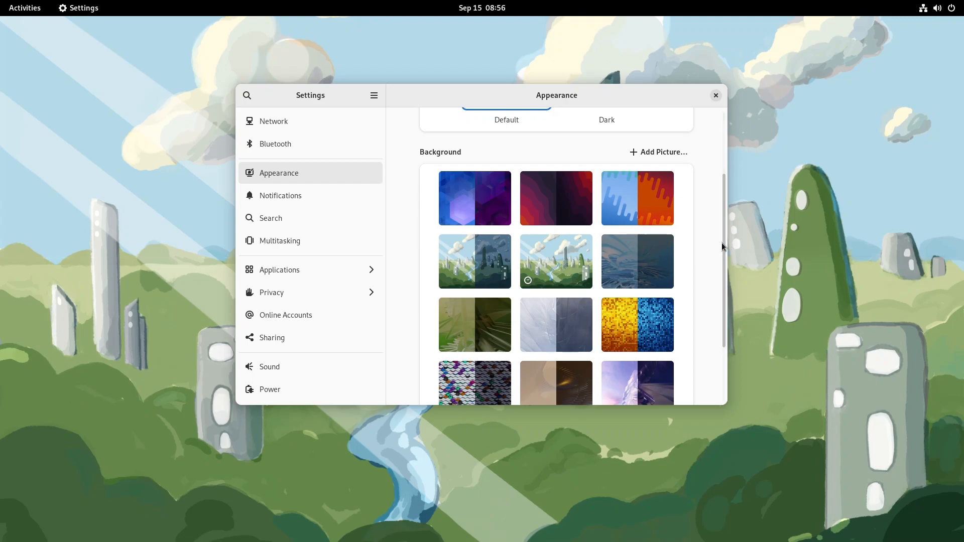
pyautogui.scroll(-3)
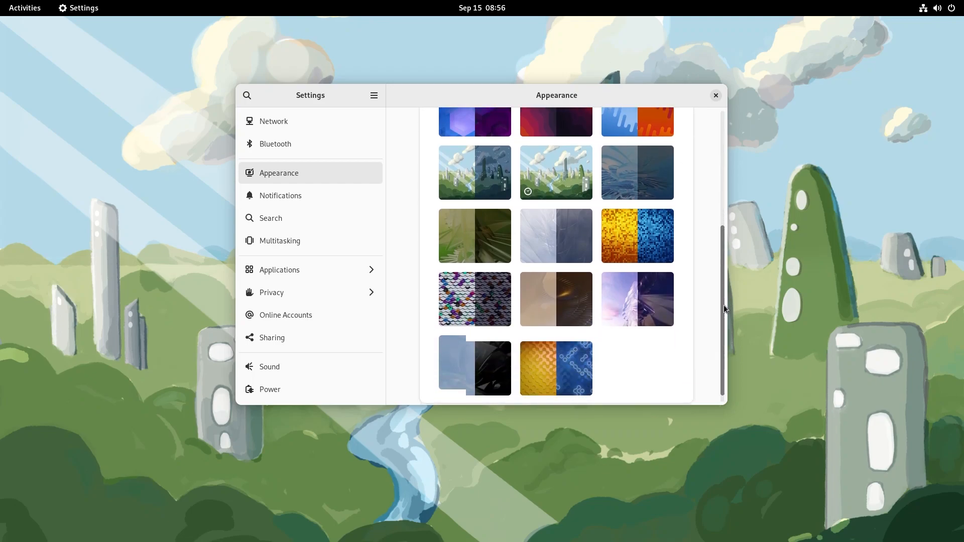
pyautogui.scroll(3)
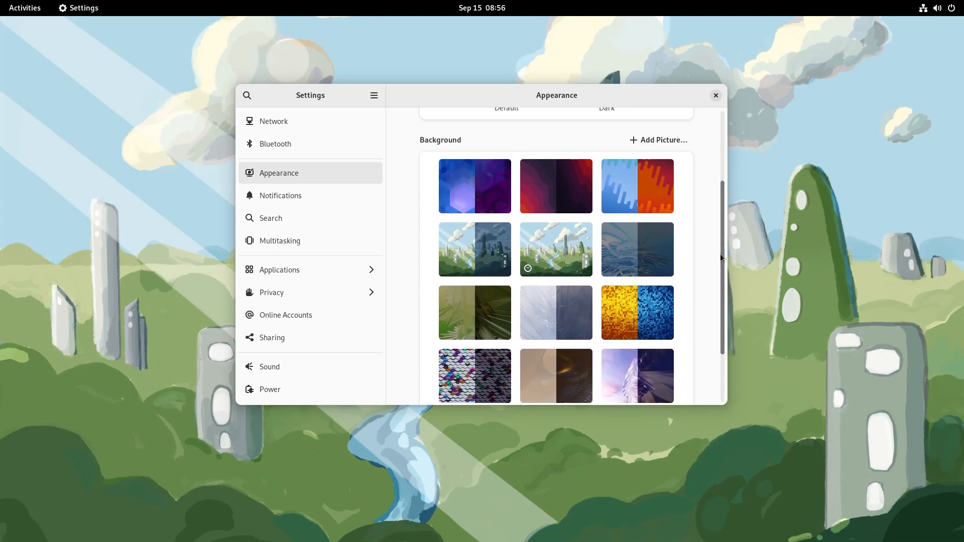
pyautogui.scroll(-3)
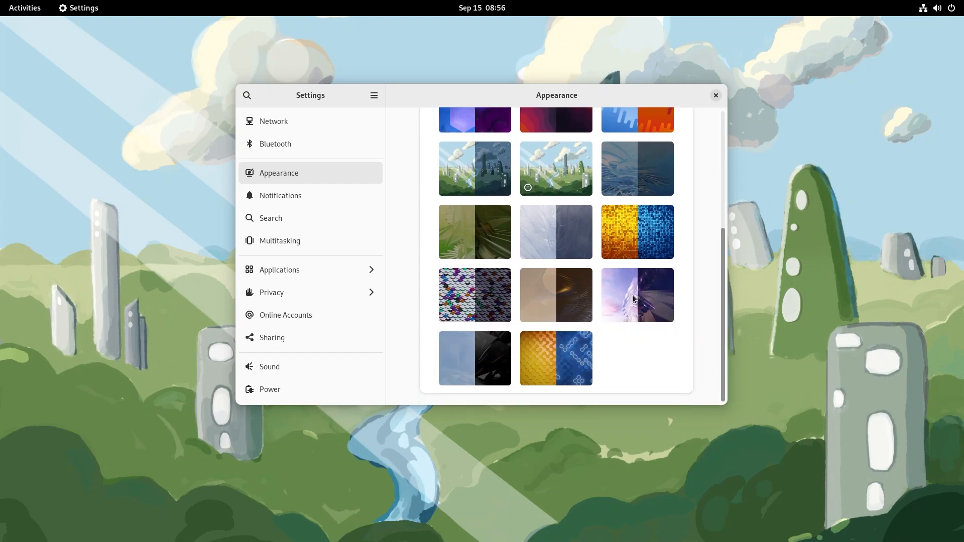
pyautogui.moveTo(636, 127)
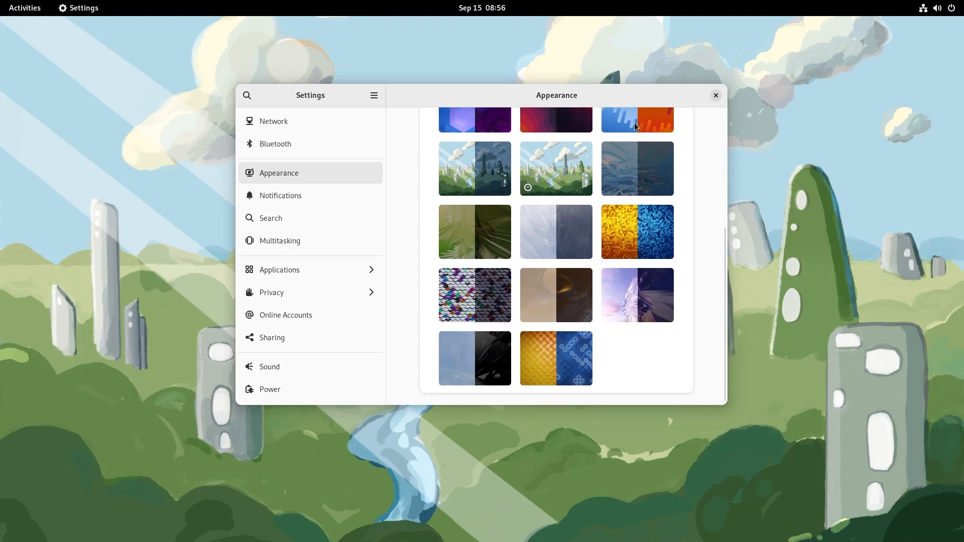
pyautogui.click(637, 295)
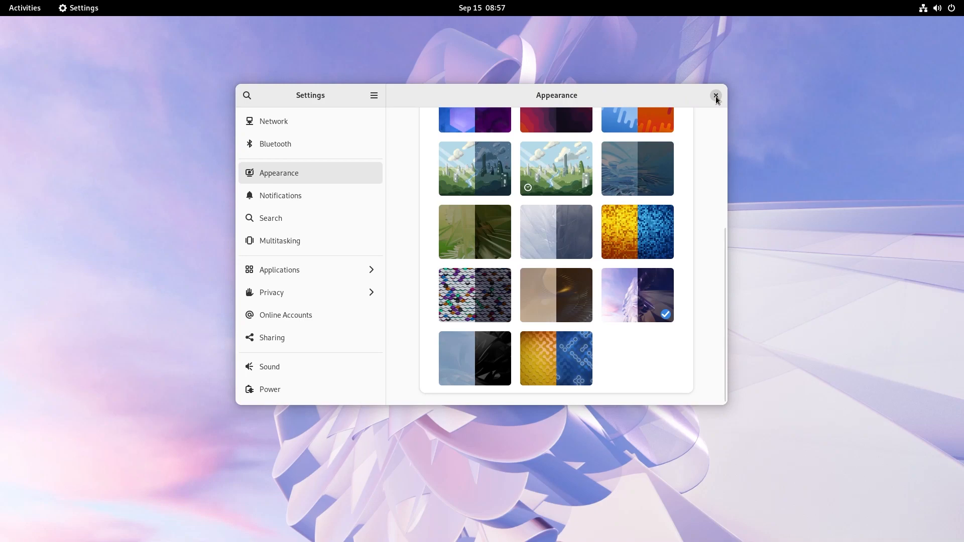
pyautogui.moveTo(937, 9)
pyautogui.write('f')
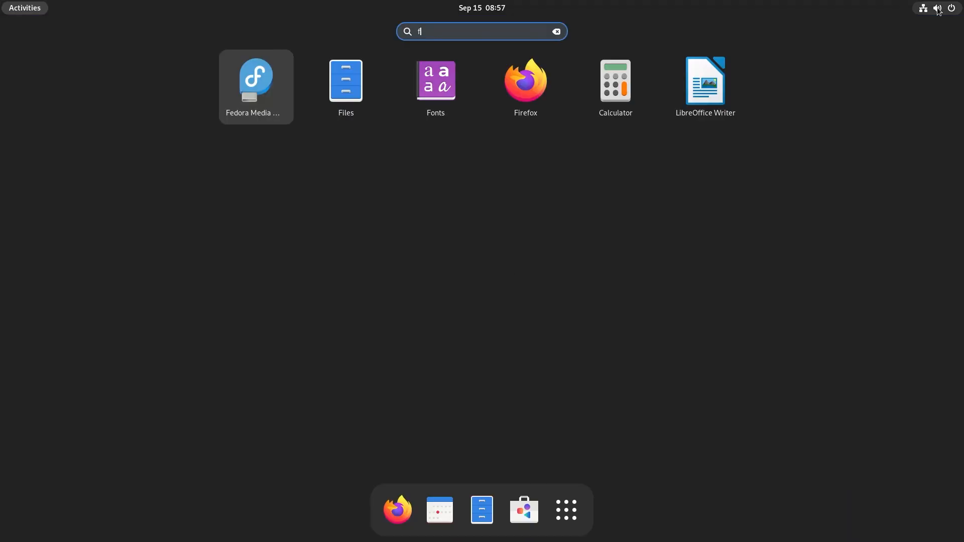
# Step: Search for and launch the Files app from the Activities search
pyautogui.write('i')
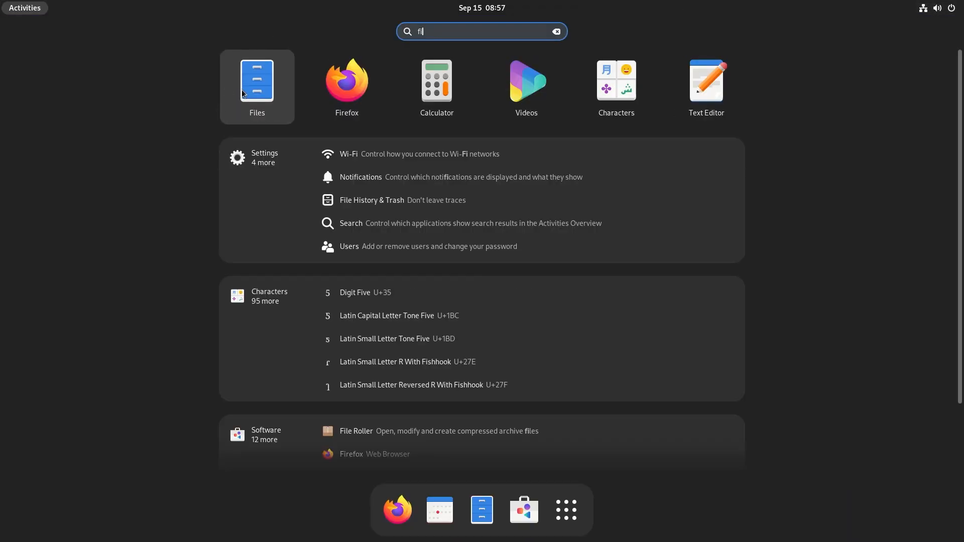
pyautogui.click(257, 83)
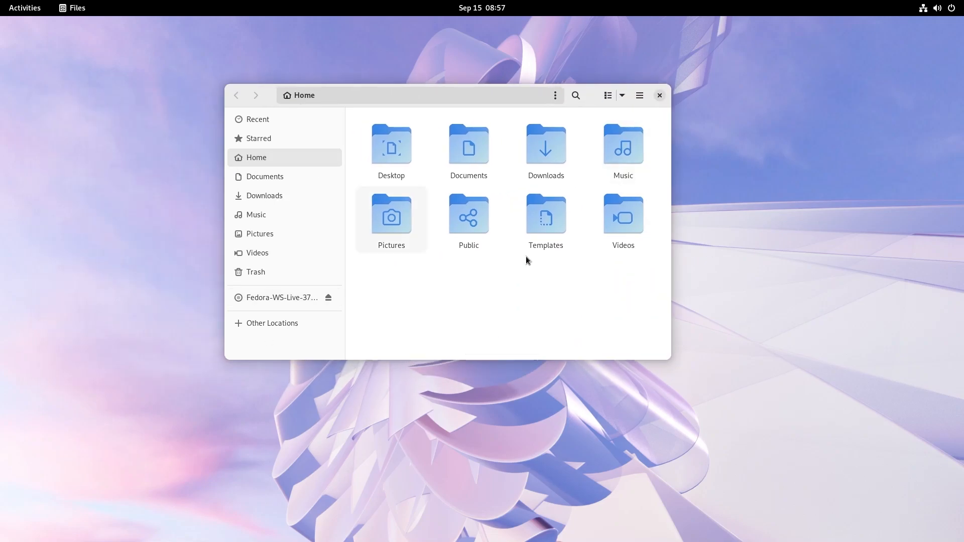
pyautogui.moveTo(395, 191)
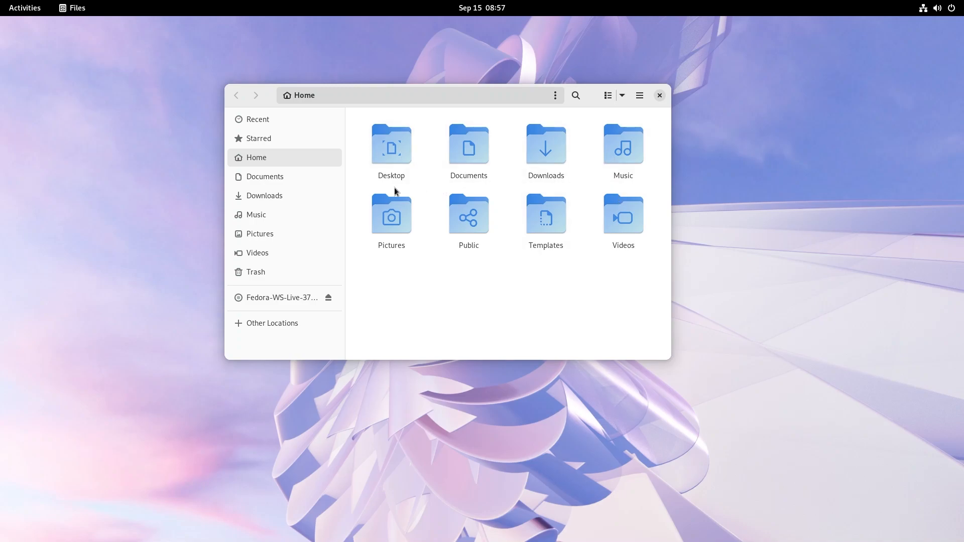
# Step: Resize the Files window to try to show the places sidebar beside the home folders
pyautogui.click(468, 215)
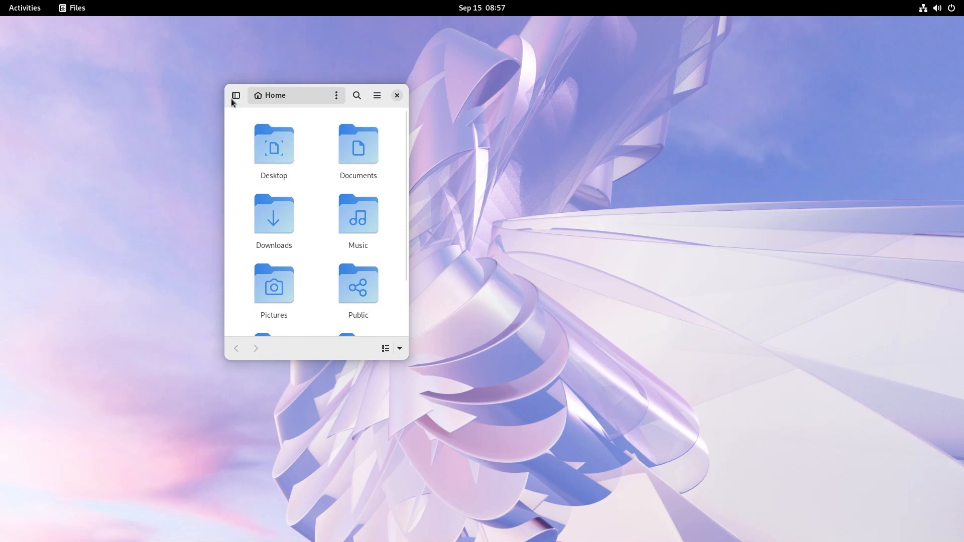
pyautogui.click(236, 95)
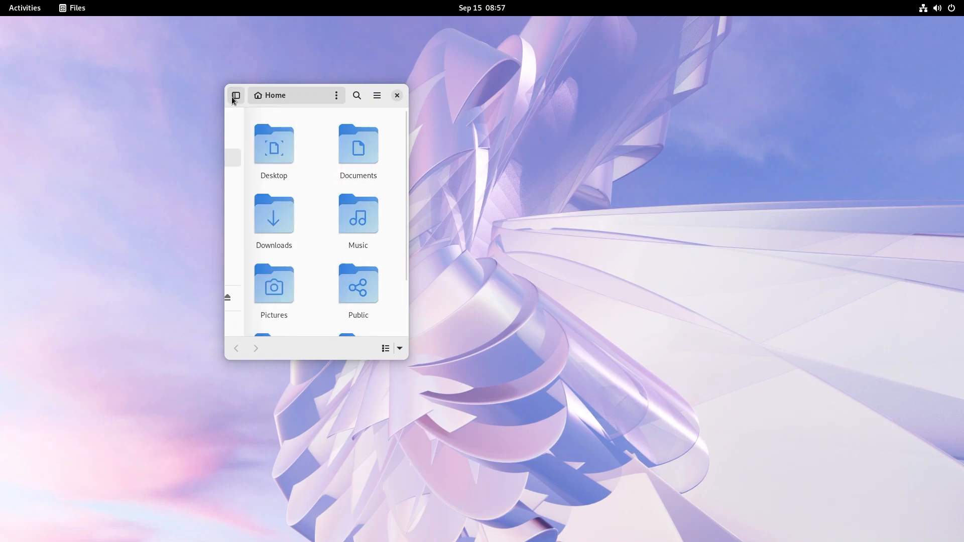
pyautogui.click(236, 96)
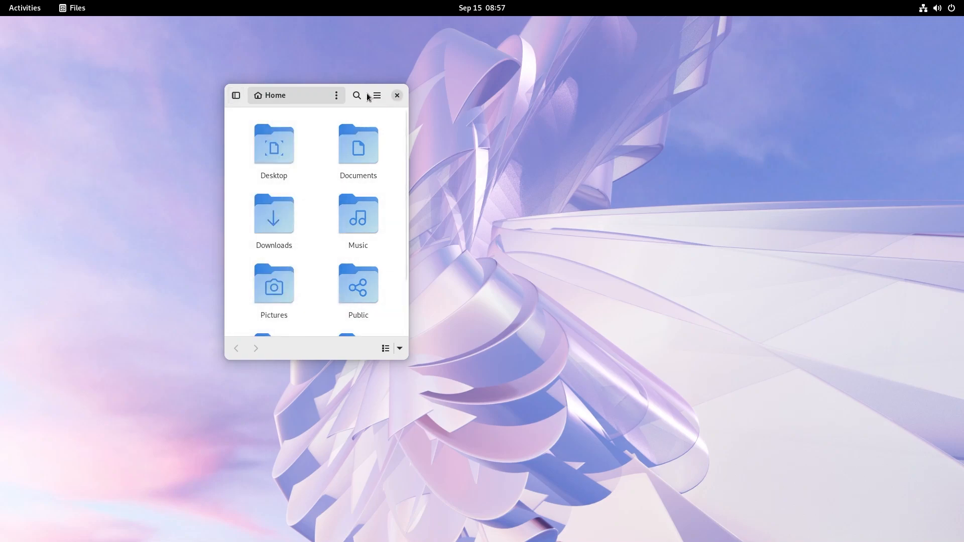
pyautogui.moveTo(409, 139)
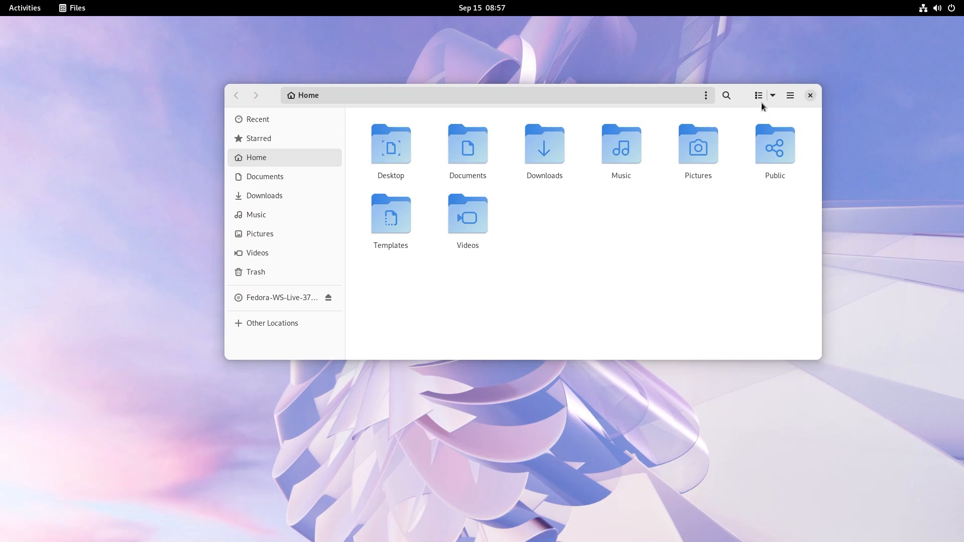
# Step: Switch Files to list view and back to icons, view sort options, then open the main menu
pyautogui.click(758, 96)
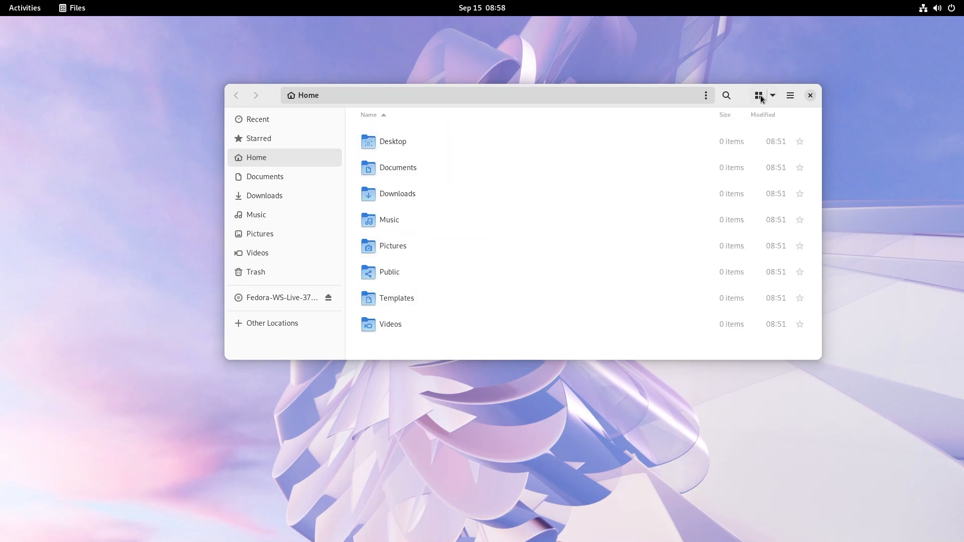
pyautogui.click(758, 95)
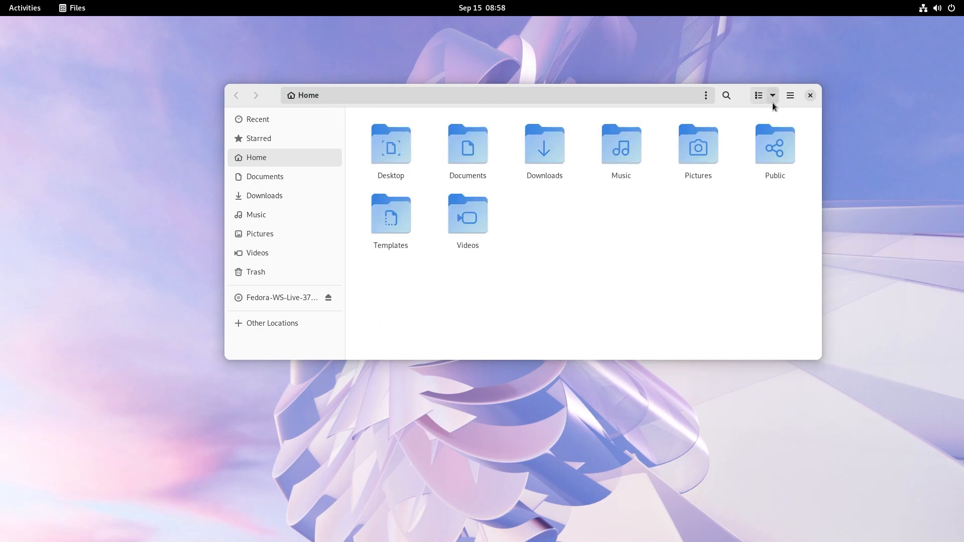
pyautogui.click(772, 96)
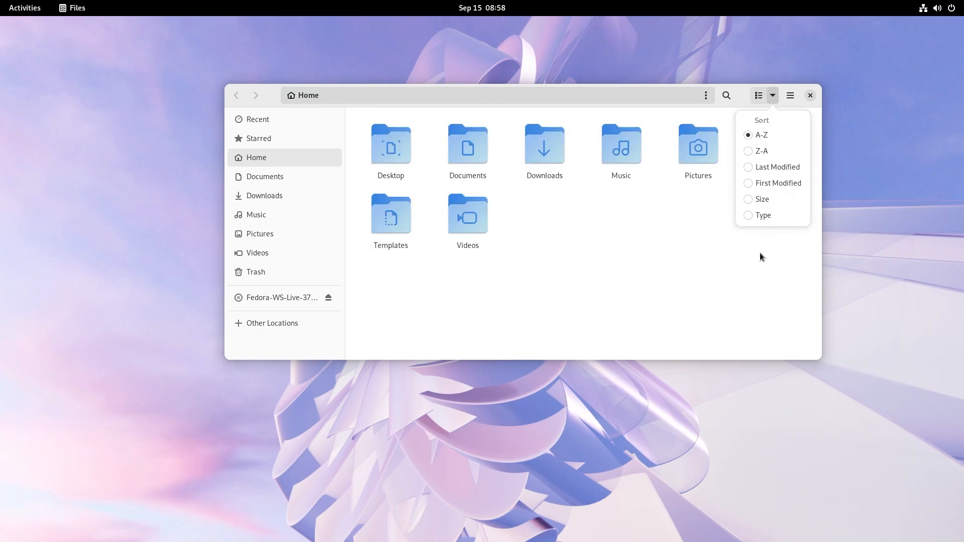
pyautogui.click(790, 95)
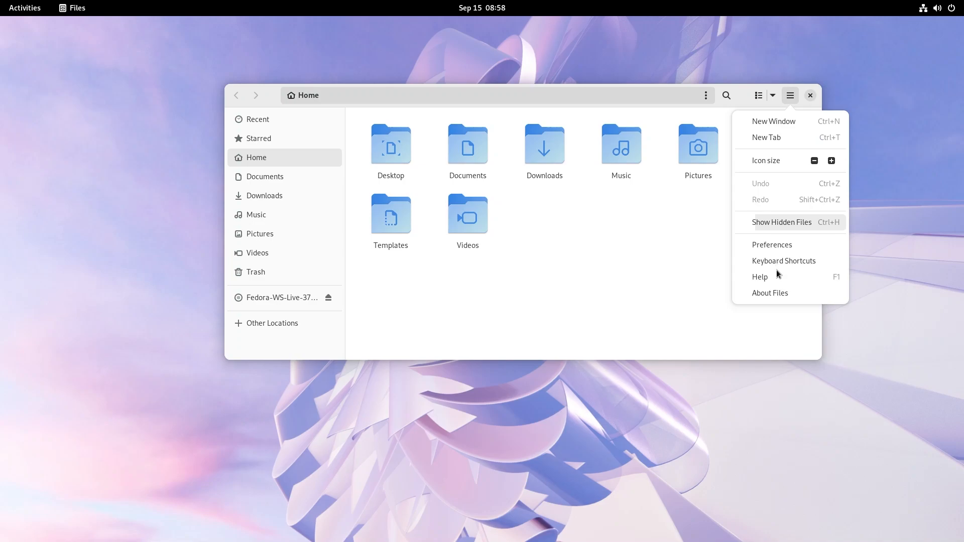
# Step: Show the About Files window with version 43.beta.1
pyautogui.click(769, 293)
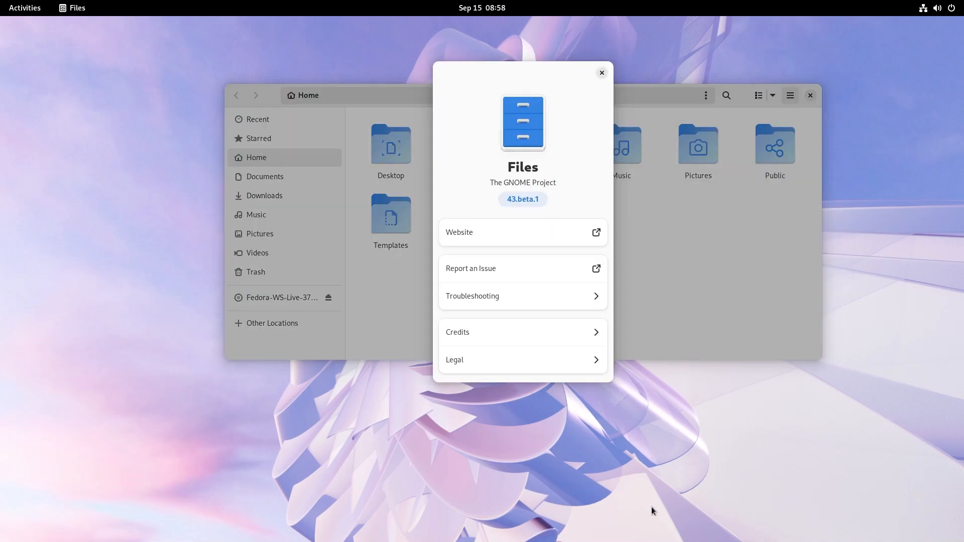
pyautogui.moveTo(473, 446)
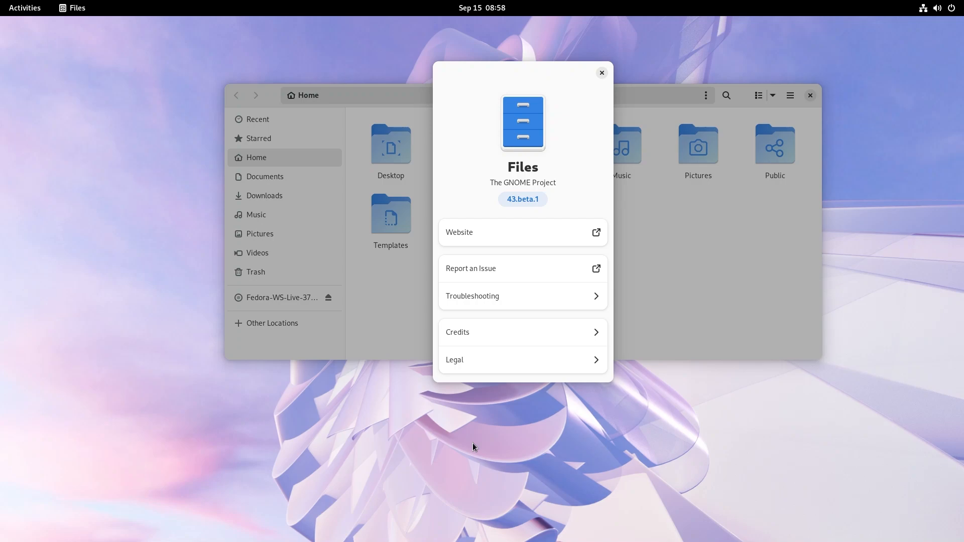
pyautogui.moveTo(600, 269)
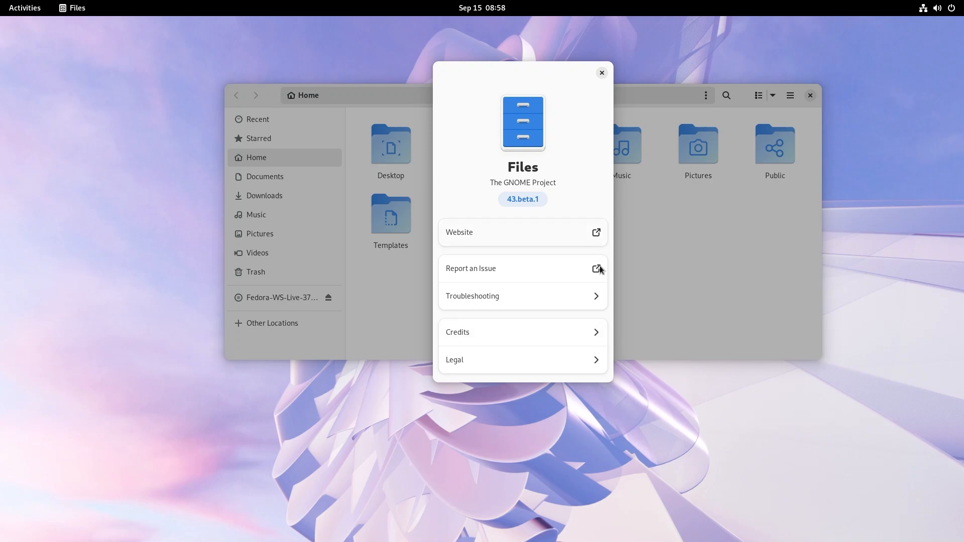
pyautogui.moveTo(562, 304)
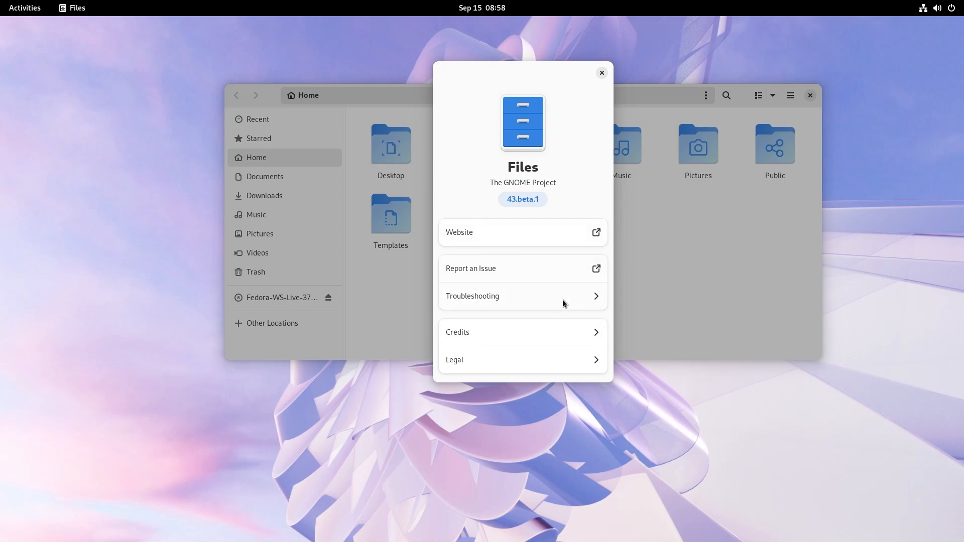
pyautogui.moveTo(602, 74)
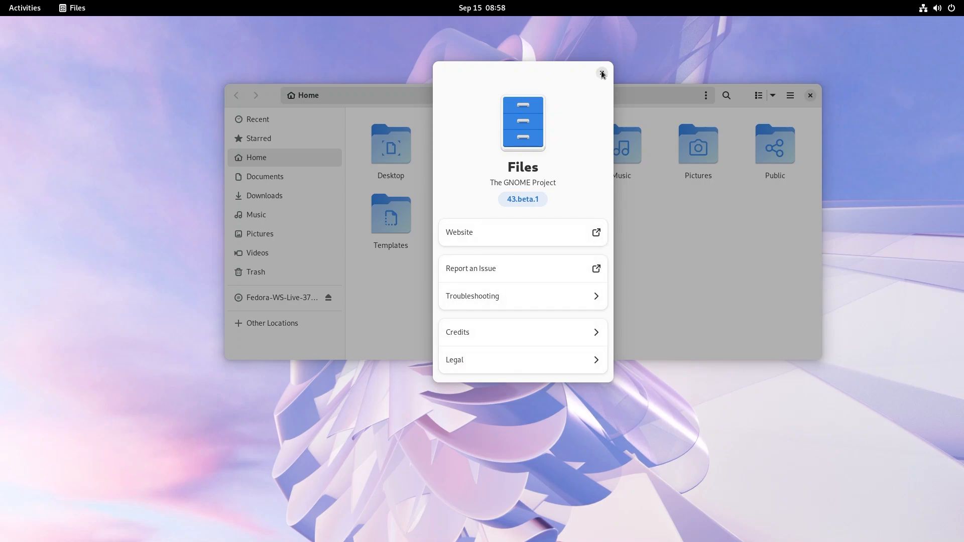
# Step: Close About Files and review the Fedora-WS-Live-37 disc's Properties (2.0 GB, isofs), then close them
pyautogui.click(601, 75)
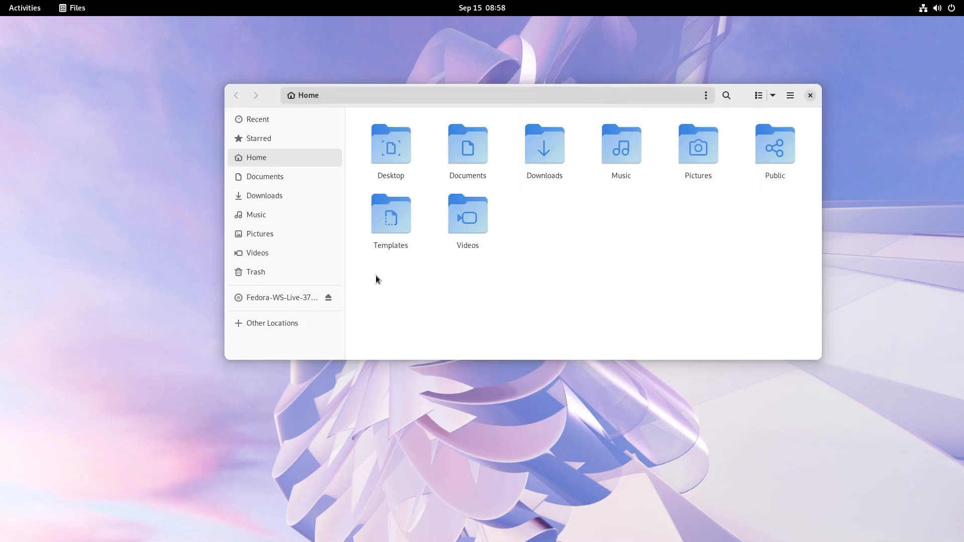
pyautogui.moveTo(263, 298)
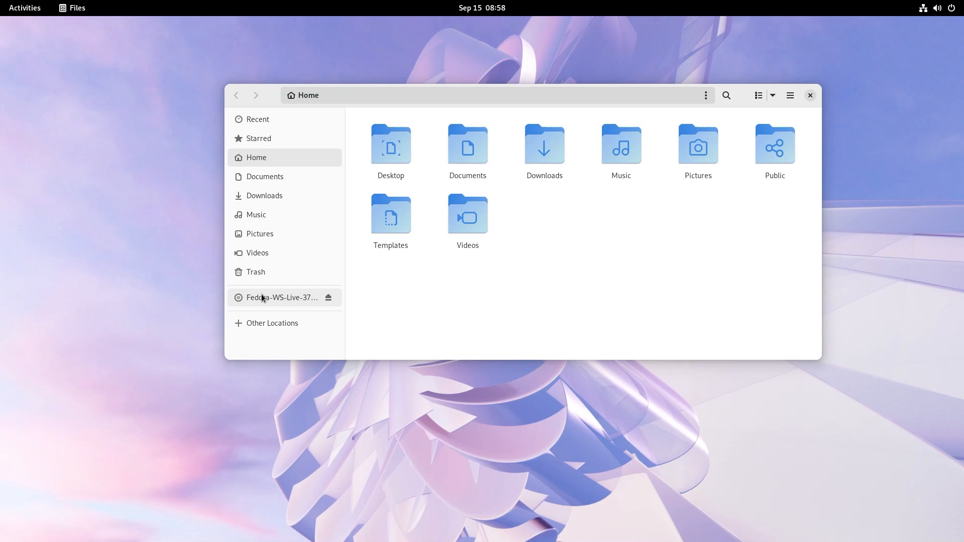
pyautogui.rightClick(279, 298)
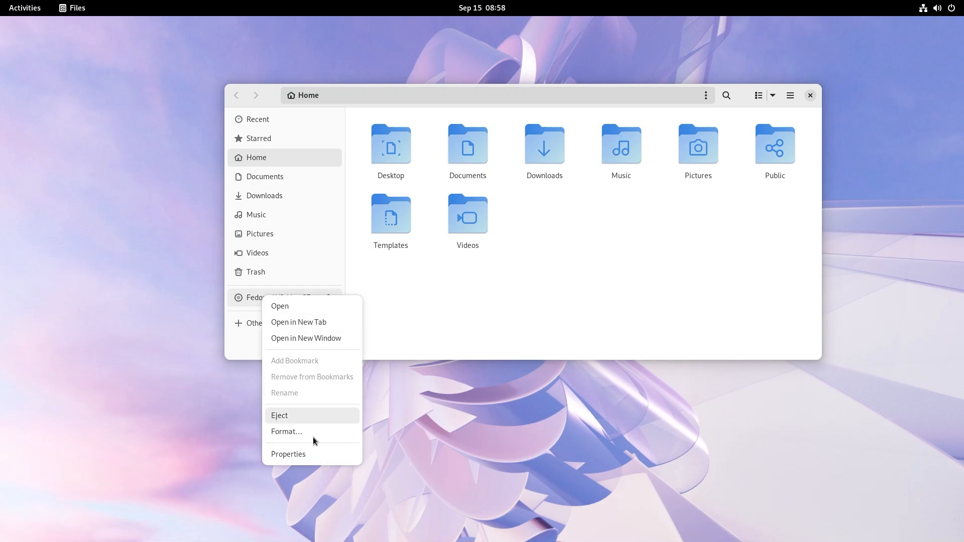
pyautogui.moveTo(287, 454)
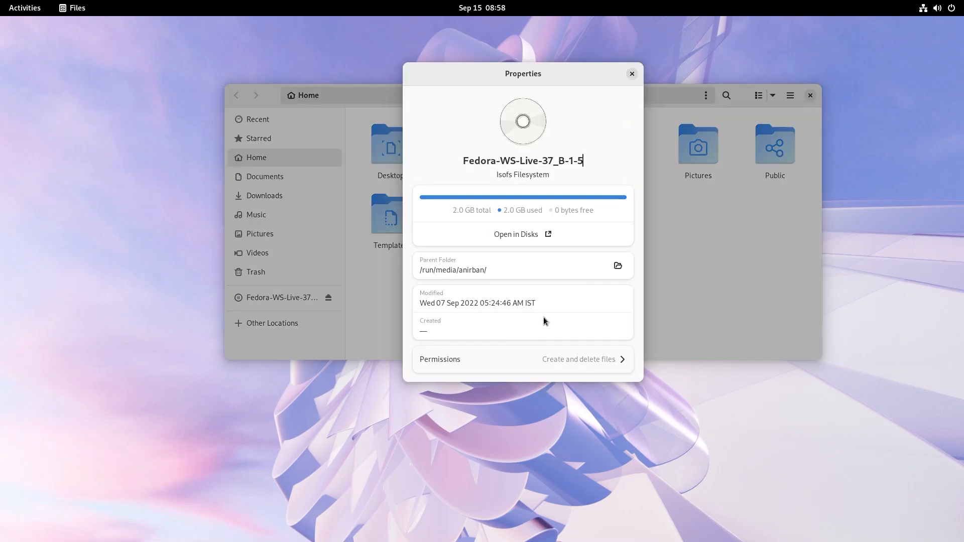
pyautogui.moveTo(479, 228)
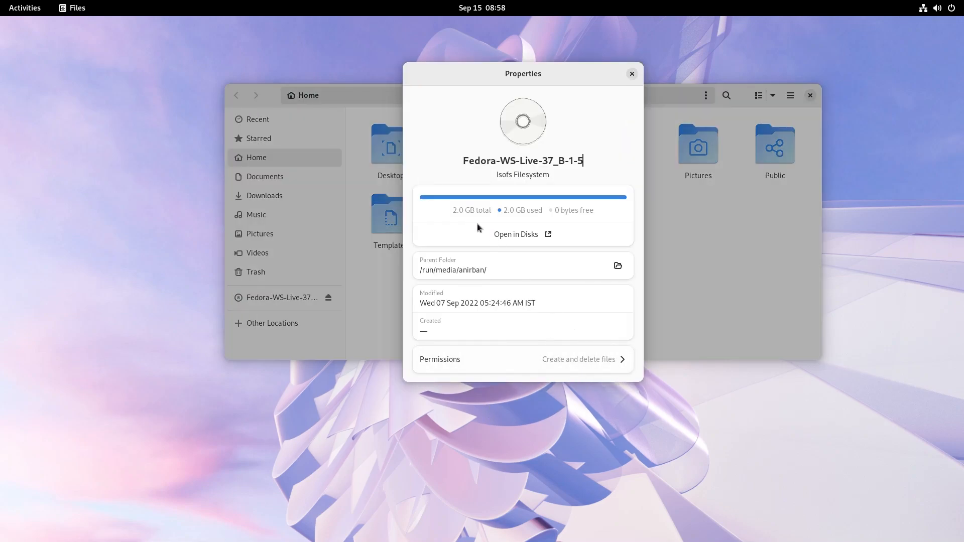
pyautogui.moveTo(408, 346)
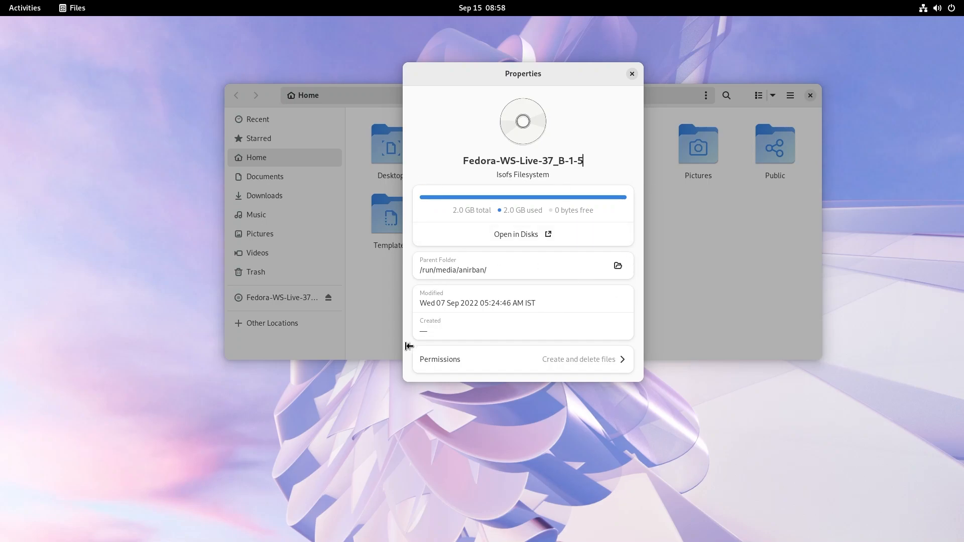
pyautogui.moveTo(551, 257)
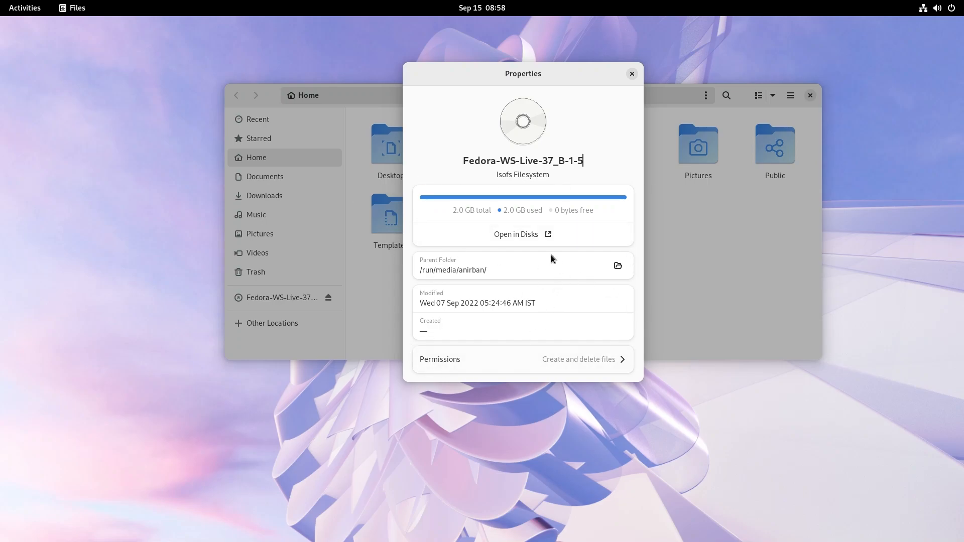
pyautogui.click(632, 74)
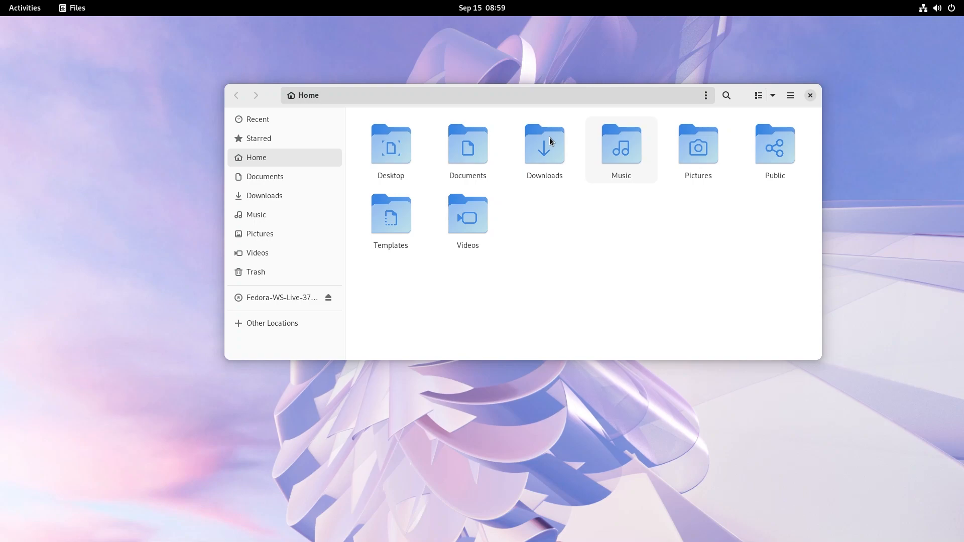
pyautogui.moveTo(555, 152)
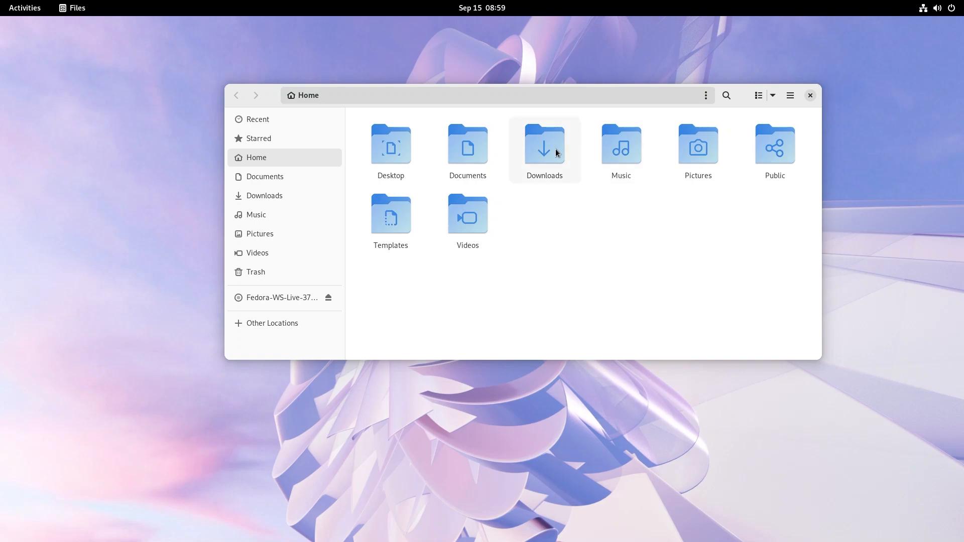
# Step: Open a terminal in the Downloads folder using its Open in Terminal action
pyautogui.click(543, 145)
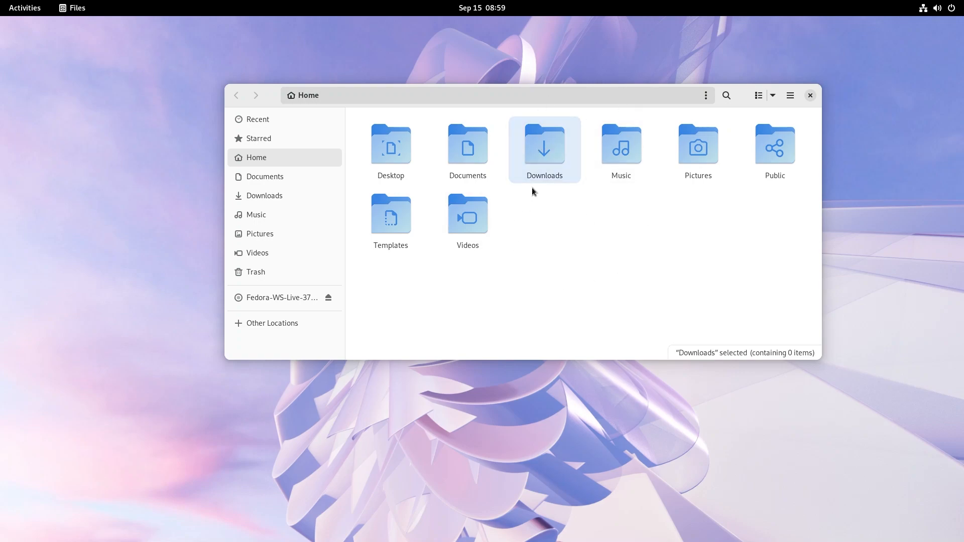
pyautogui.moveTo(539, 148)
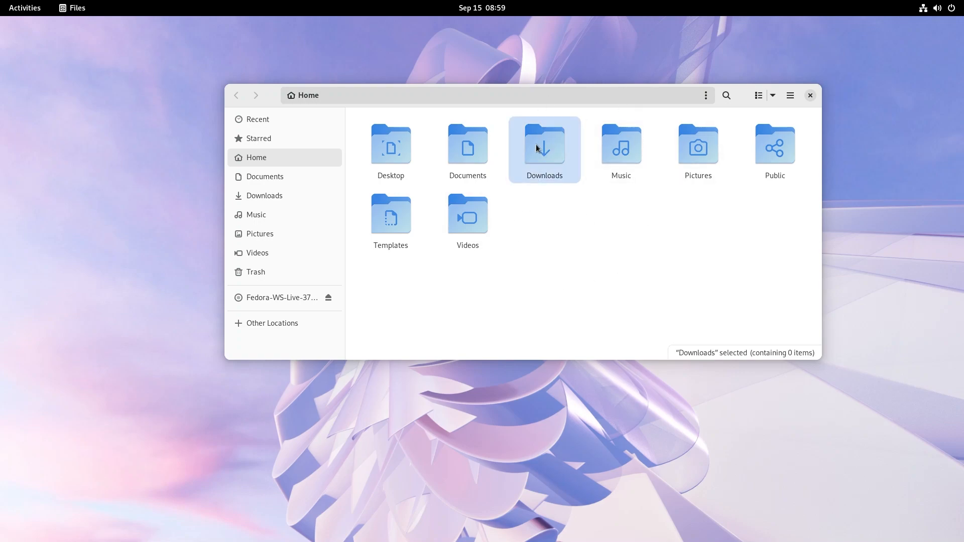
pyautogui.rightClick(543, 148)
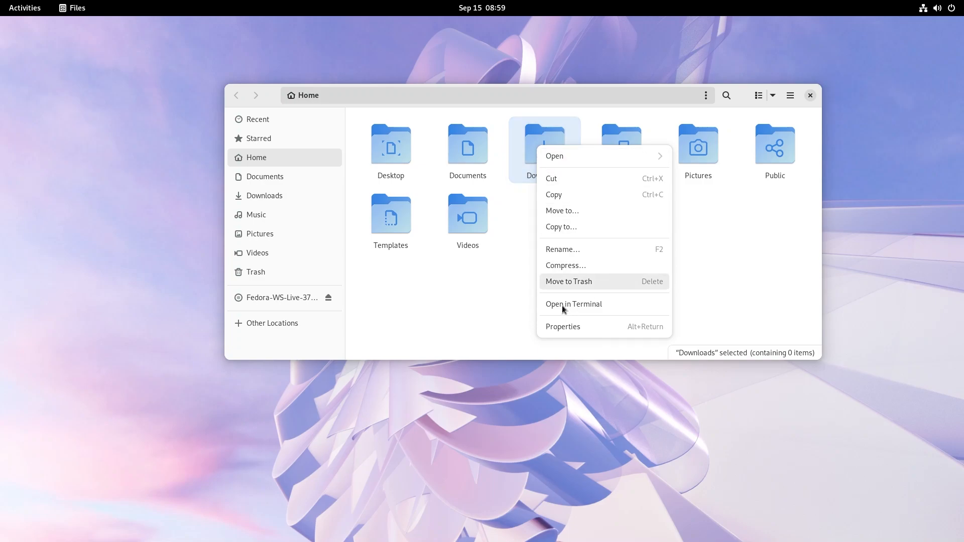
pyautogui.click(573, 304)
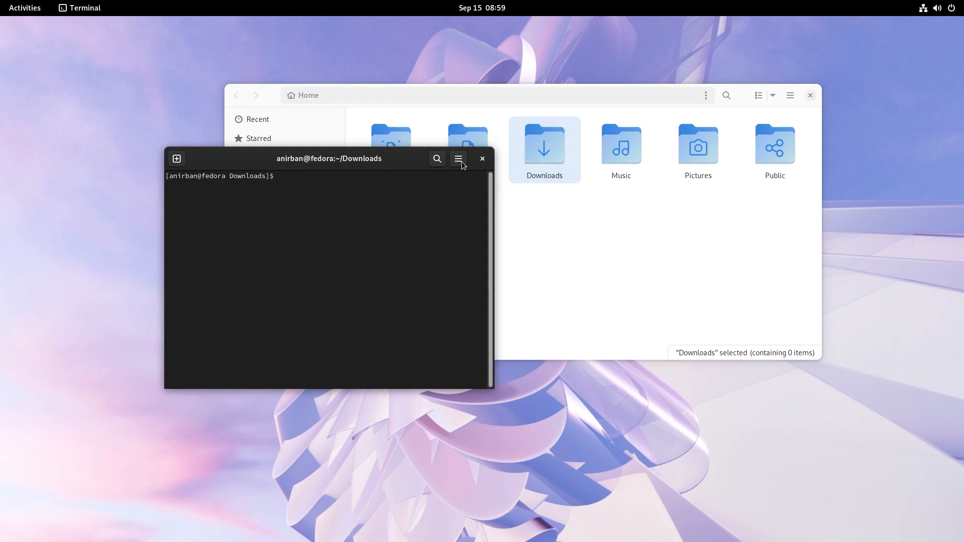
# Step: Review GNOME Terminal's About dialog (version 3.45.90, credits), close it, and close the terminal
pyautogui.click(457, 159)
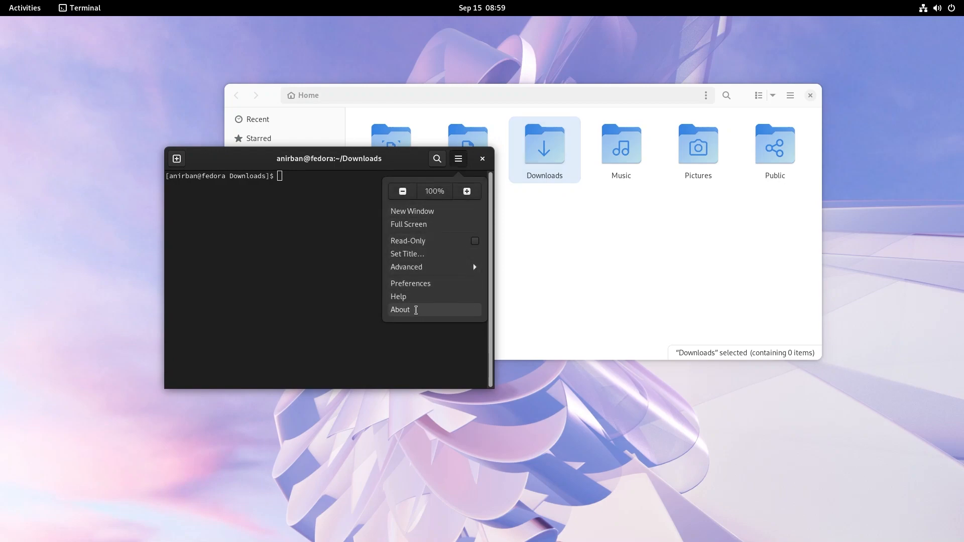
pyautogui.click(399, 310)
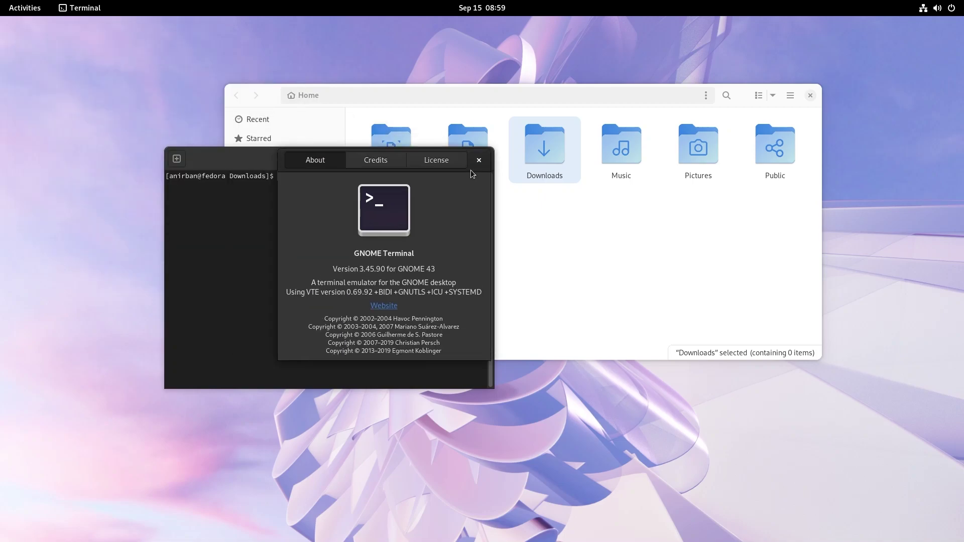
pyautogui.moveTo(524, 183)
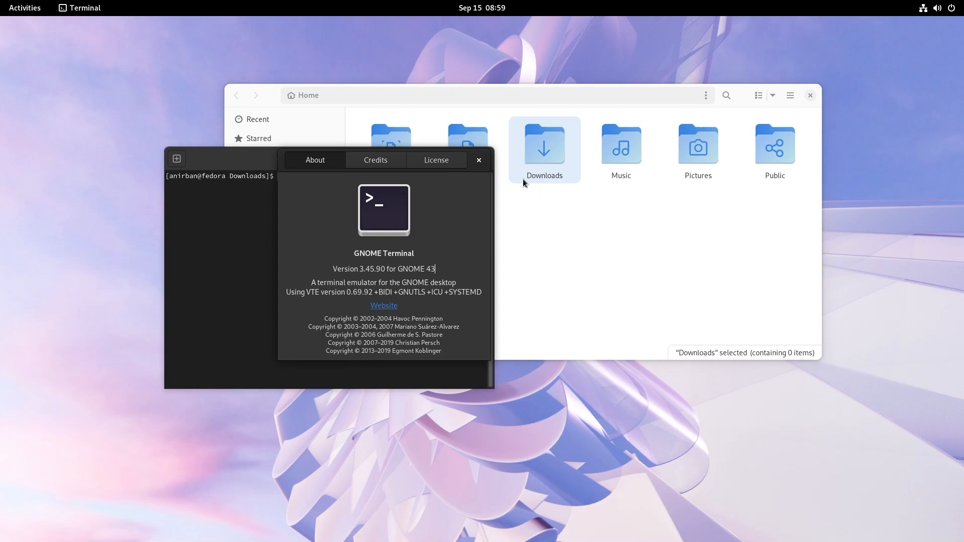
pyautogui.click(375, 160)
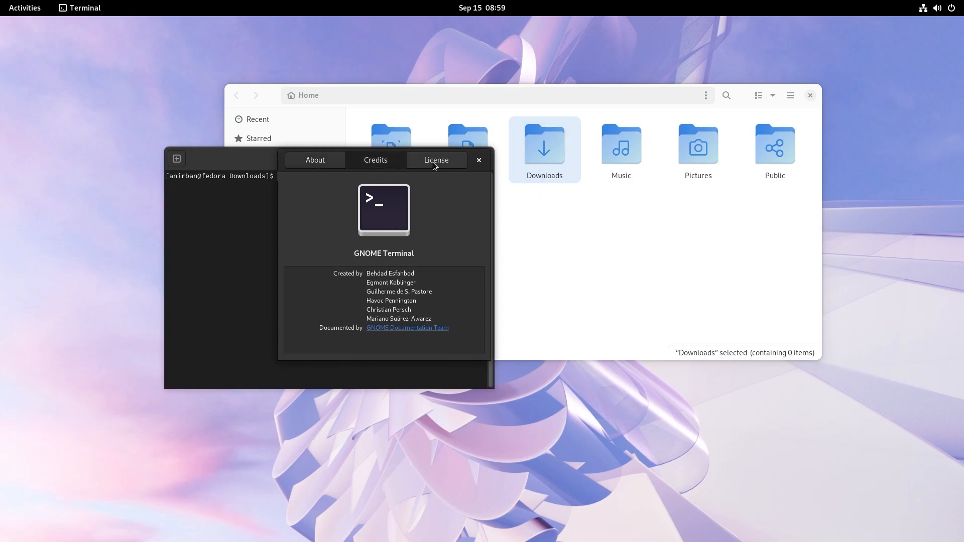
pyautogui.click(314, 160)
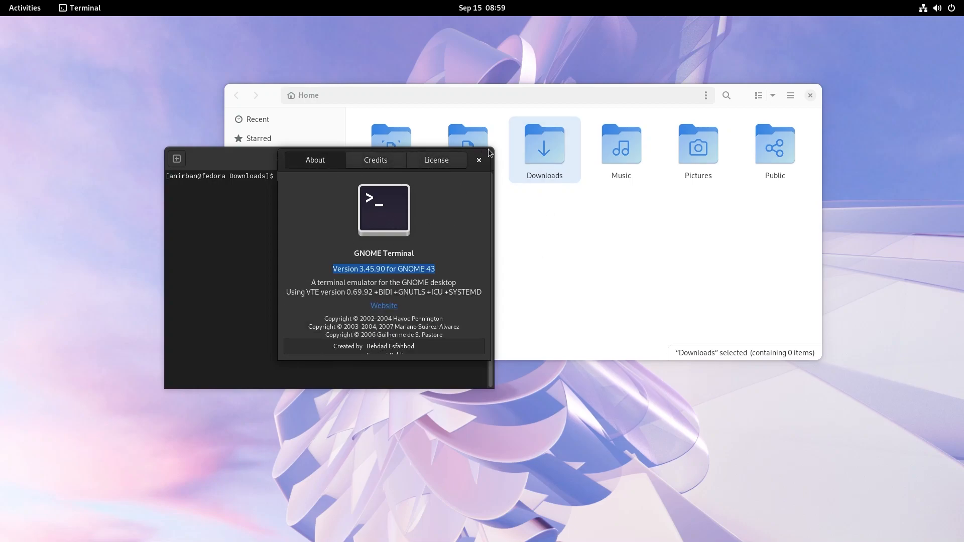
pyautogui.click(478, 160)
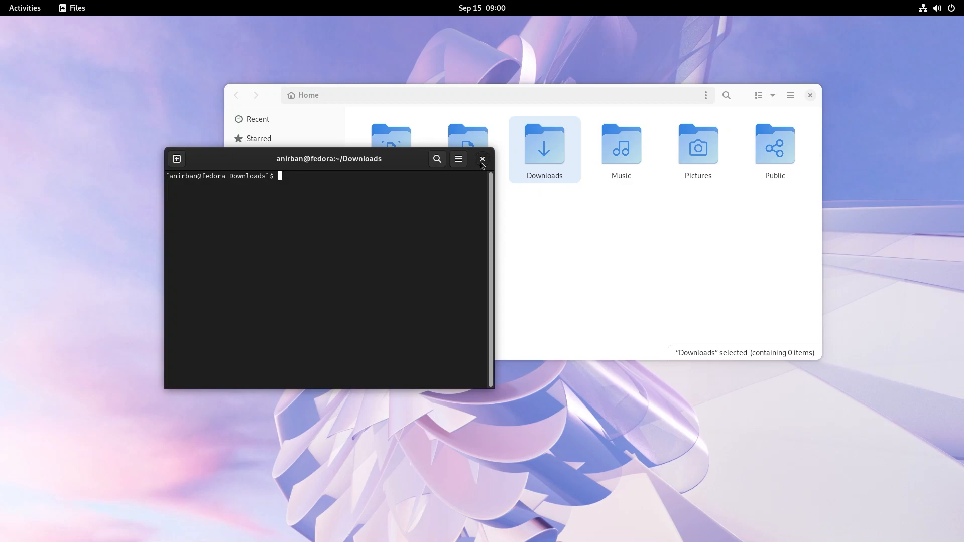
pyautogui.click(482, 158)
pyautogui.write('d')
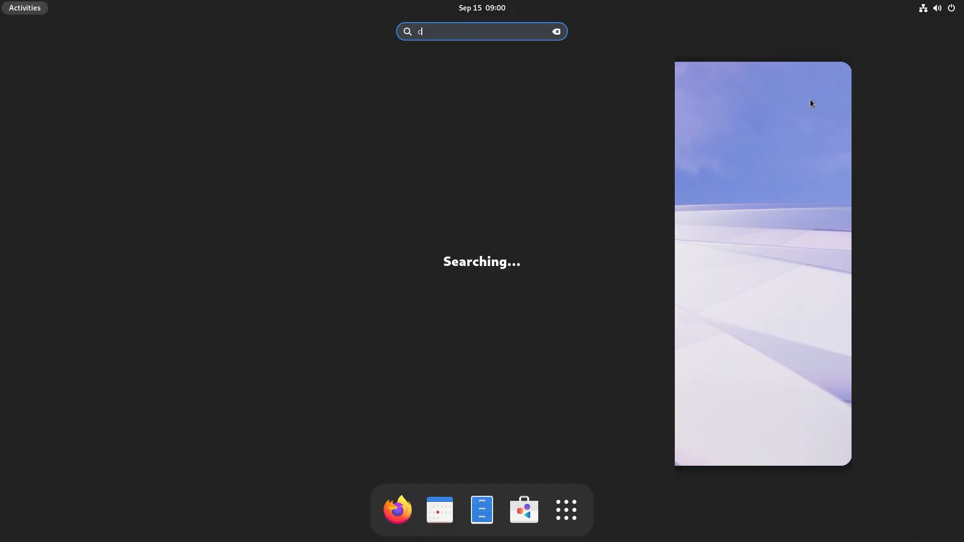
# Step: Launch Calendar from the overview search and select September 14 in month view
pyautogui.write('a')
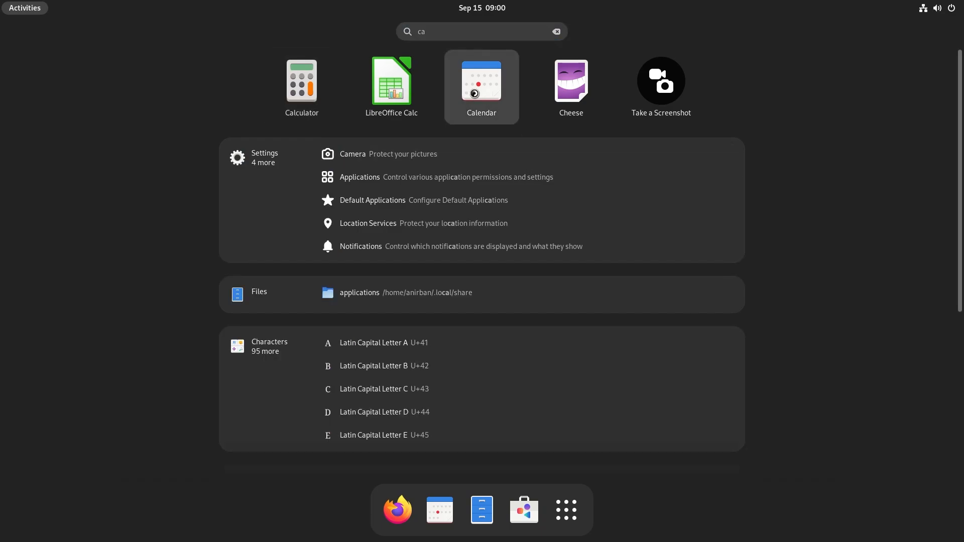
pyautogui.click(481, 79)
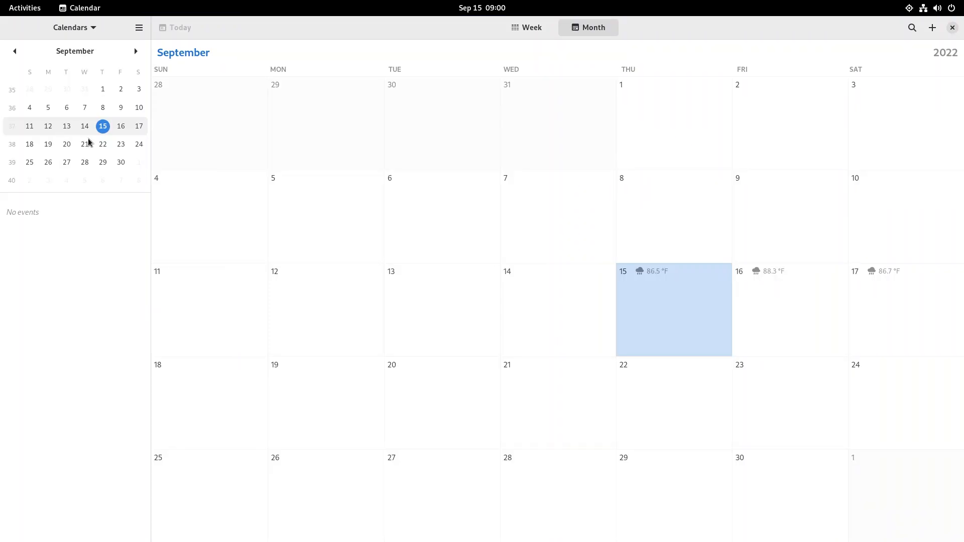
pyautogui.moveTo(366, 55)
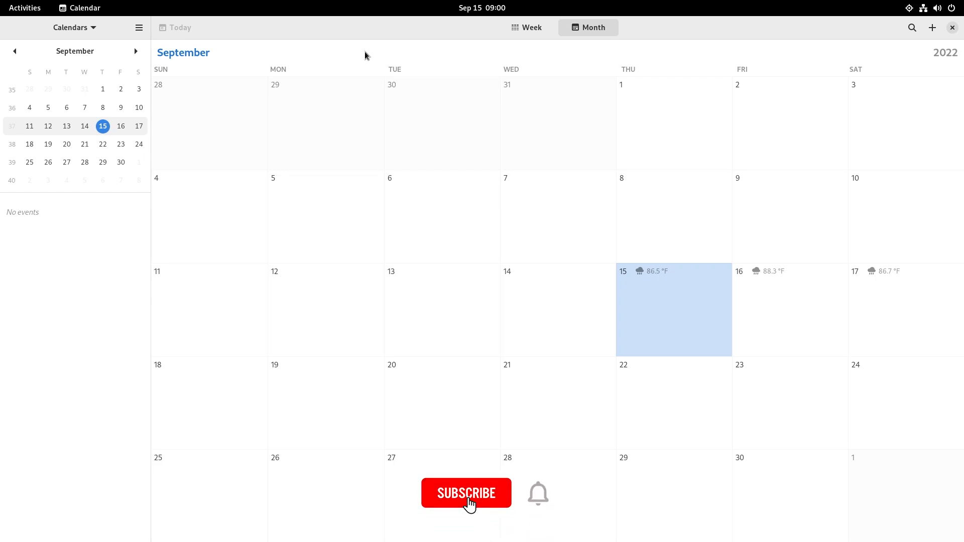
pyautogui.click(466, 492)
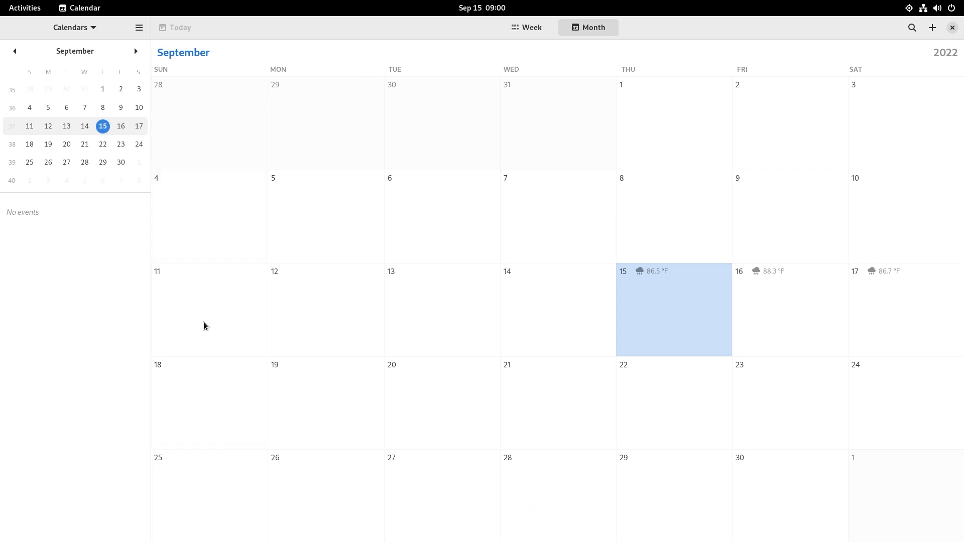
pyautogui.moveTo(85, 126)
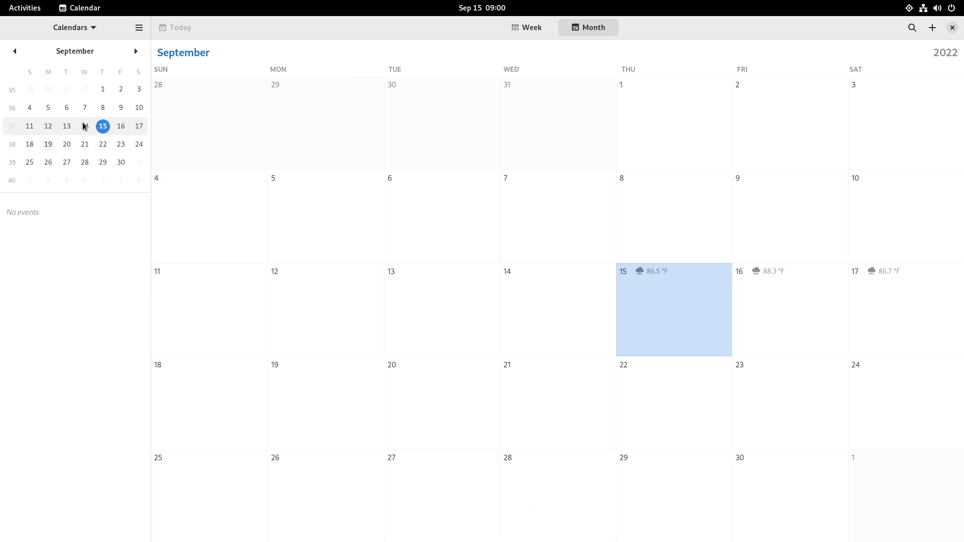
pyautogui.click(84, 126)
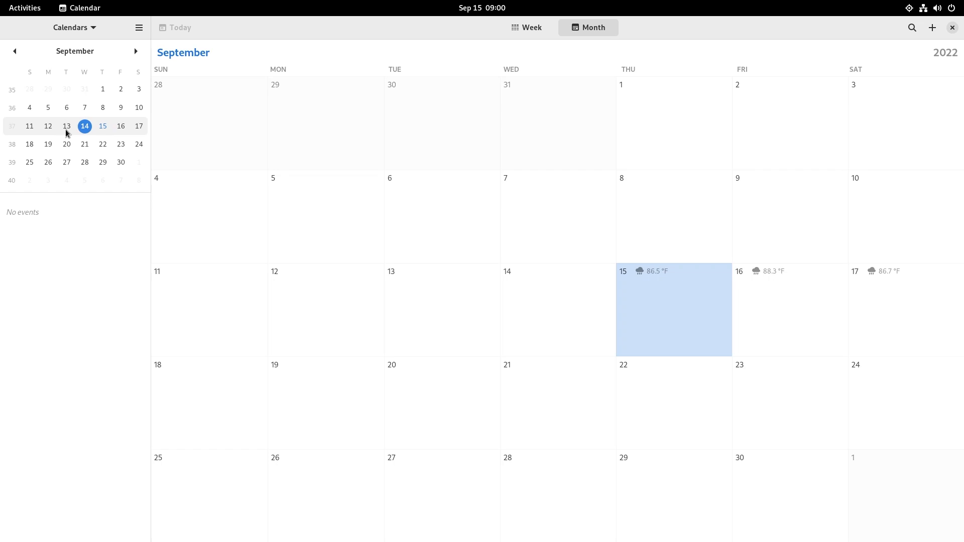
pyautogui.moveTo(719, 57)
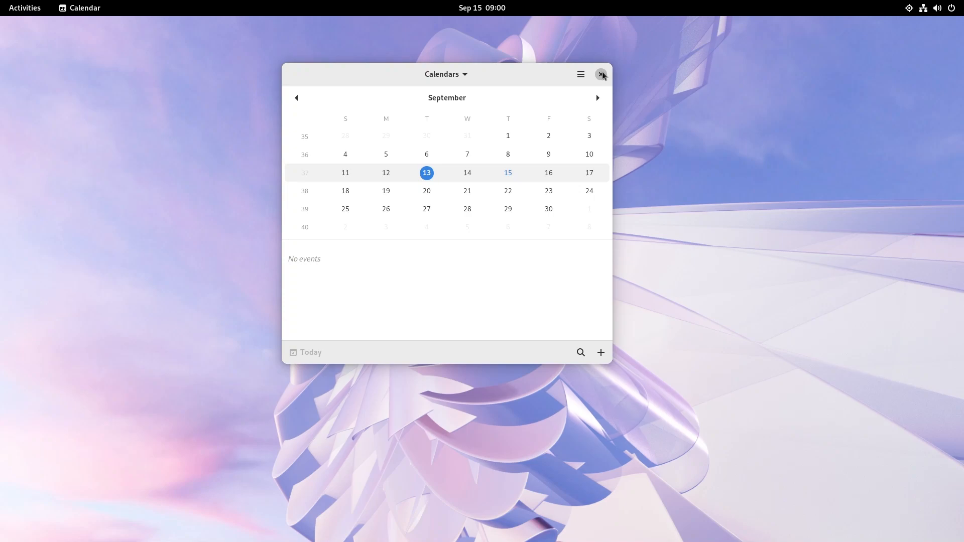
# Step: Close Calendar and launch Software by searching 'so' in Activities
pyautogui.click(601, 74)
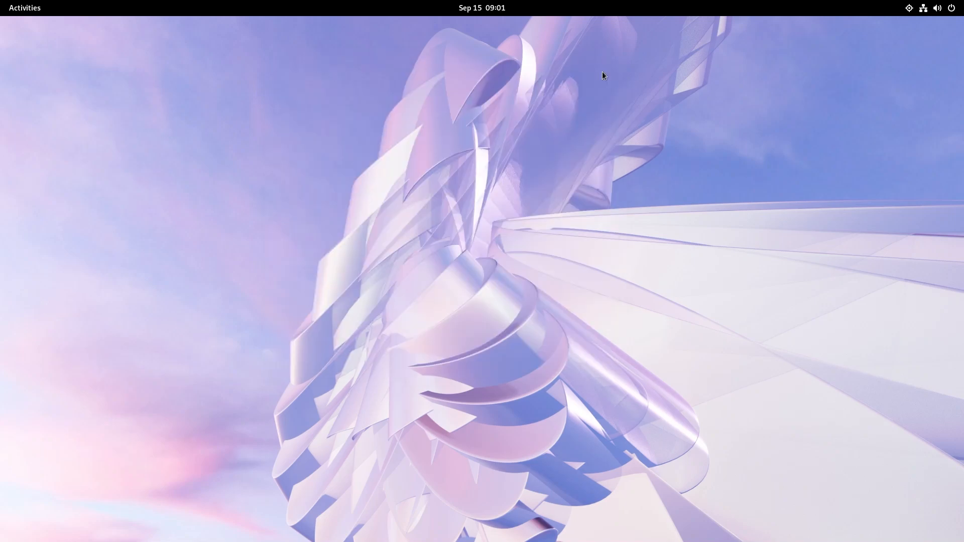
pyautogui.write('so')
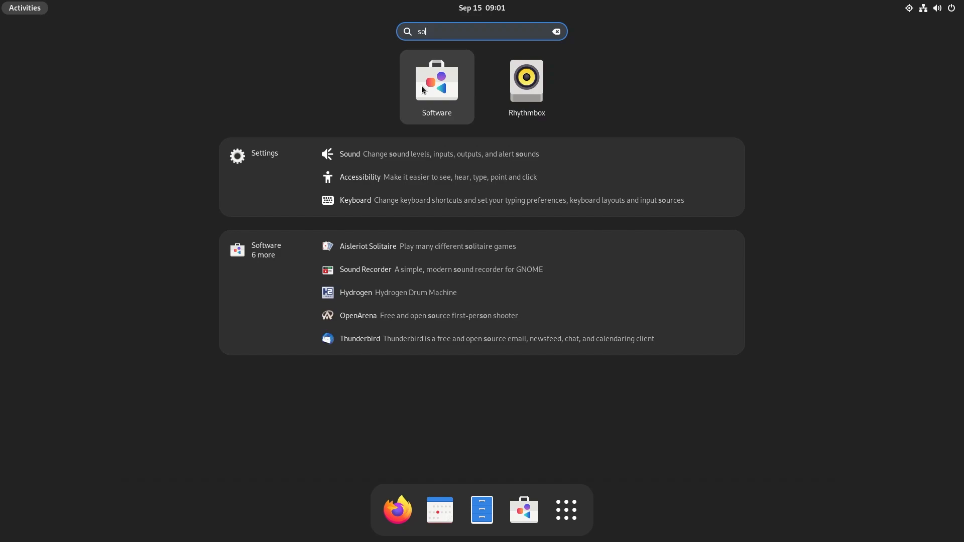
pyautogui.press('Escape')
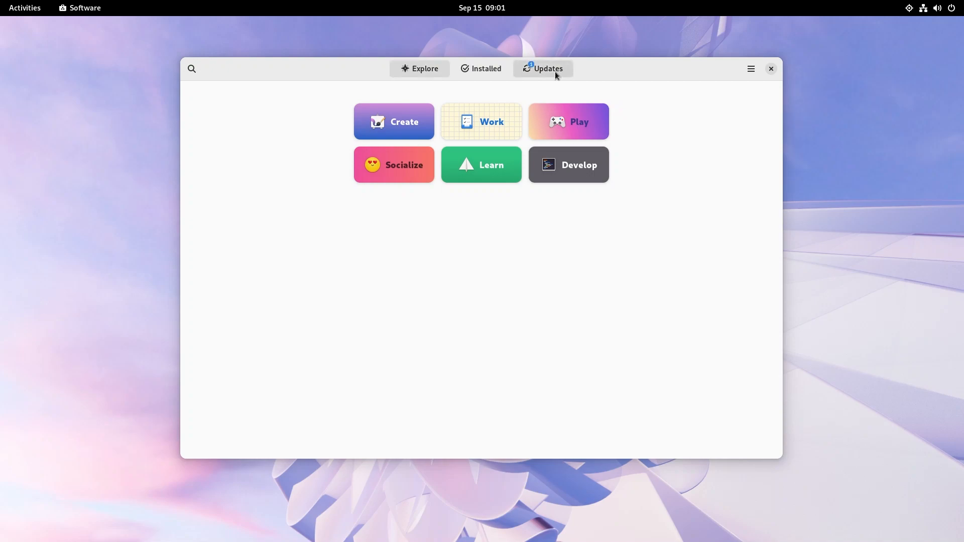
# Step: Browse the Installed list and the Play category, ending on the Explore page
pyautogui.click(481, 68)
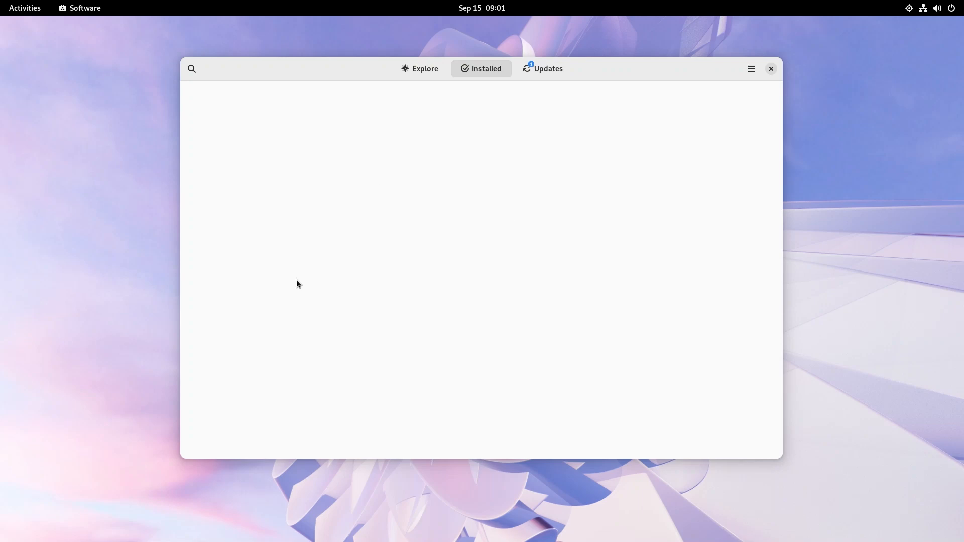
pyautogui.click(419, 68)
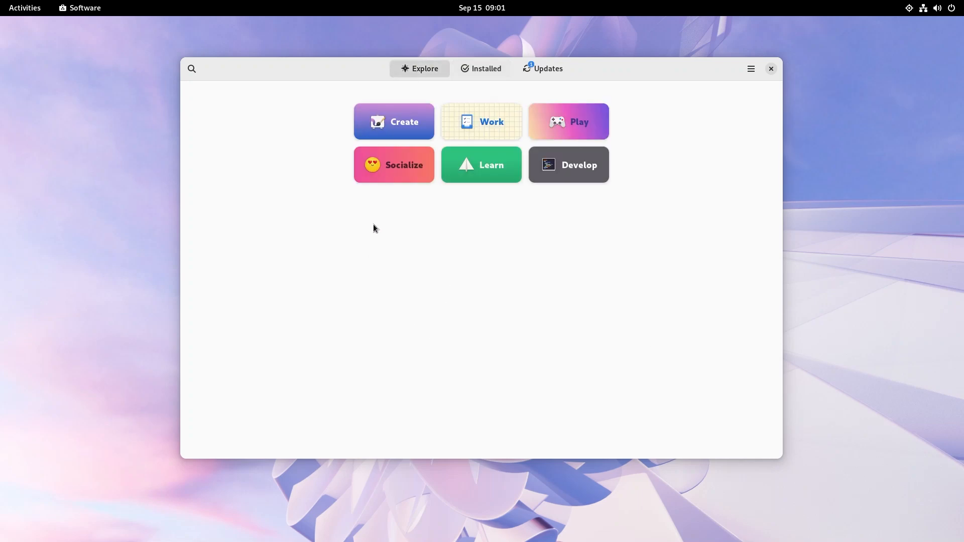
pyautogui.moveTo(479, 353)
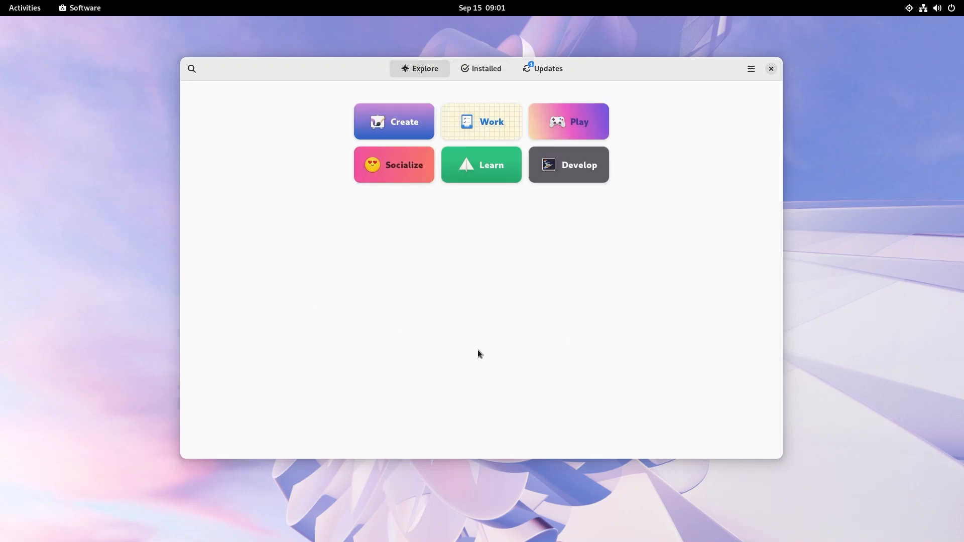
pyautogui.moveTo(576, 106)
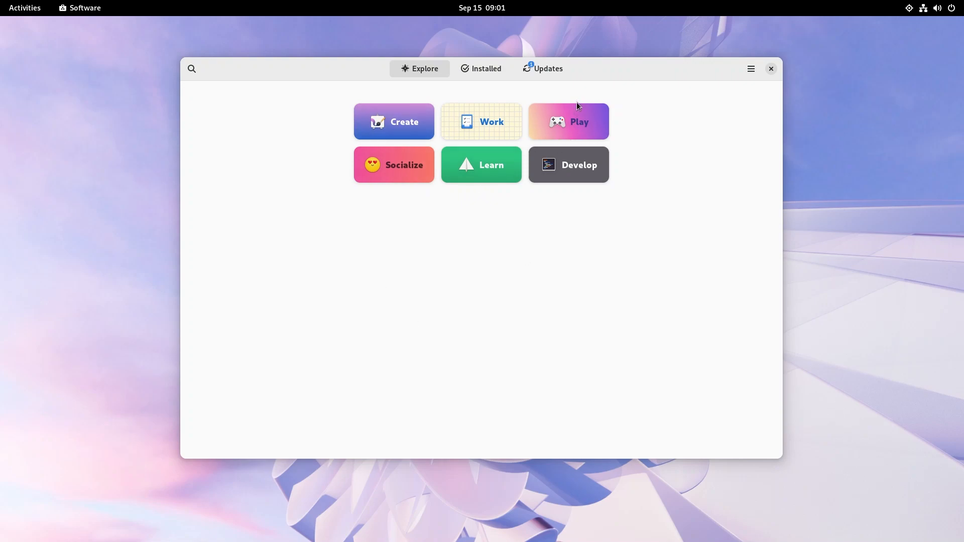
pyautogui.click(567, 121)
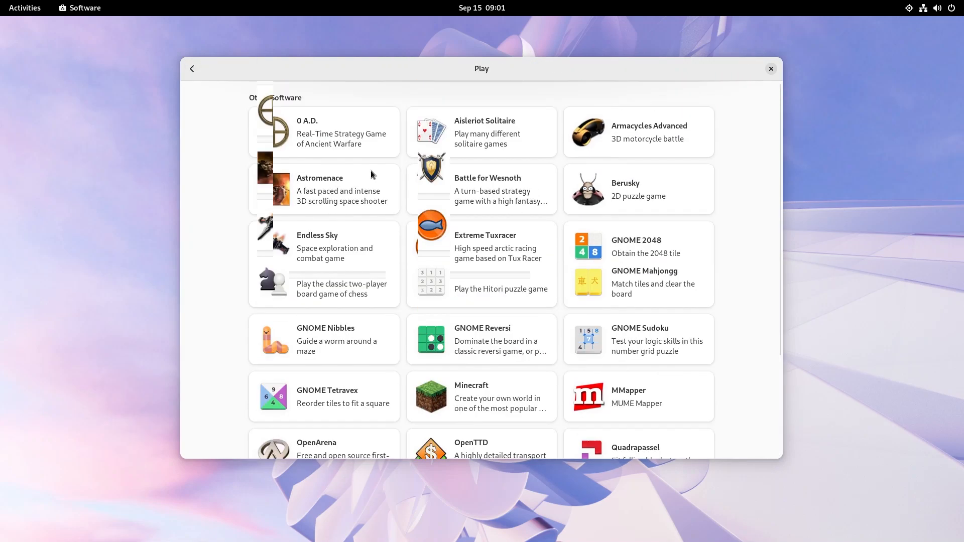
pyautogui.click(191, 68)
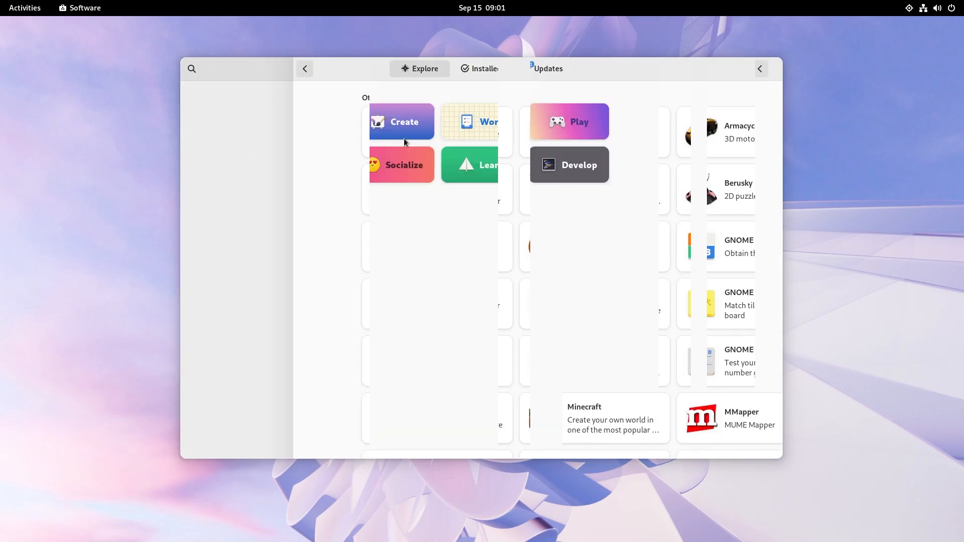
pyautogui.click(304, 68)
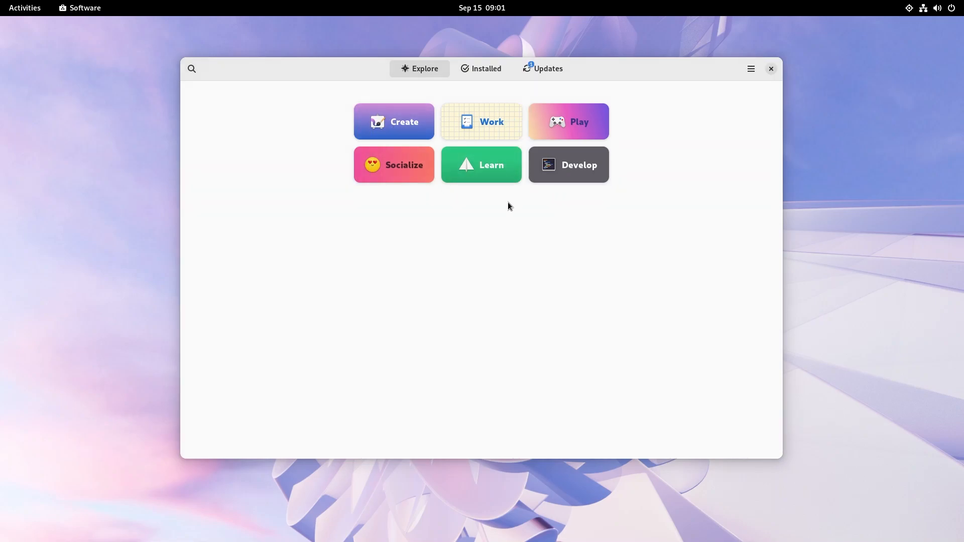
pyautogui.moveTo(679, 133)
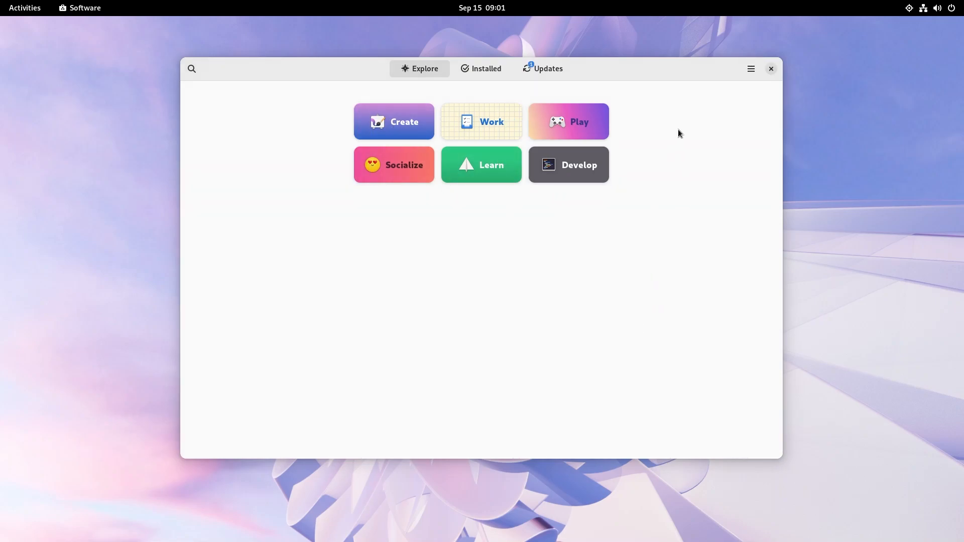
pyautogui.moveTo(365, 458)
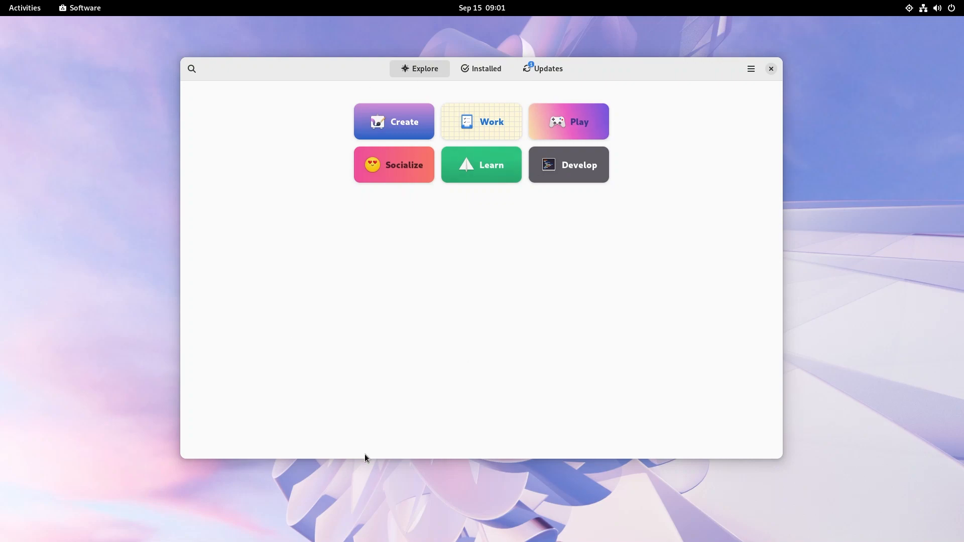
pyautogui.moveTo(485, 68)
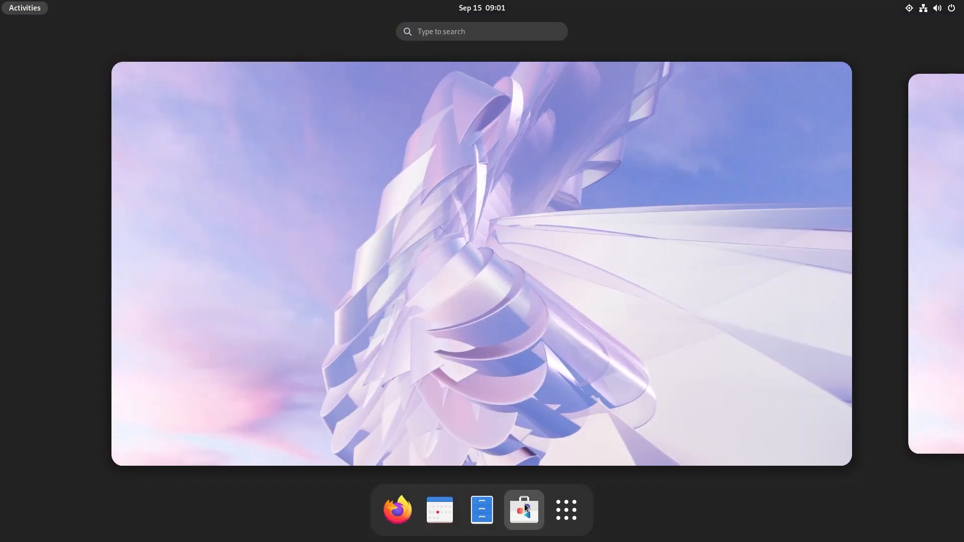
pyautogui.click(523, 509)
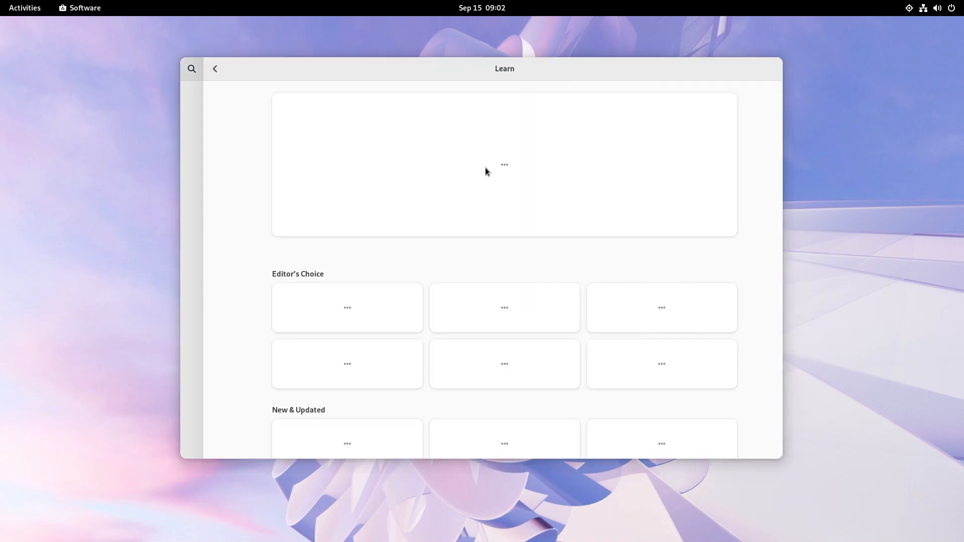
pyautogui.click(215, 68)
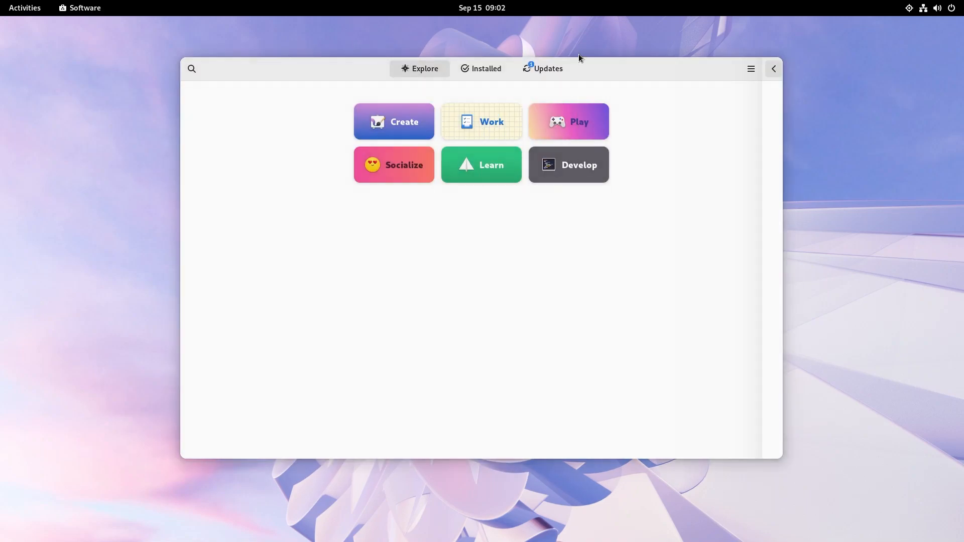
pyautogui.click(542, 68)
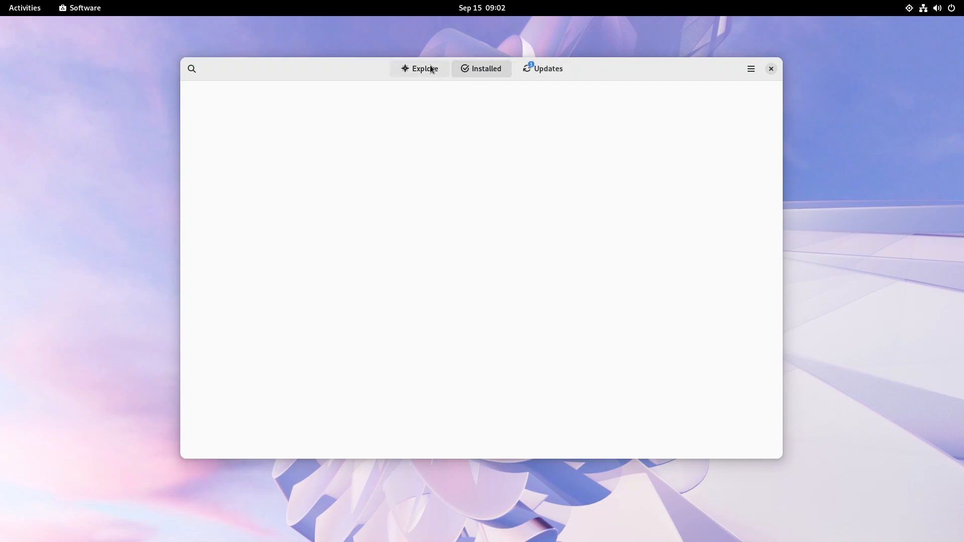
pyautogui.click(420, 69)
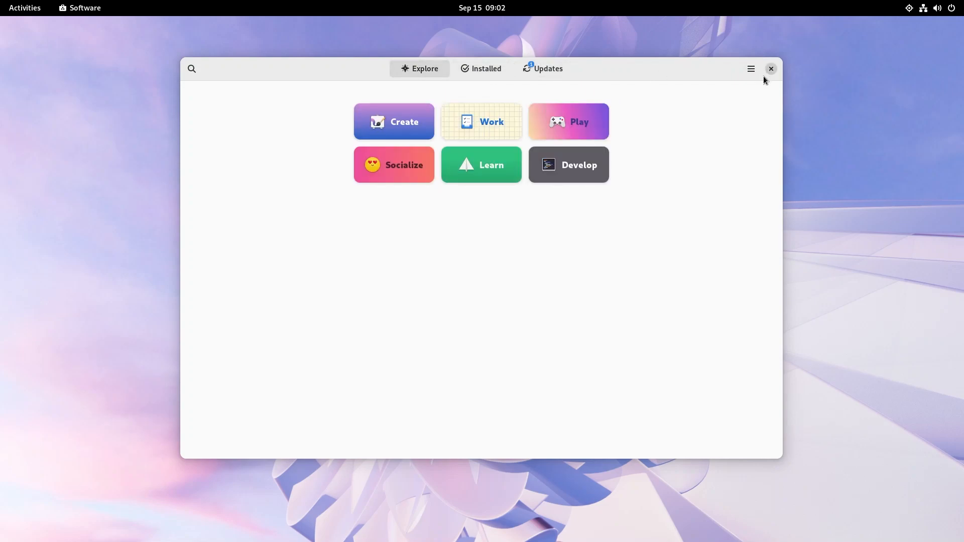
pyautogui.moveTo(622, 143)
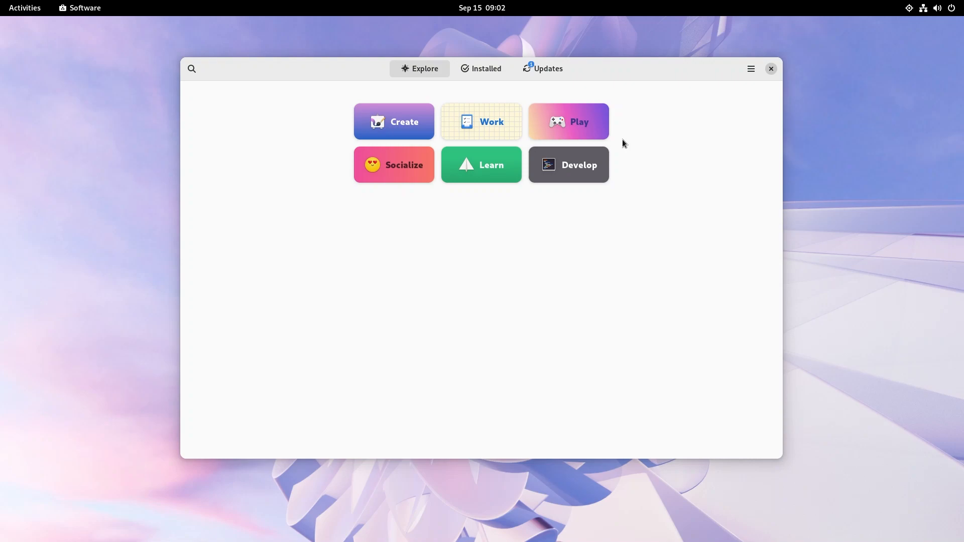
# Step: Open the Activities overview and show the application grid from the dash
pyautogui.click(25, 7)
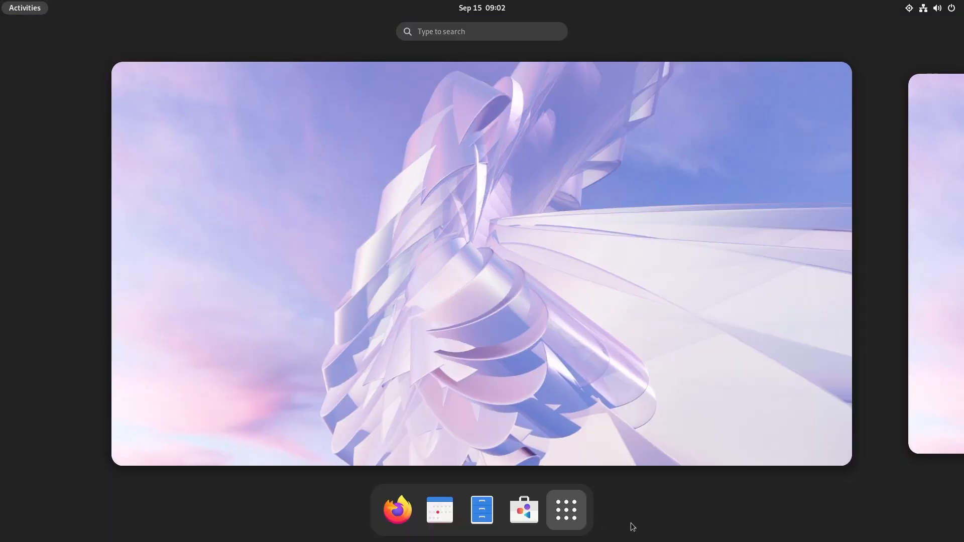
pyautogui.click(565, 509)
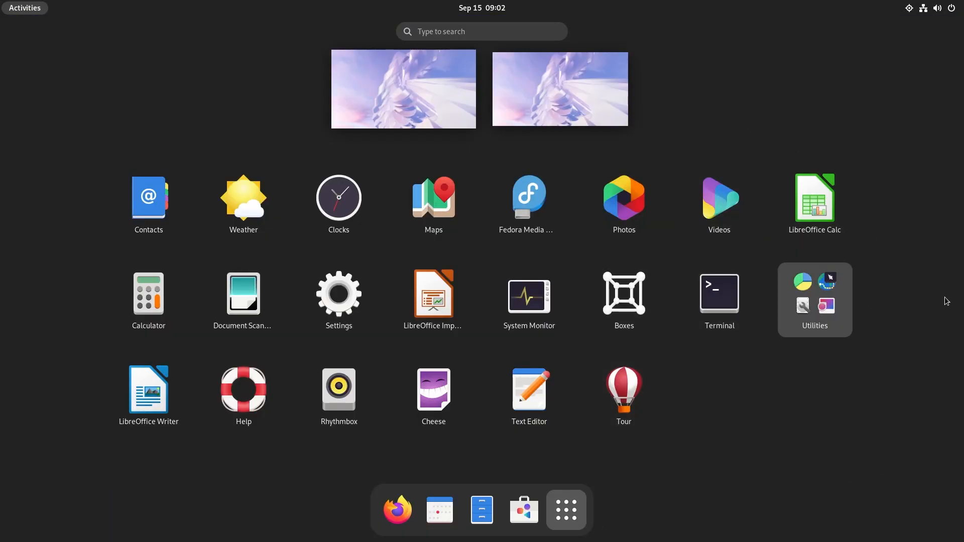
pyautogui.moveTo(903, 383)
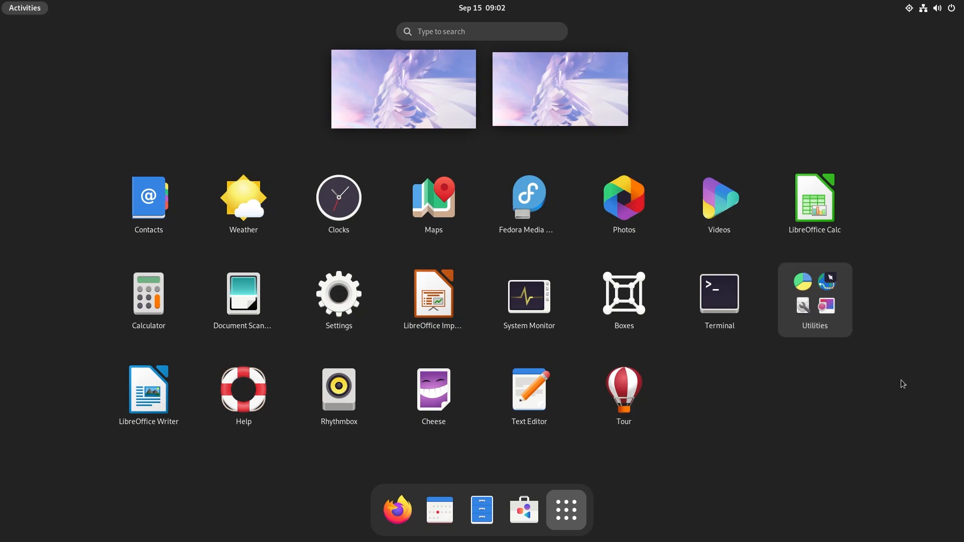
pyautogui.moveTo(906, 362)
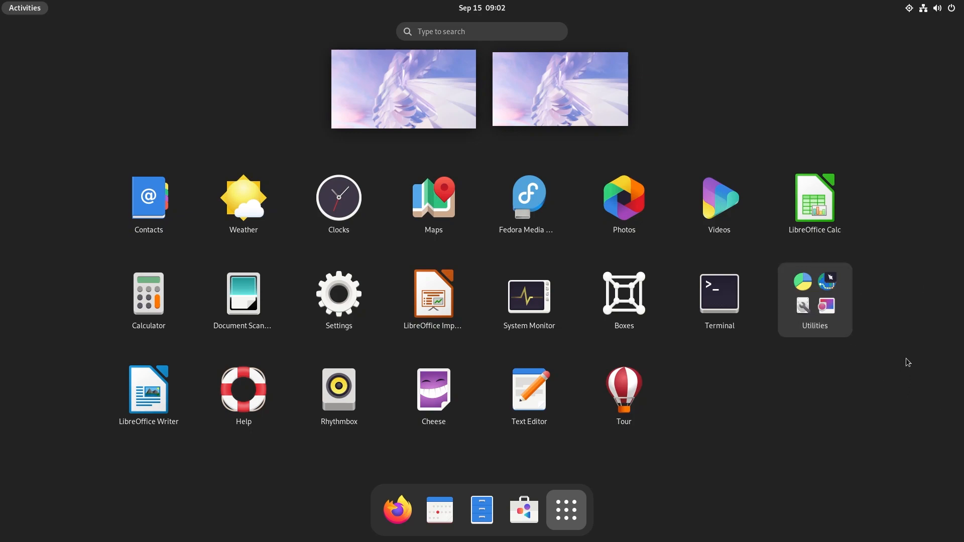
pyautogui.moveTo(887, 365)
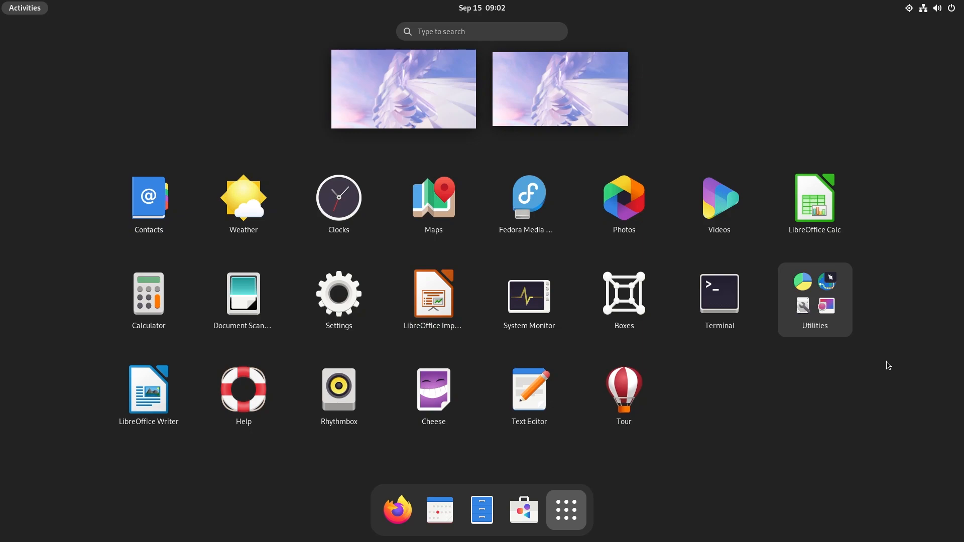
pyautogui.moveTo(699, 474)
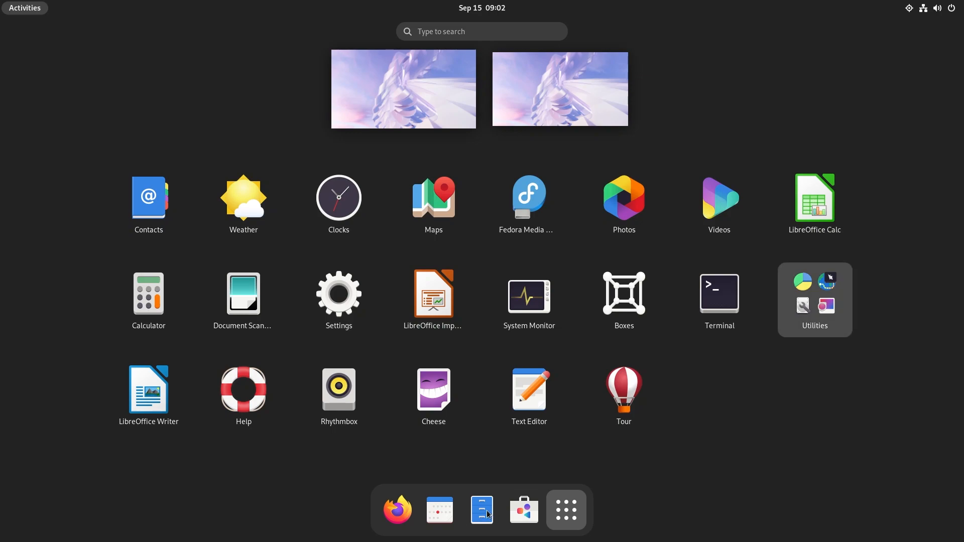
# Step: Open Files, turn on system-wide Dark Style from quick settings, and close Files
pyautogui.click(481, 510)
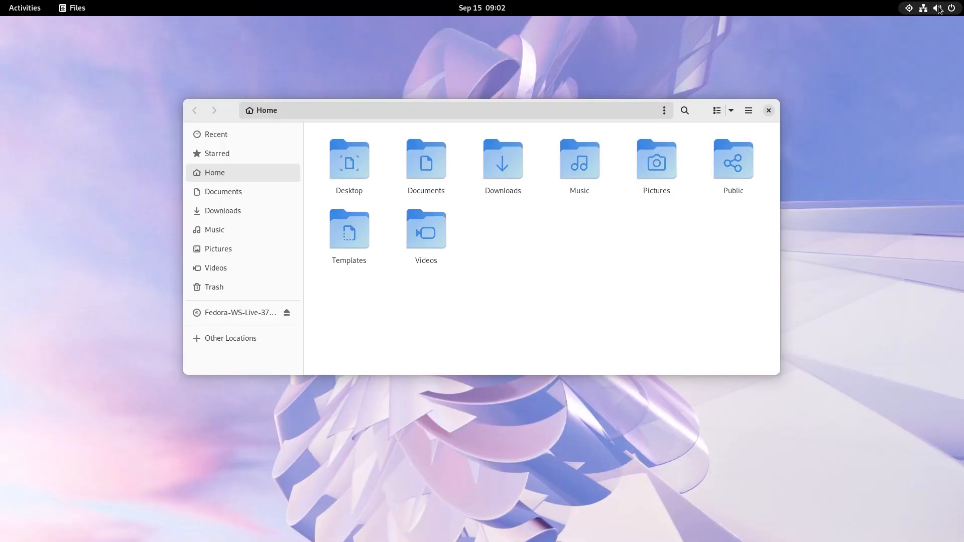
pyautogui.click(936, 8)
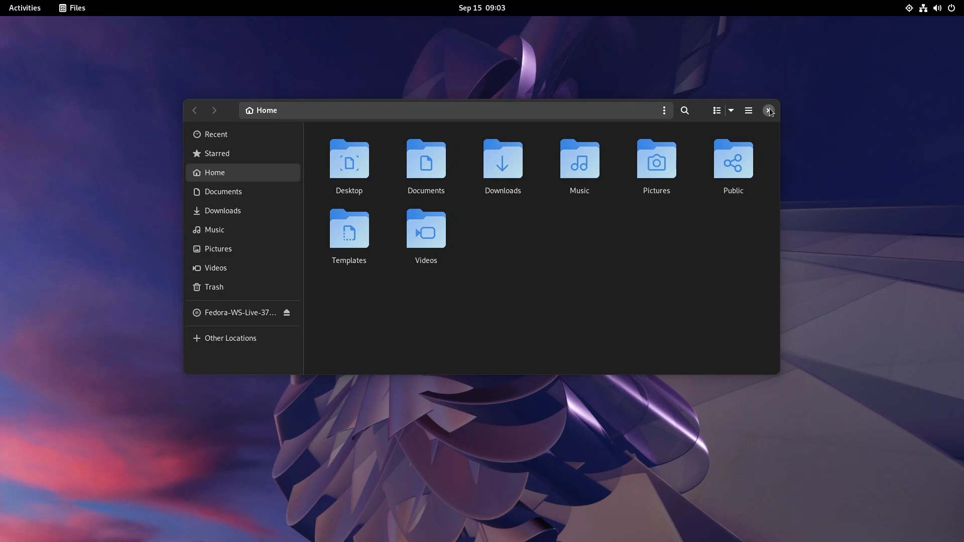
pyautogui.moveTo(514, 226)
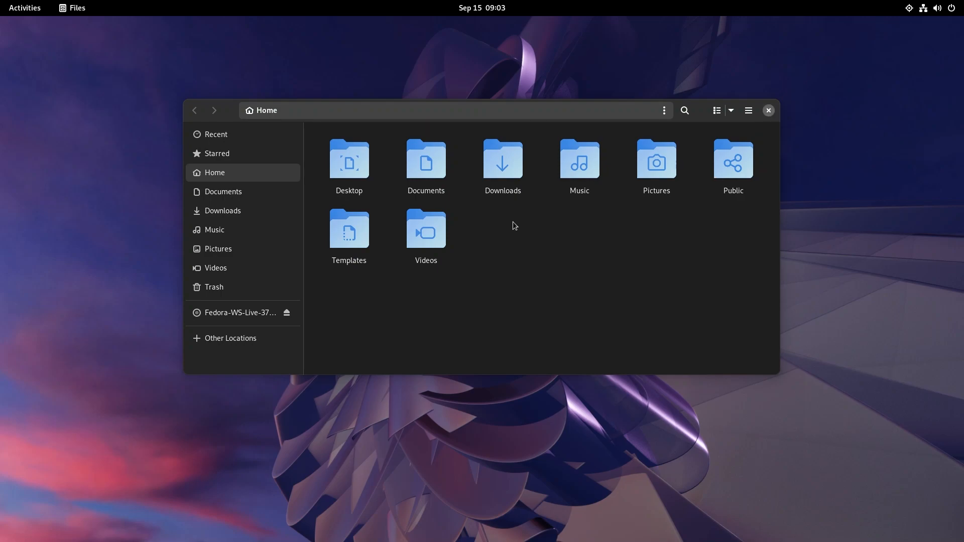
pyautogui.click(767, 110)
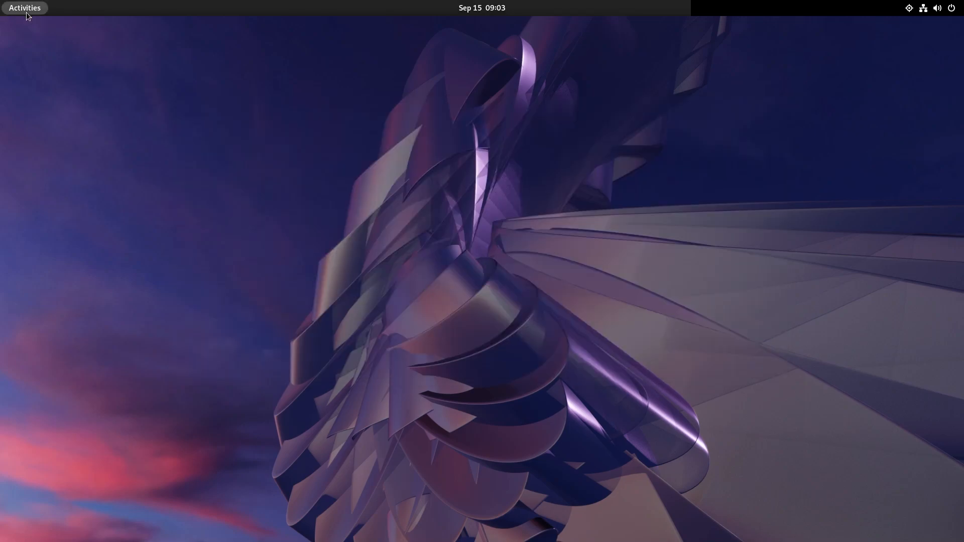
# Step: Reopen Files, browse Documents and the empty Music folder, then show the Activities overview
pyautogui.click(25, 7)
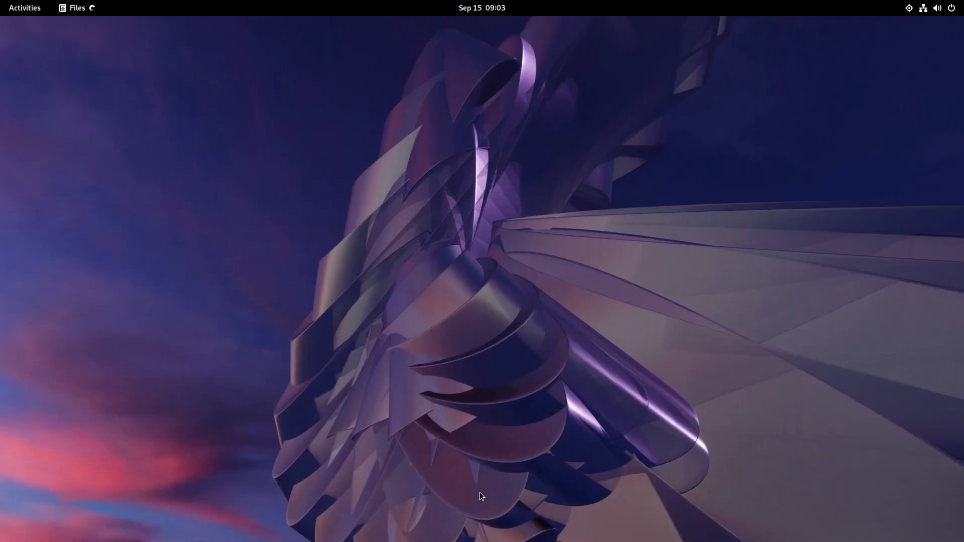
pyautogui.click(76, 7)
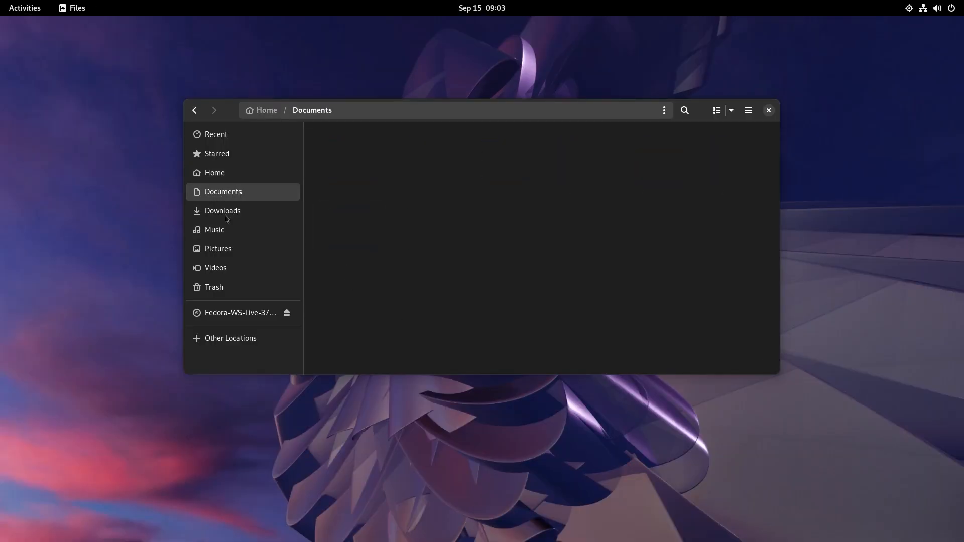
pyautogui.click(214, 229)
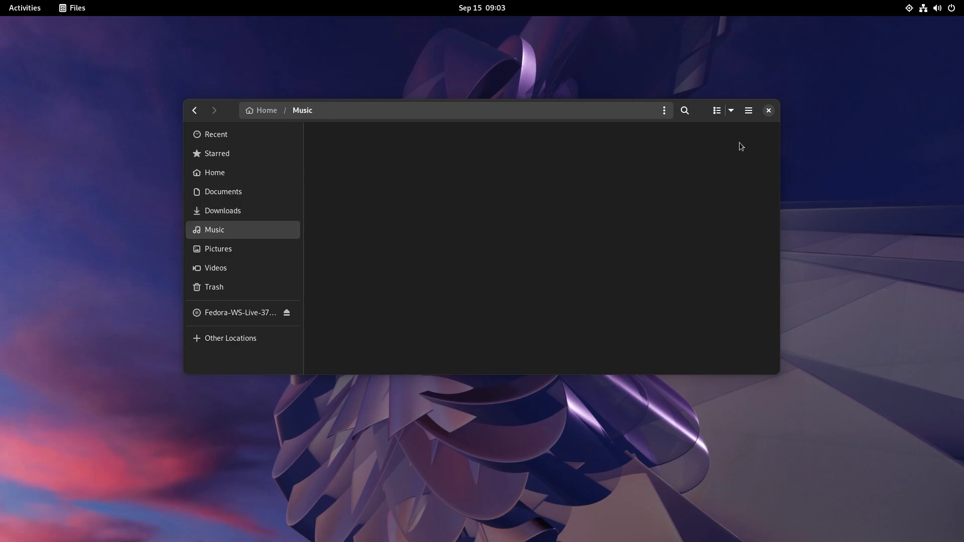
pyautogui.click(214, 229)
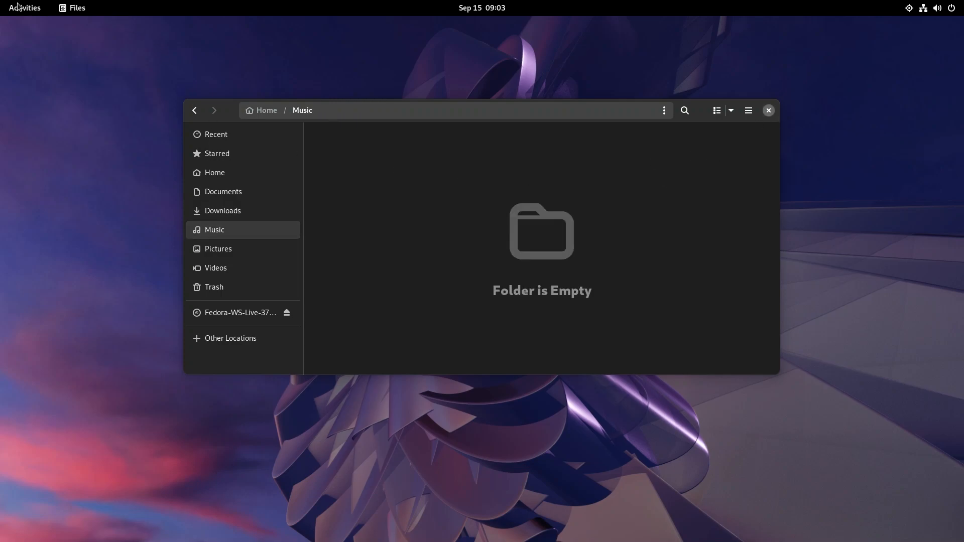
pyautogui.click(24, 8)
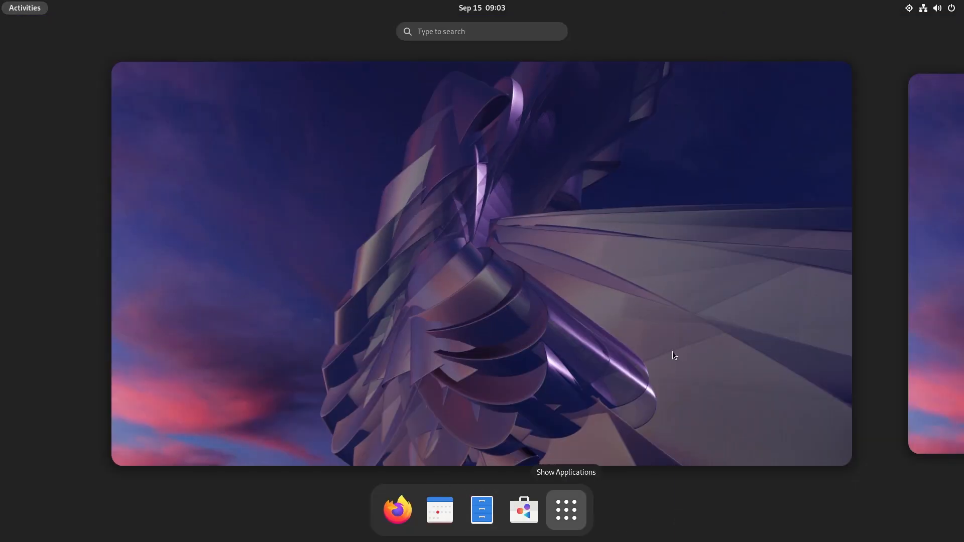
# Step: Launch System Monitor, view the File Systems and Resources tabs, then return to Processes
pyautogui.click(564, 509)
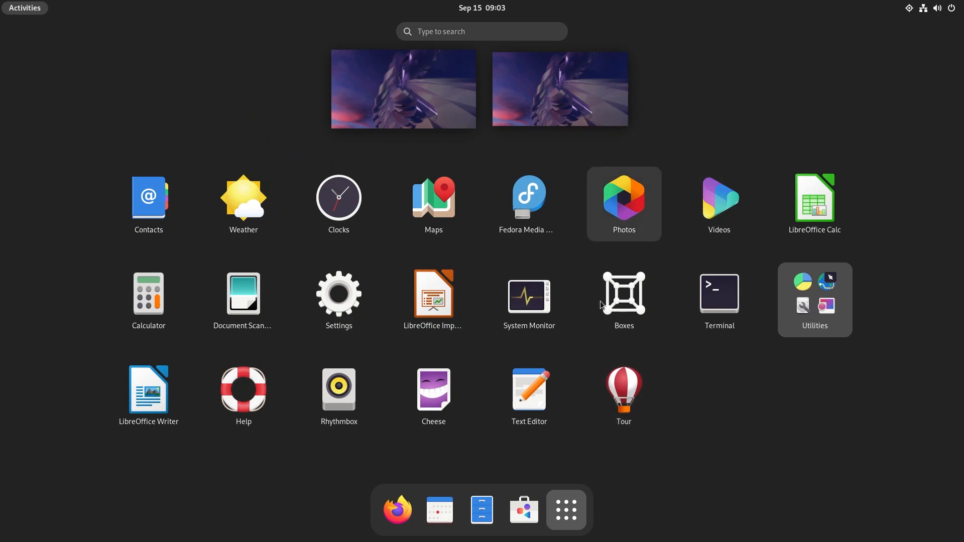
pyautogui.click(528, 293)
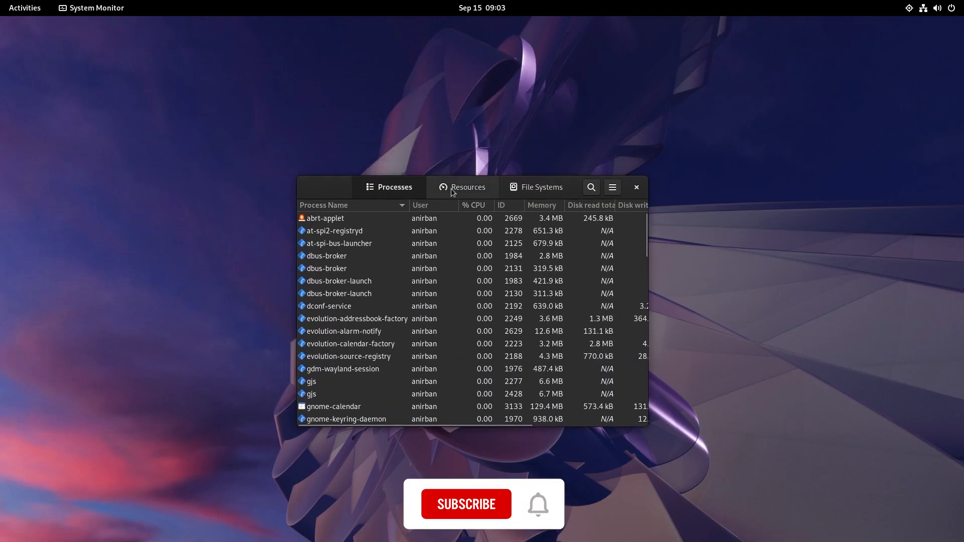
pyautogui.click(542, 187)
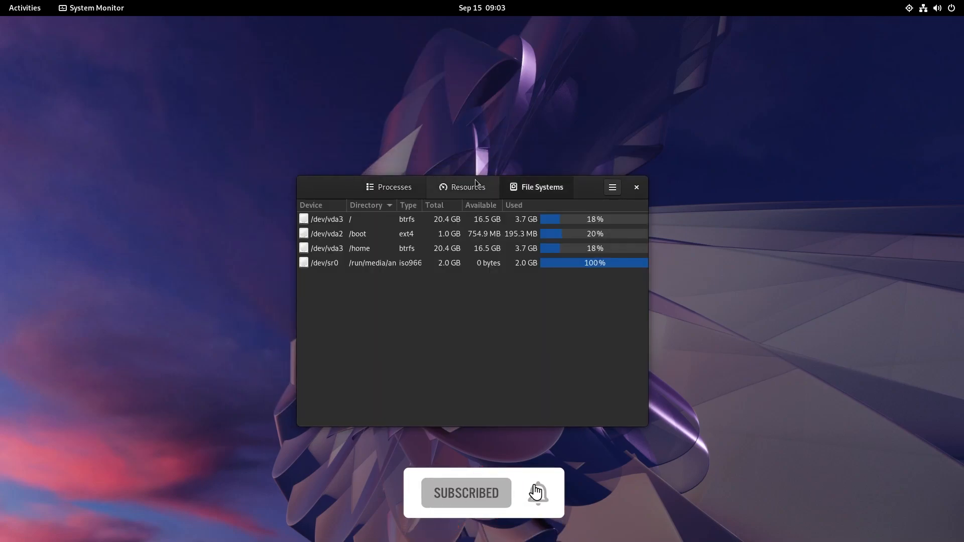
pyautogui.click(468, 187)
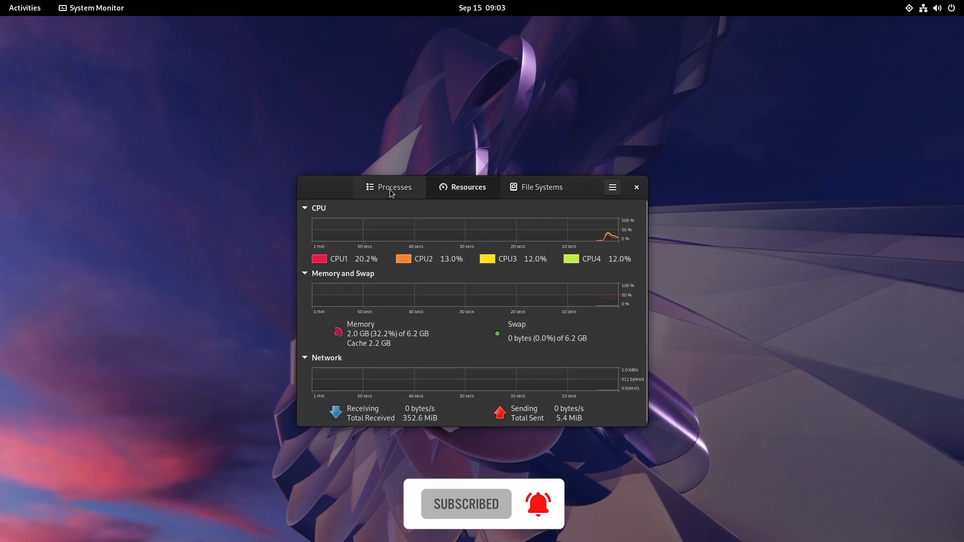
pyautogui.click(389, 186)
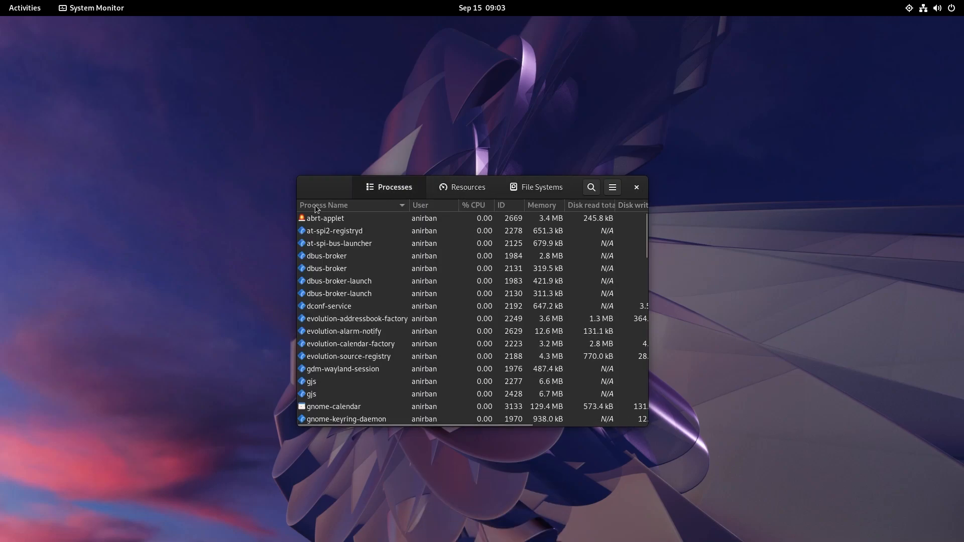
pyautogui.moveTo(646, 429)
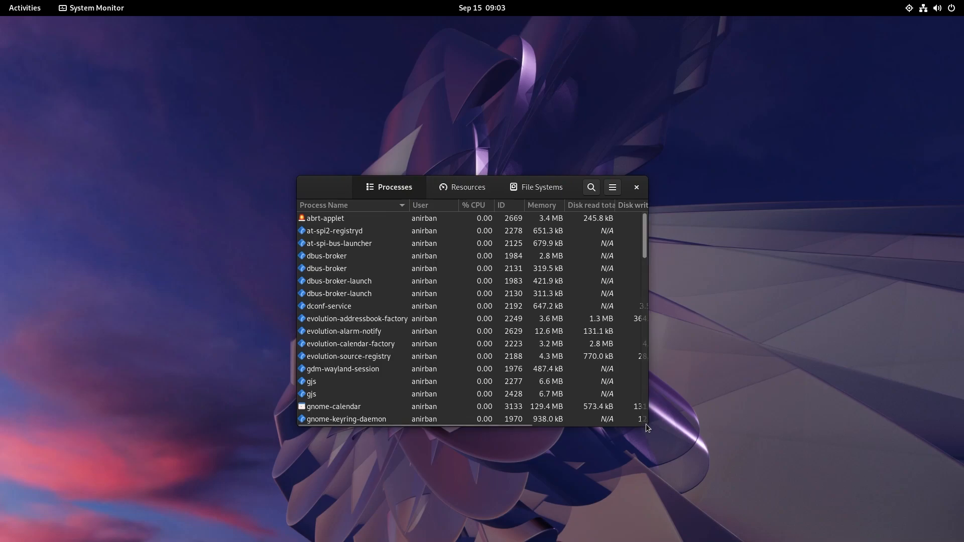
pyautogui.moveTo(592, 191)
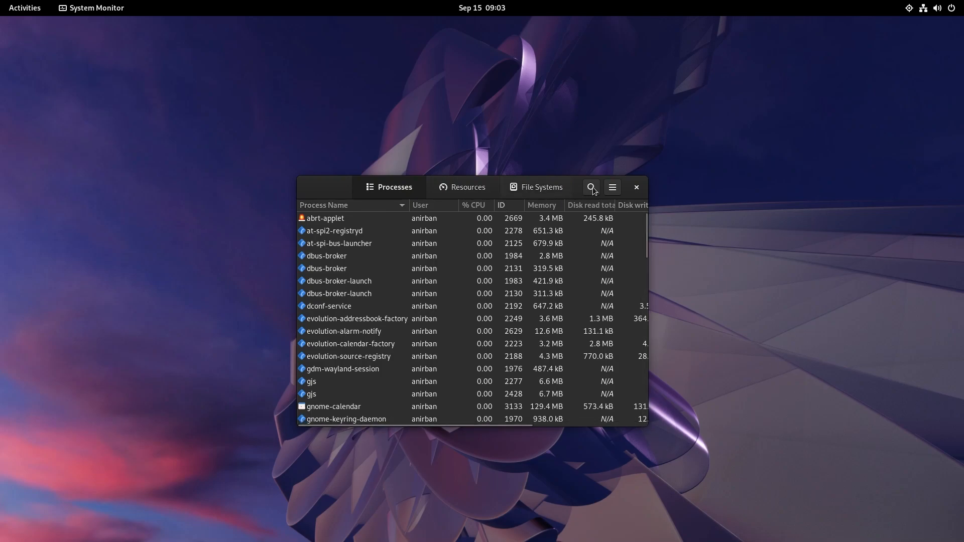
pyautogui.moveTo(168, 136)
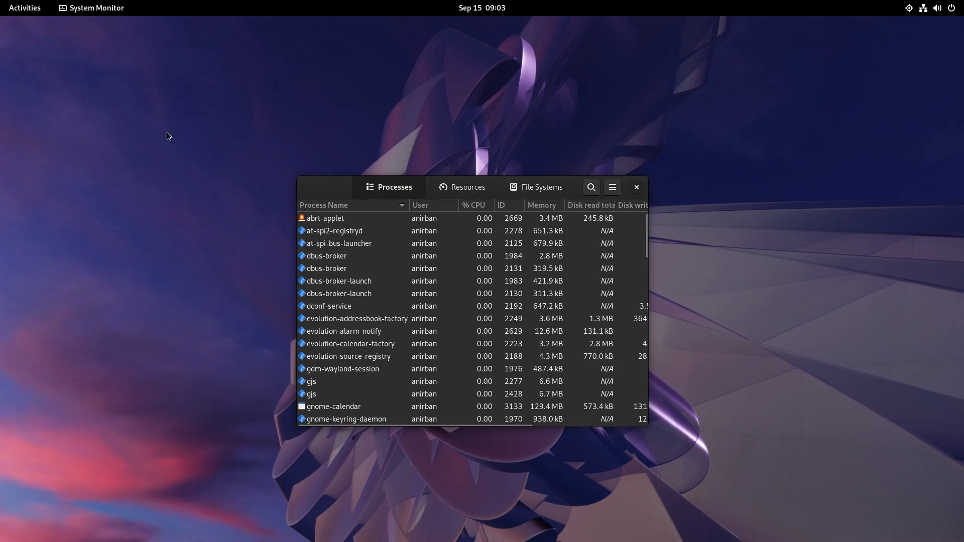
# Step: Close System Monitor and show the full application grid from the Activities overview
pyautogui.click(636, 187)
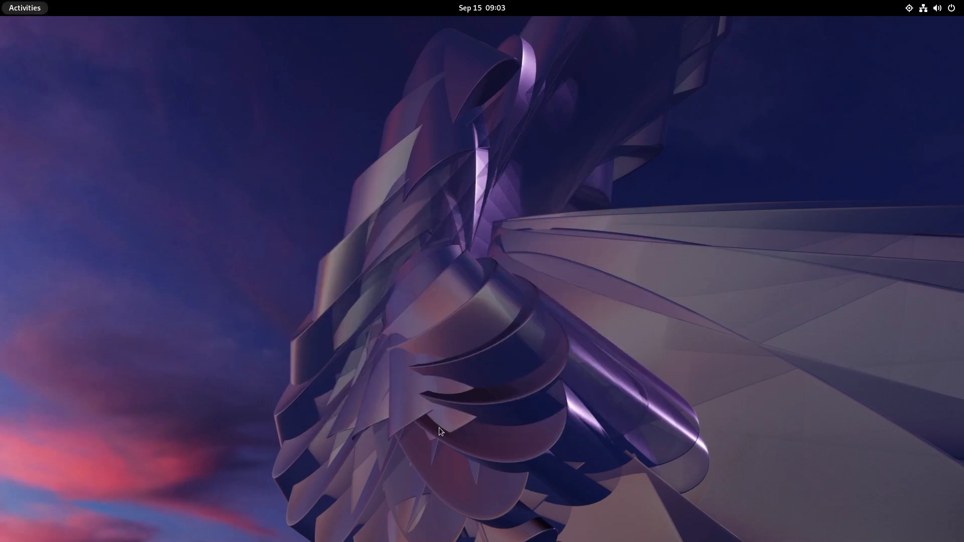
pyautogui.click(25, 7)
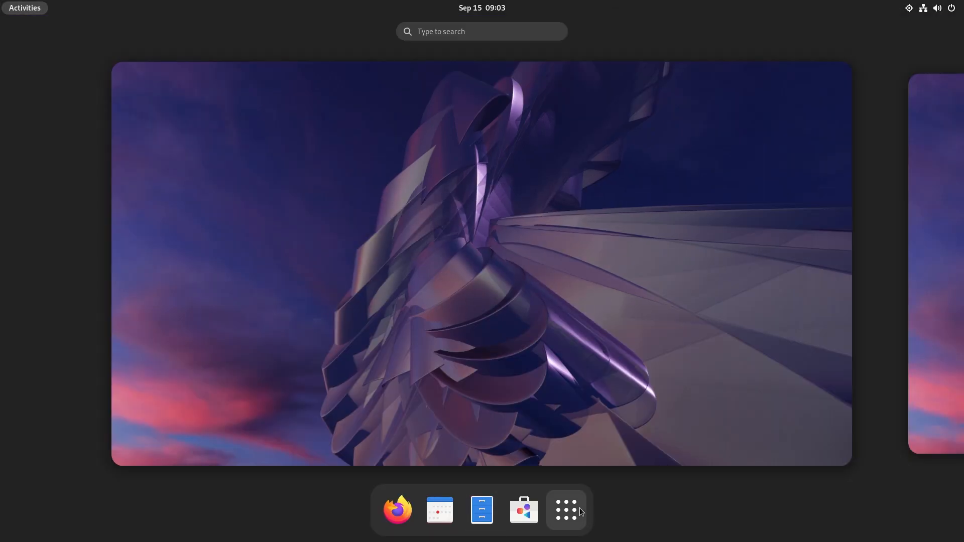
pyautogui.moveTo(564, 509)
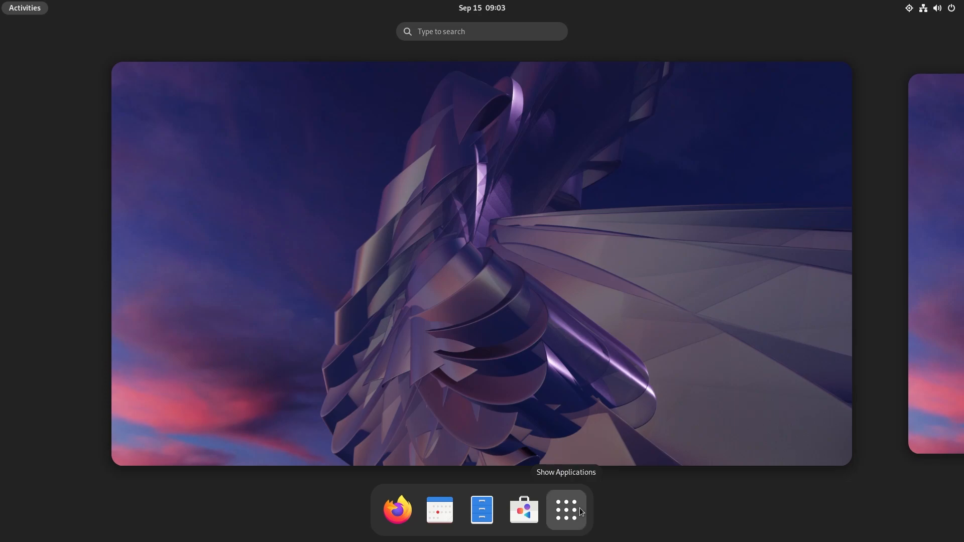
pyautogui.click(564, 509)
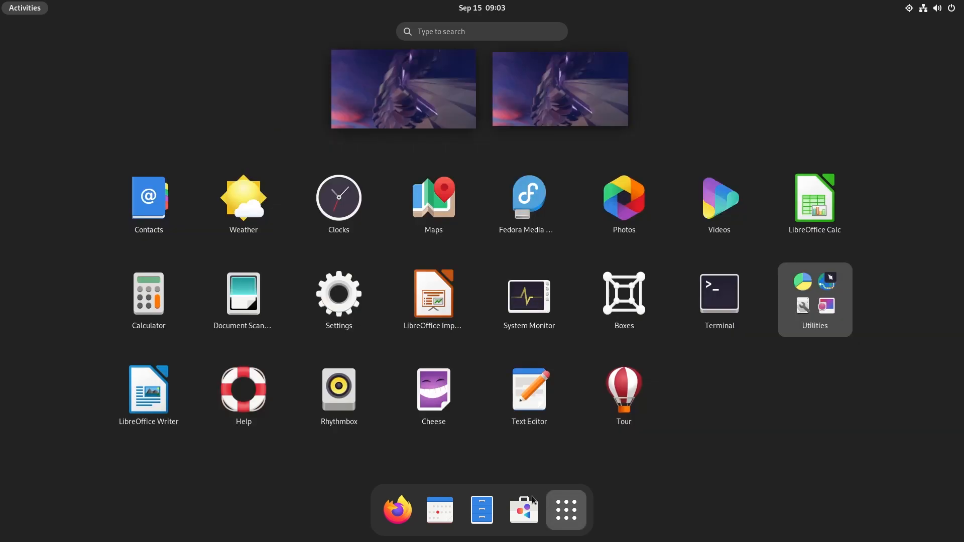
pyautogui.moveTo(523, 510)
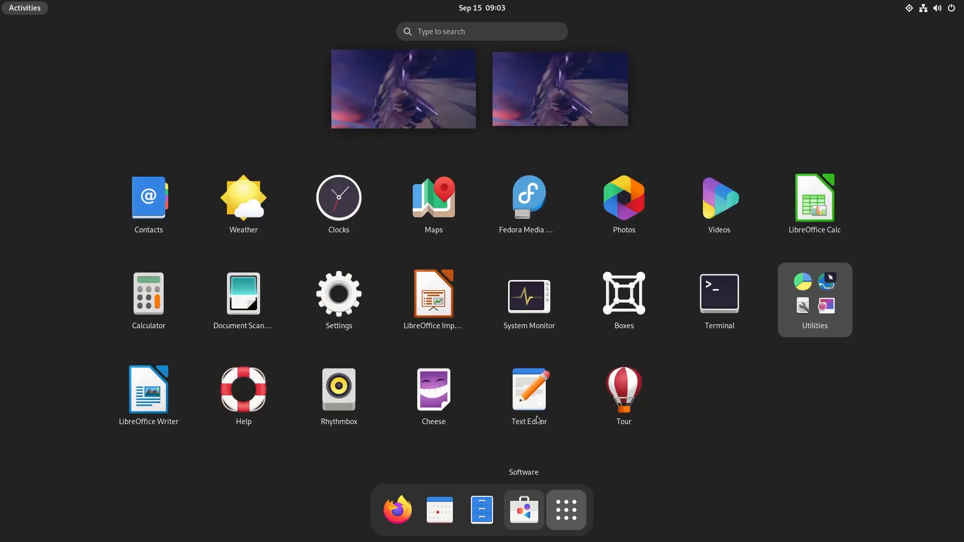